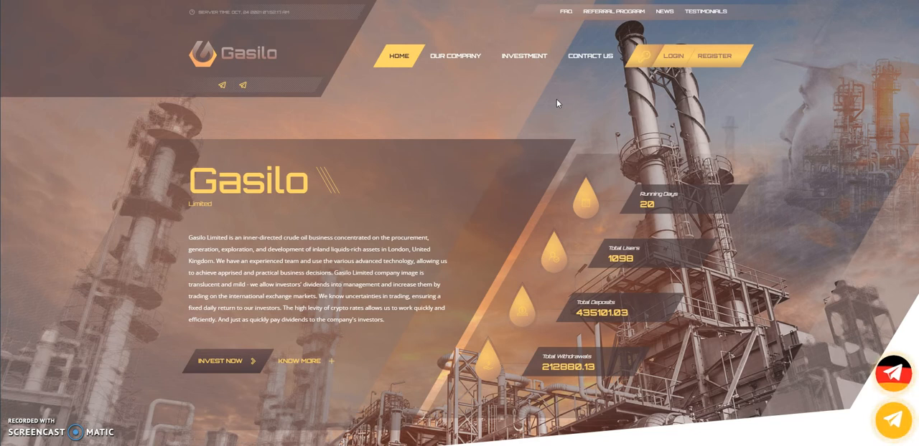
pyautogui.moveTo(554, 104)
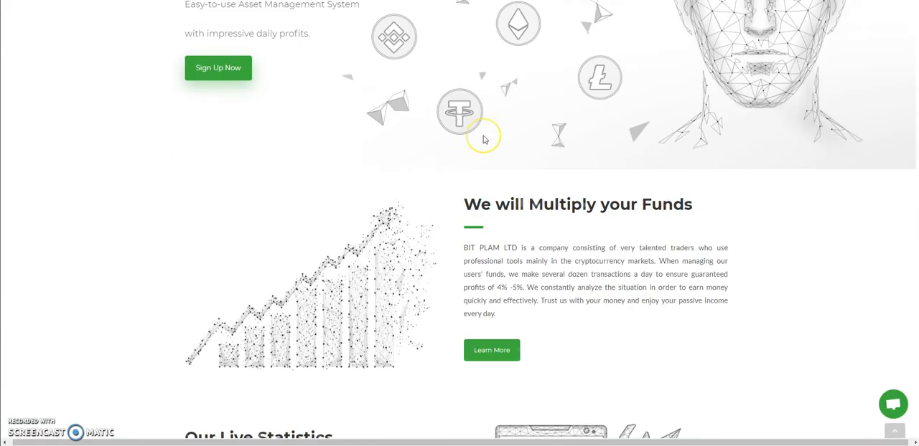
# - Scroll the Bit Plam page to the Our Live Statistics section and back up
pyautogui.scroll(-3)
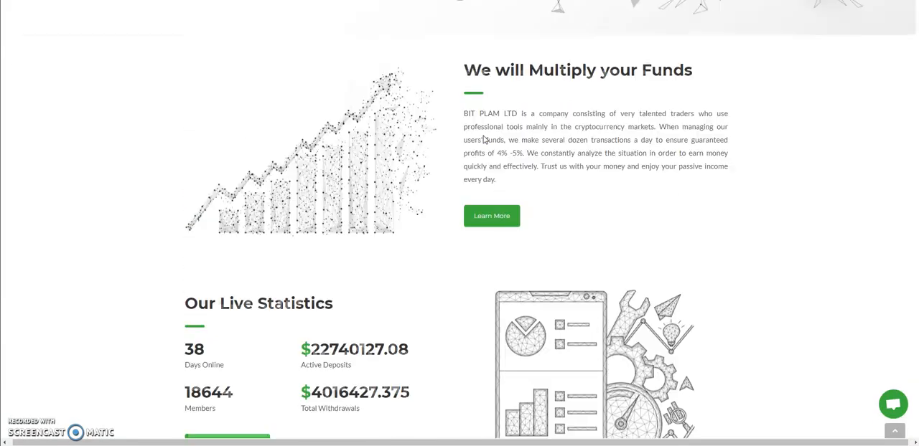
pyautogui.scroll(3)
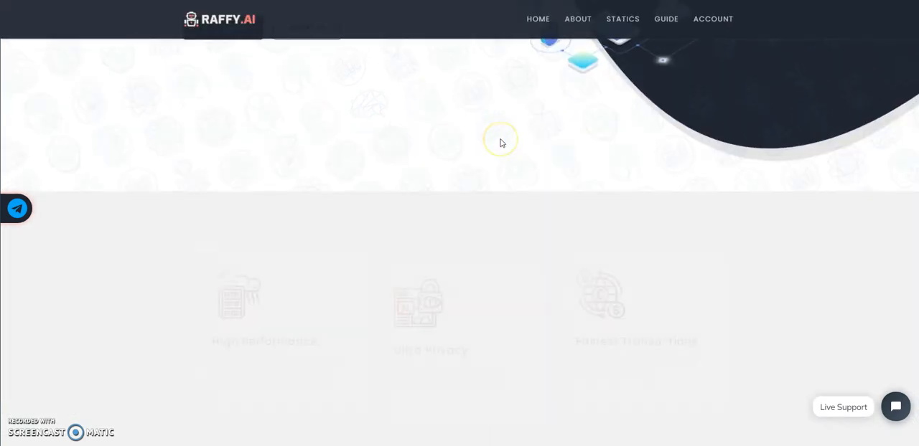
# - Scroll the Raffy.AI homepage around the hero banner introducing Raffy.AI Limited
pyautogui.scroll(-3)
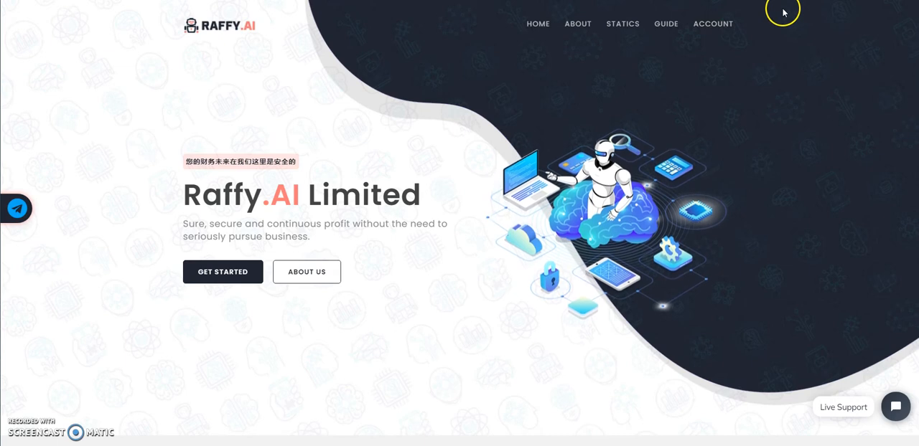
pyautogui.moveTo(786, 33)
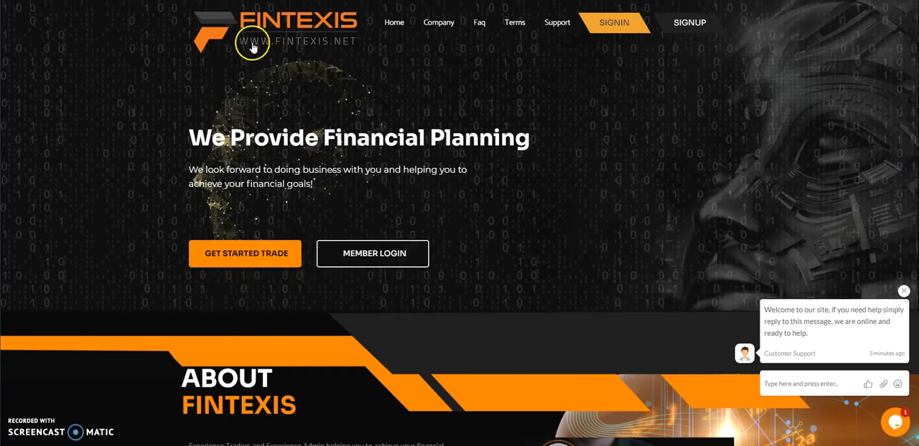
pyautogui.moveTo(319, 75)
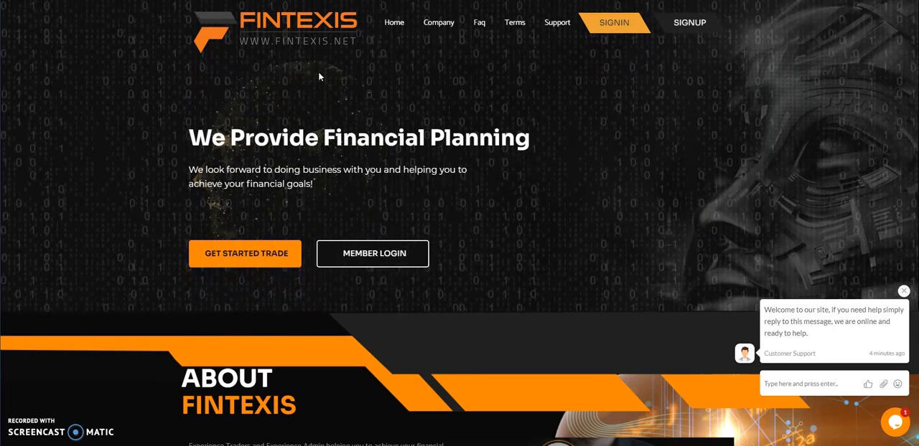
# - Scroll Fintexis past investment packages, affiliate program and How to Start to Work in Figures
pyautogui.scroll(-3)
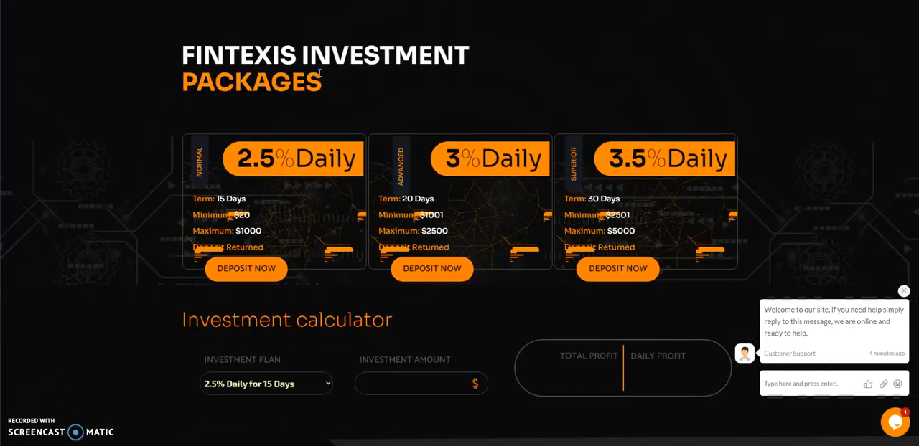
pyautogui.scroll(-3)
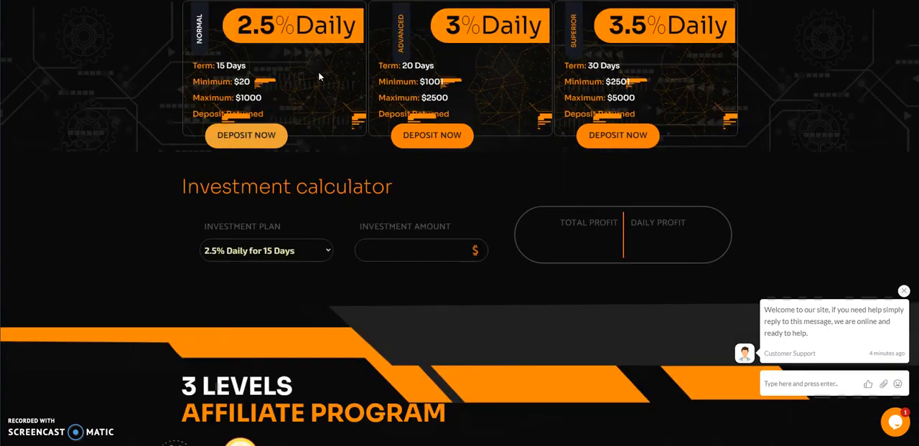
pyautogui.scroll(-3)
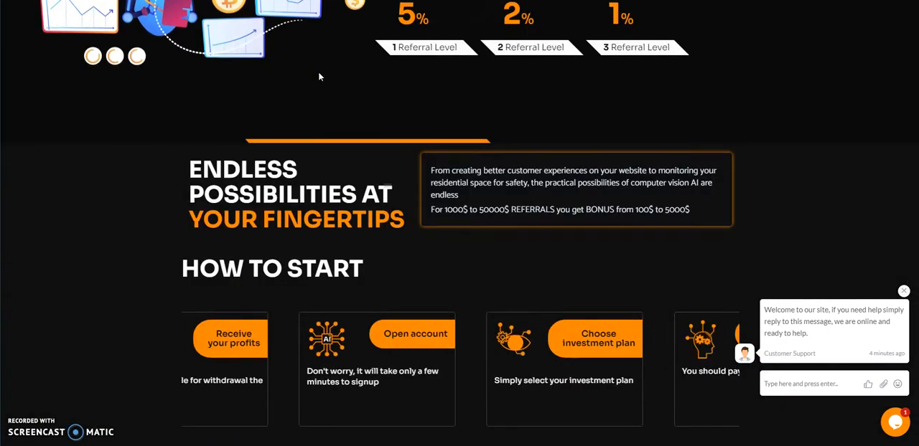
pyautogui.scroll(-3)
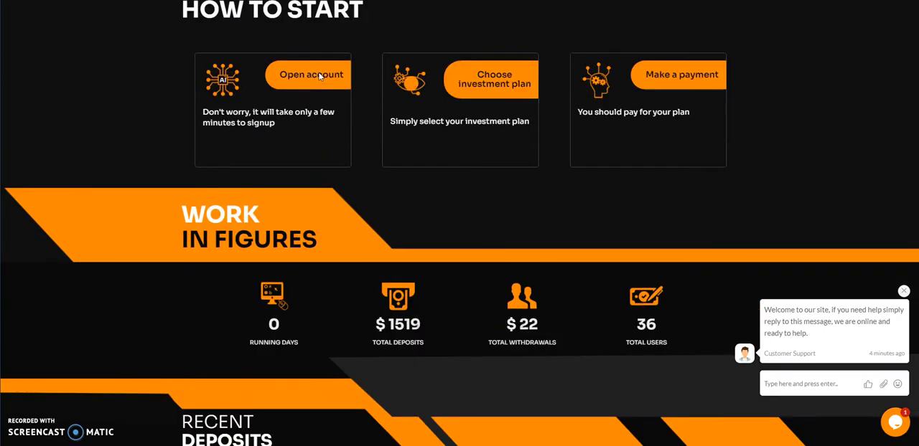
pyautogui.scroll(-3)
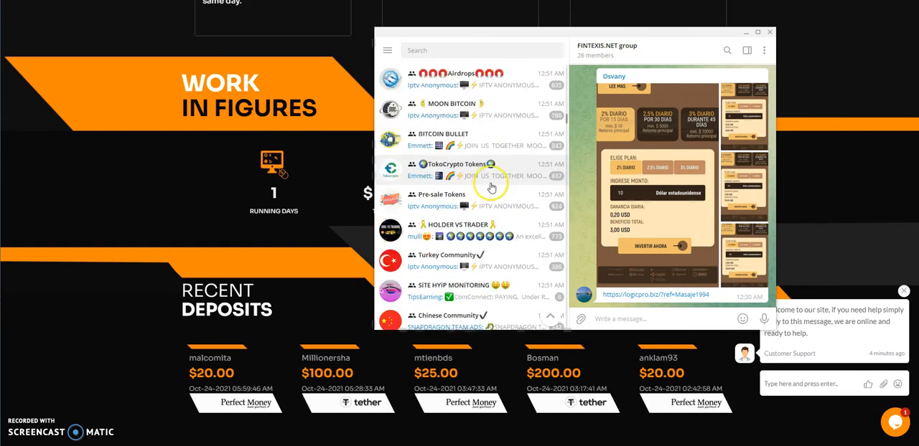
# - Scroll the Telegram chat list and open the Fintexis Limited group with its welcome message
pyautogui.scroll(-3)
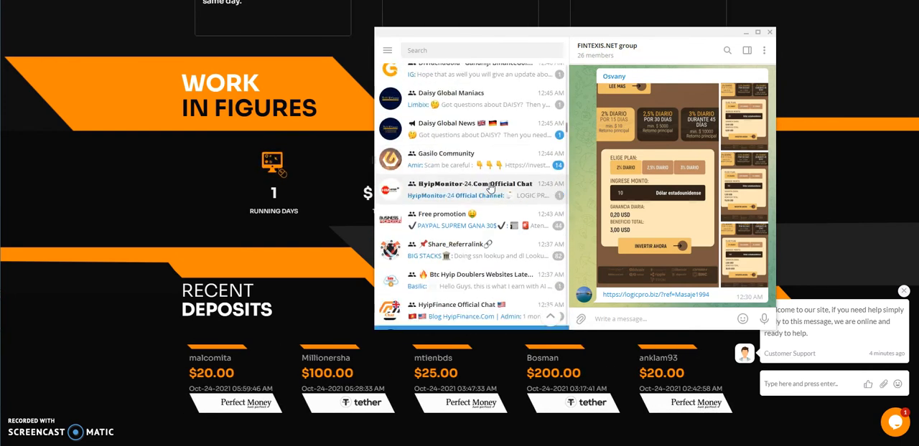
pyautogui.scroll(-3)
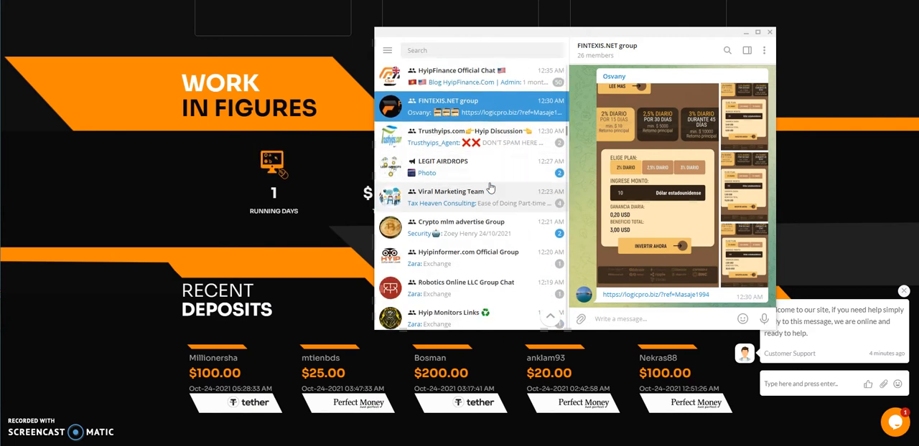
pyautogui.scroll(-3)
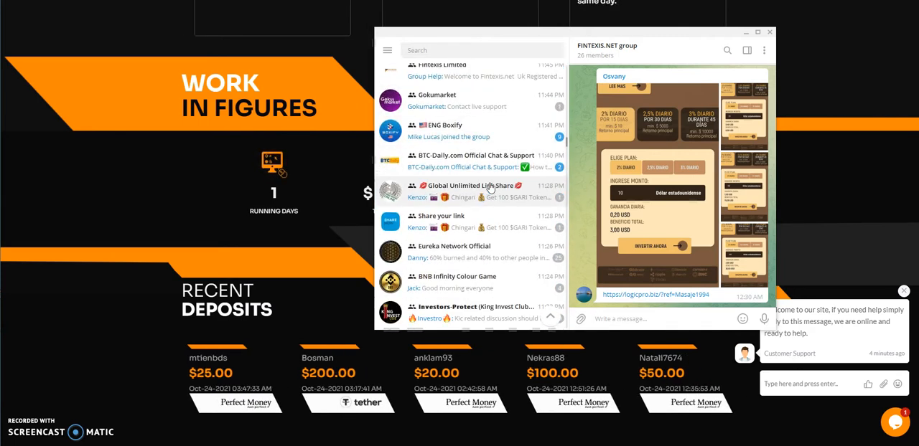
pyautogui.scroll(-3)
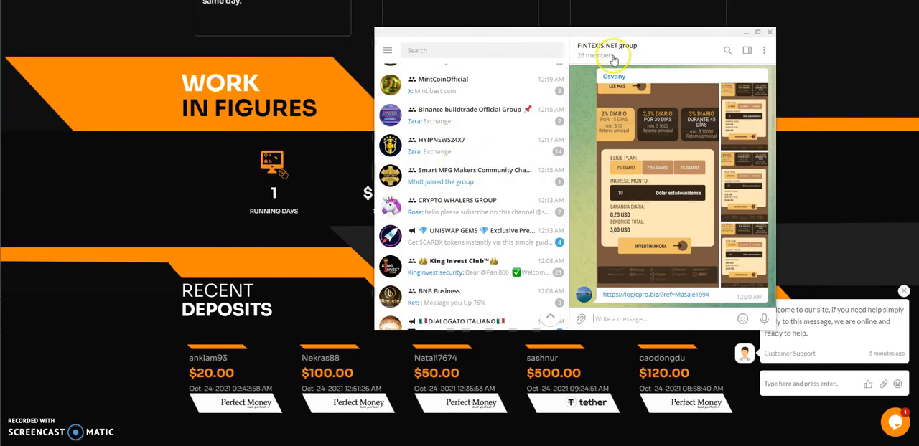
pyautogui.scroll(-3)
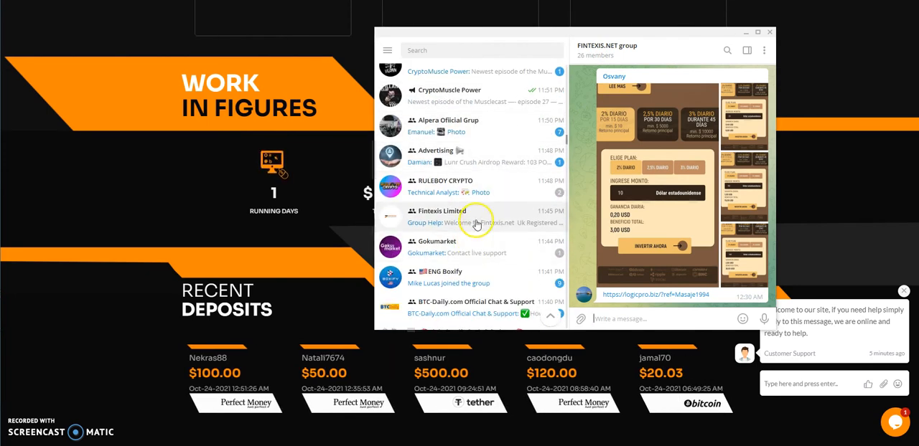
pyautogui.click(459, 217)
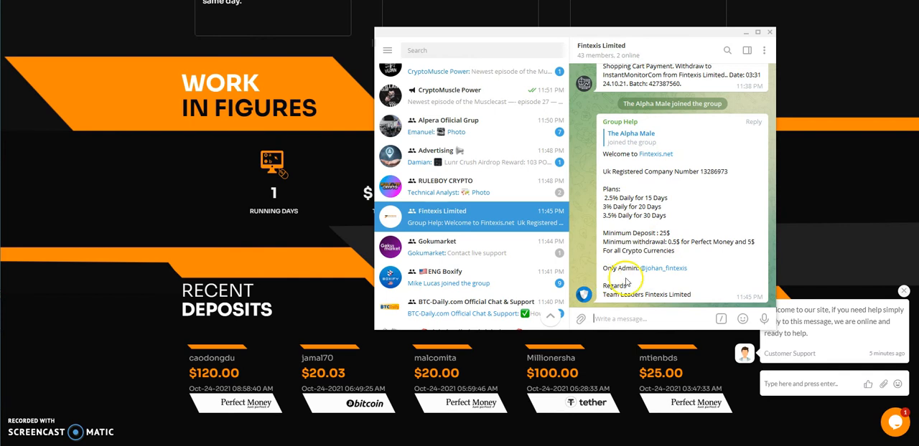
pyautogui.moveTo(661, 278)
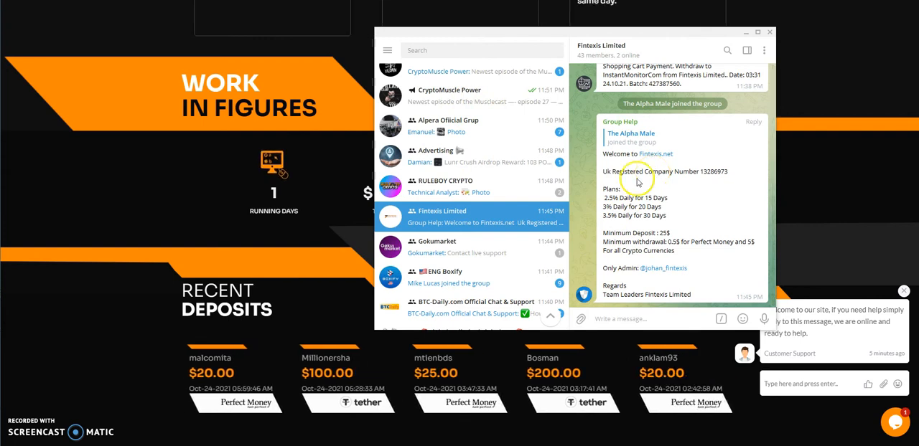
pyautogui.moveTo(133, 213)
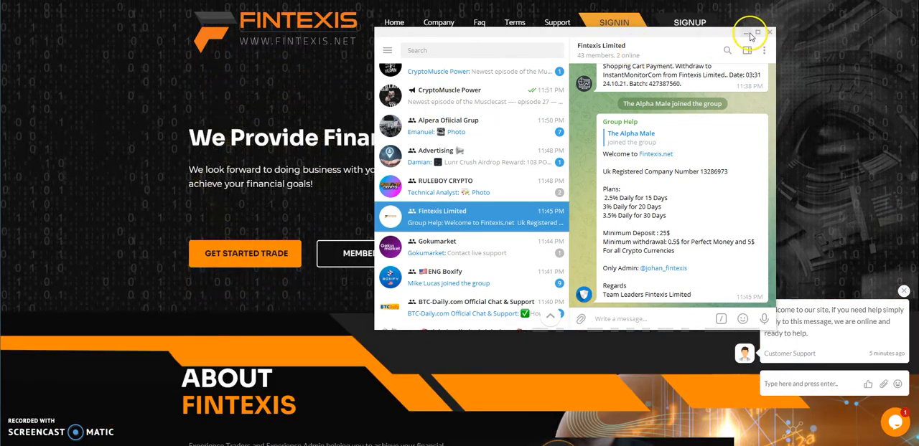
# - Close the Telegram window and scroll the Fintexis page down toward Work in Figures
pyautogui.click(751, 34)
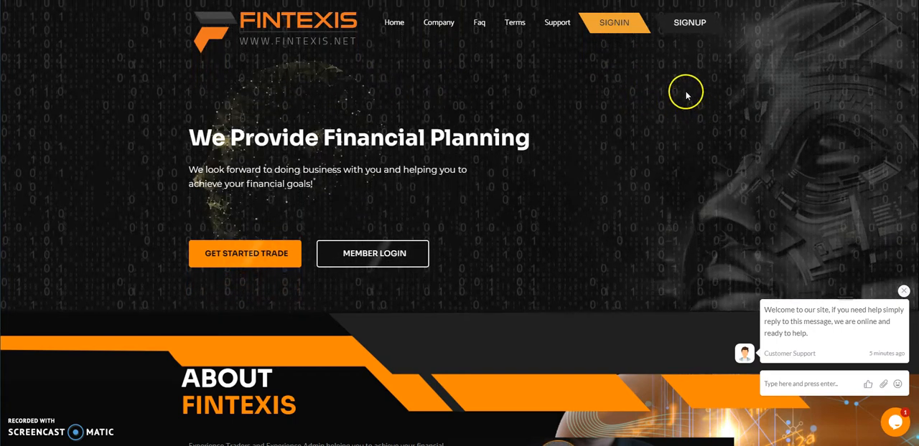
pyautogui.moveTo(378, 56)
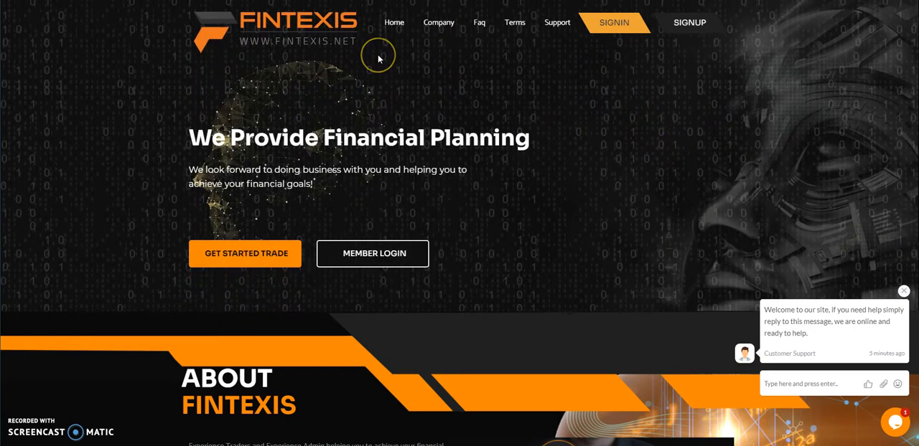
pyautogui.scroll(-3)
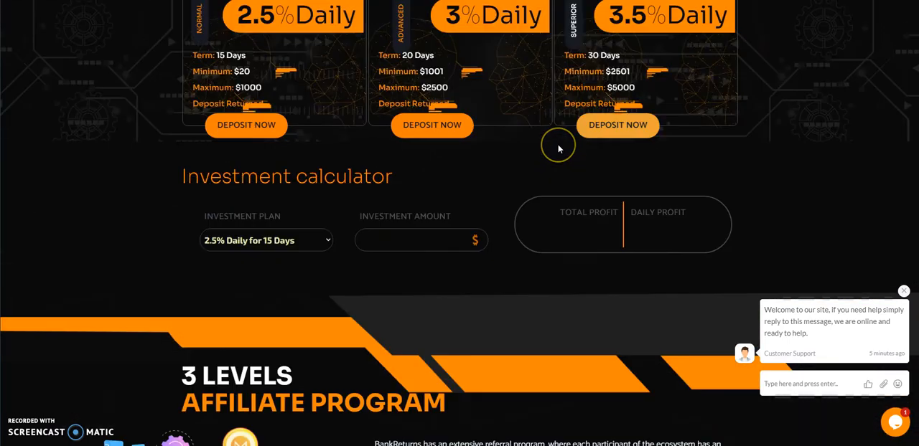
pyautogui.scroll(-3)
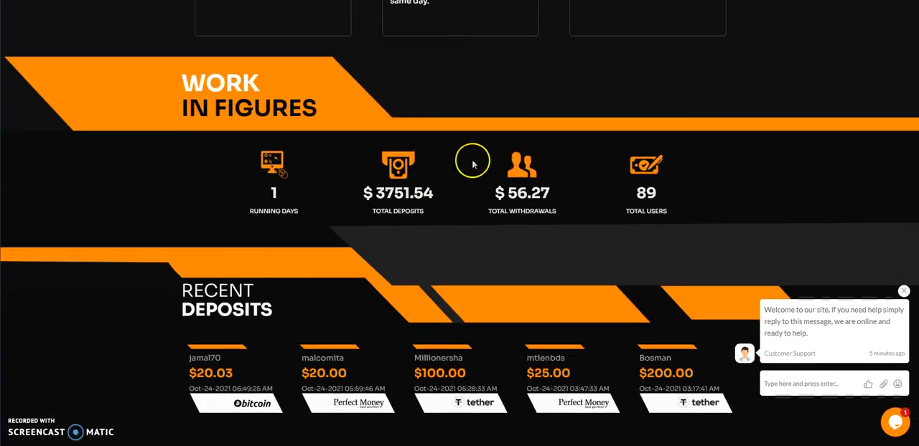
pyautogui.scroll(-3)
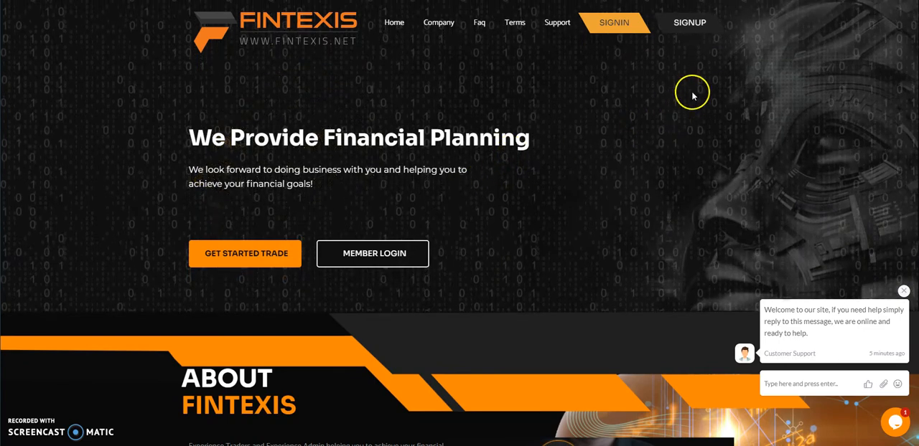
pyautogui.moveTo(725, 66)
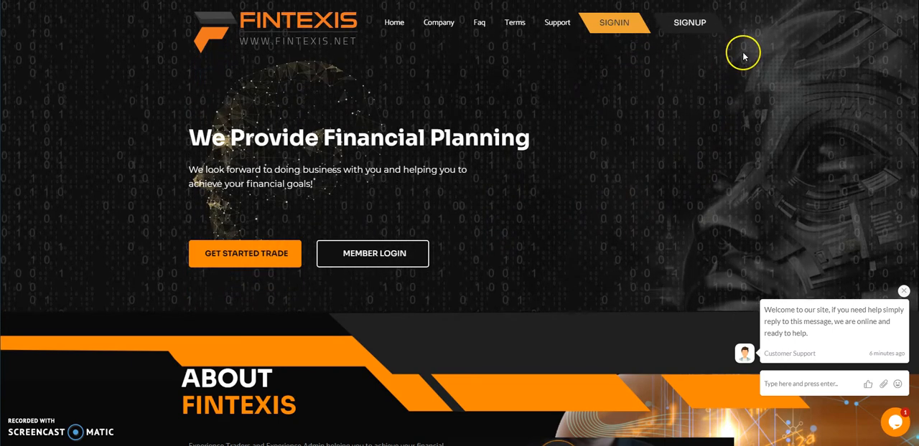
pyautogui.moveTo(746, 46)
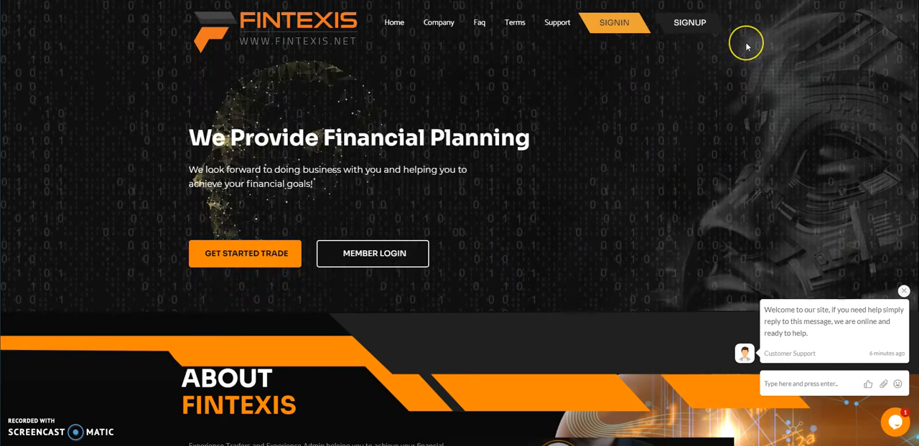
pyautogui.moveTo(749, 20)
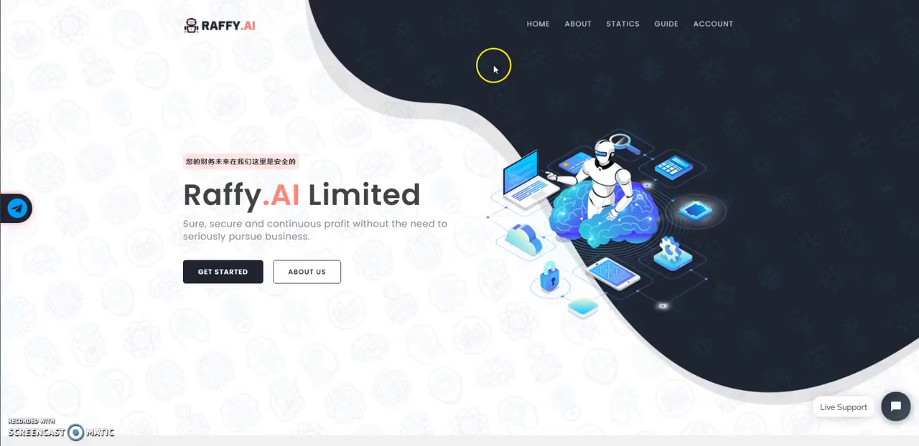
pyautogui.scroll(-3)
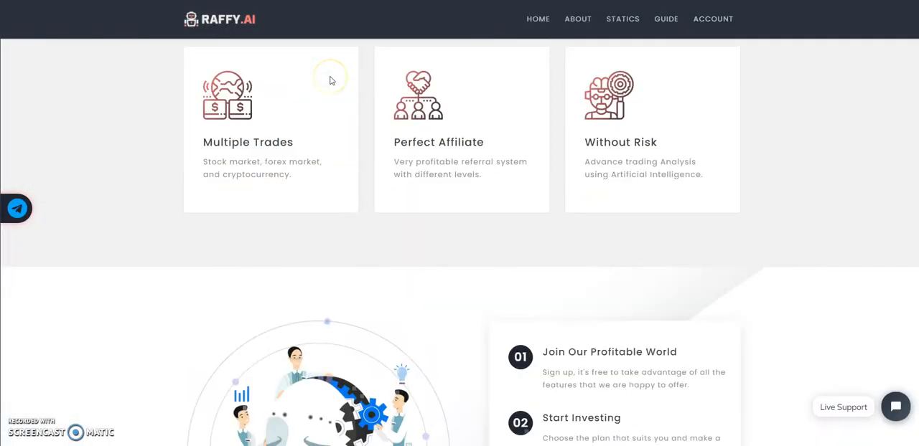
pyautogui.scroll(-3)
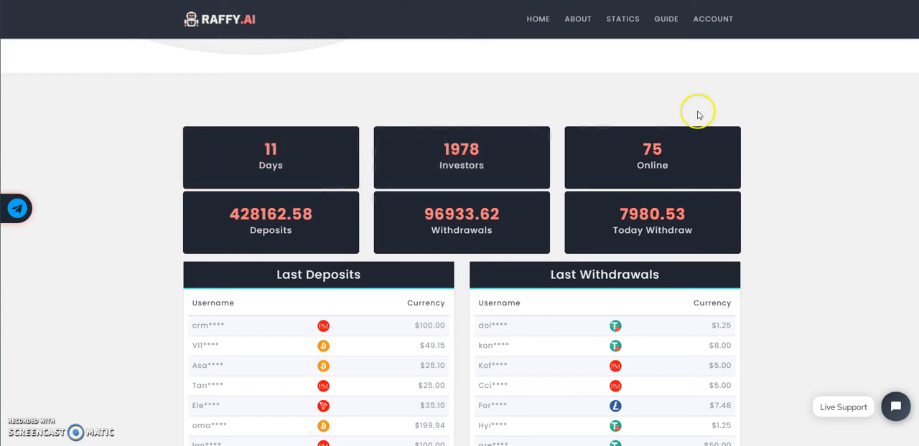
pyautogui.scroll(-3)
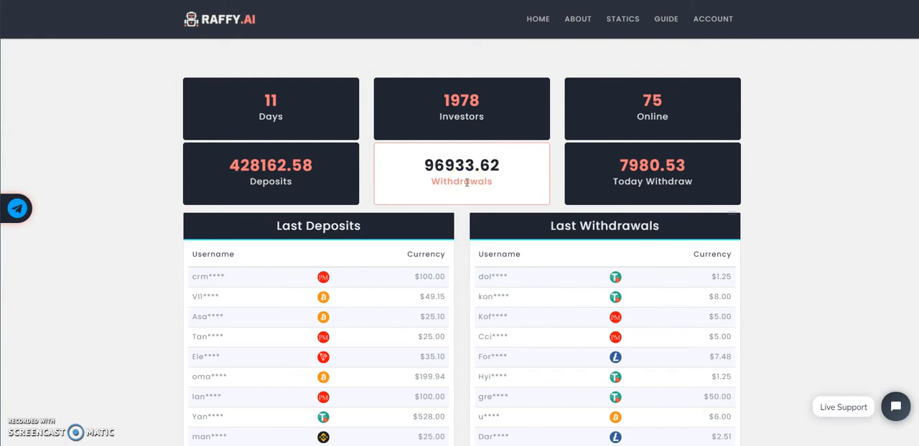
pyautogui.scroll(-3)
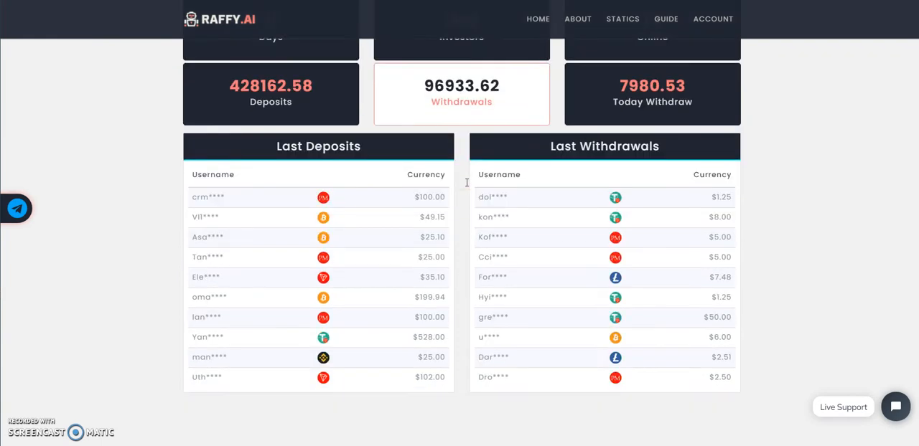
pyautogui.scroll(-3)
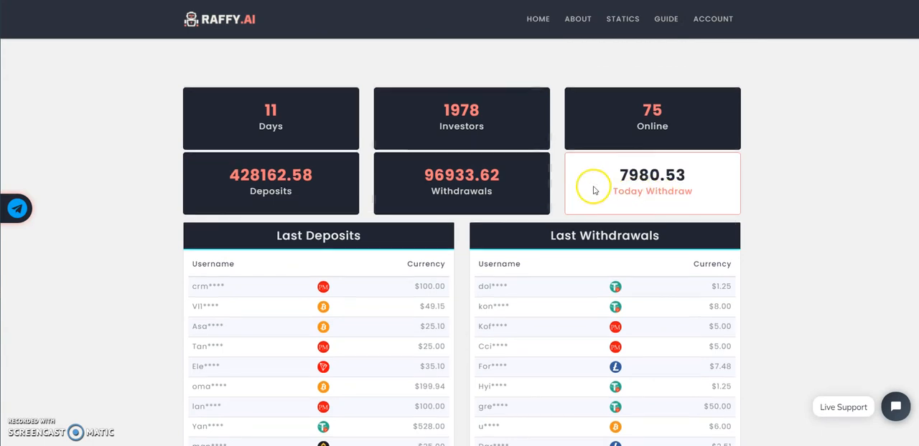
pyautogui.scroll(-3)
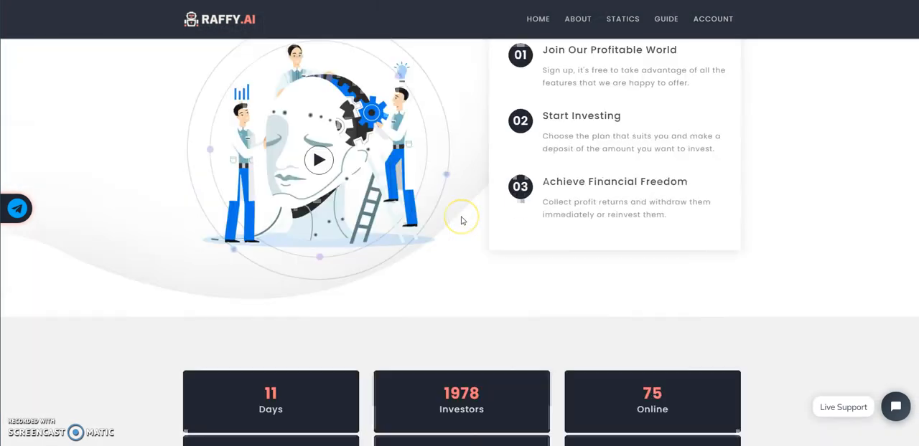
pyautogui.scroll(-3)
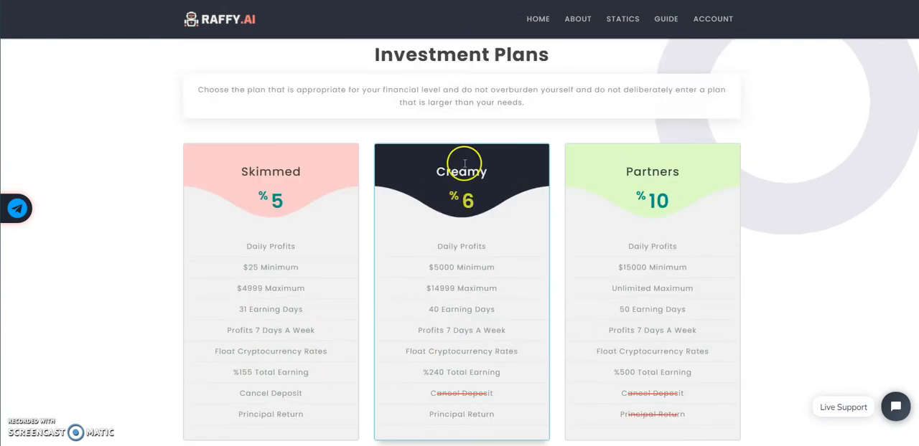
pyautogui.moveTo(603, 178)
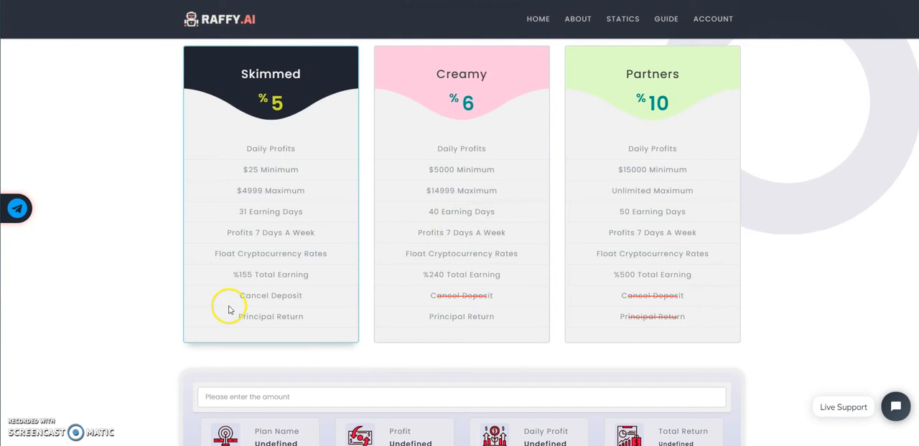
pyautogui.moveTo(313, 264)
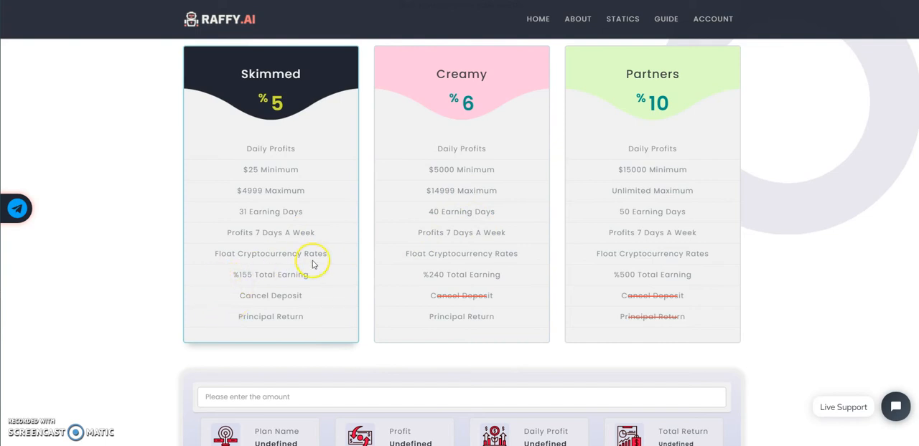
pyautogui.moveTo(276, 250)
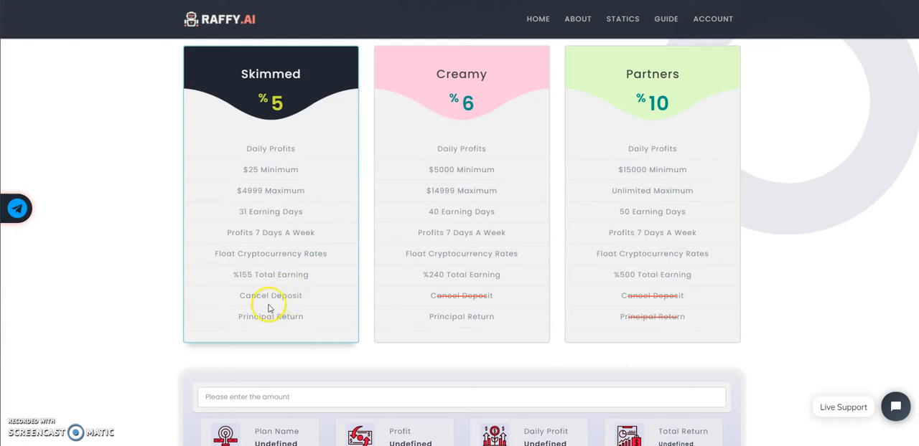
pyautogui.moveTo(284, 307)
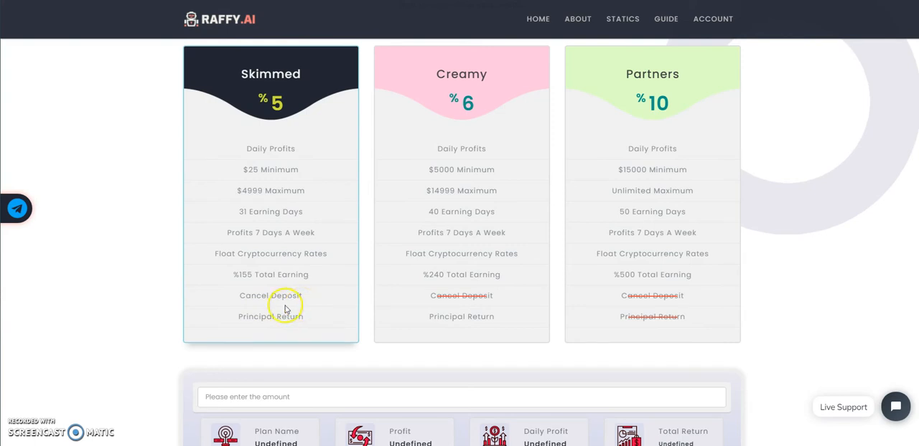
pyautogui.moveTo(298, 328)
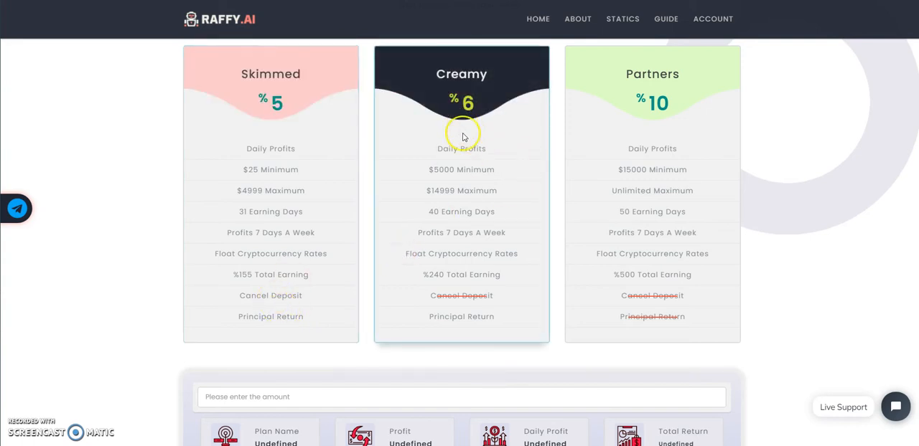
pyautogui.moveTo(451, 179)
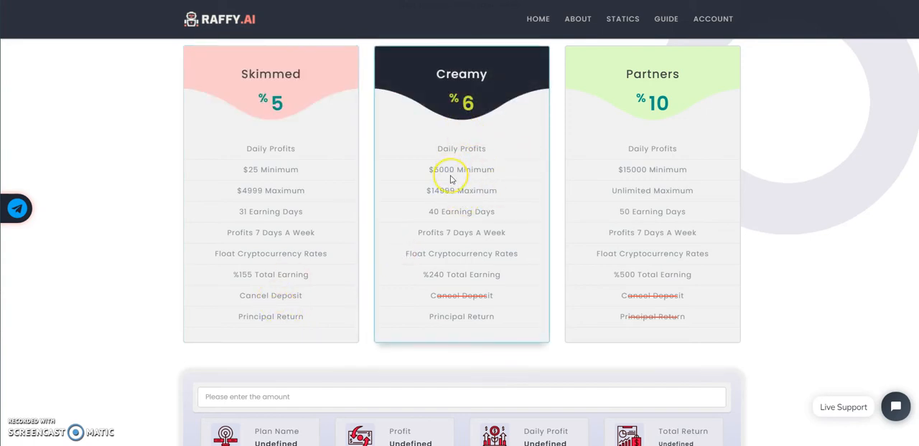
pyautogui.moveTo(460, 272)
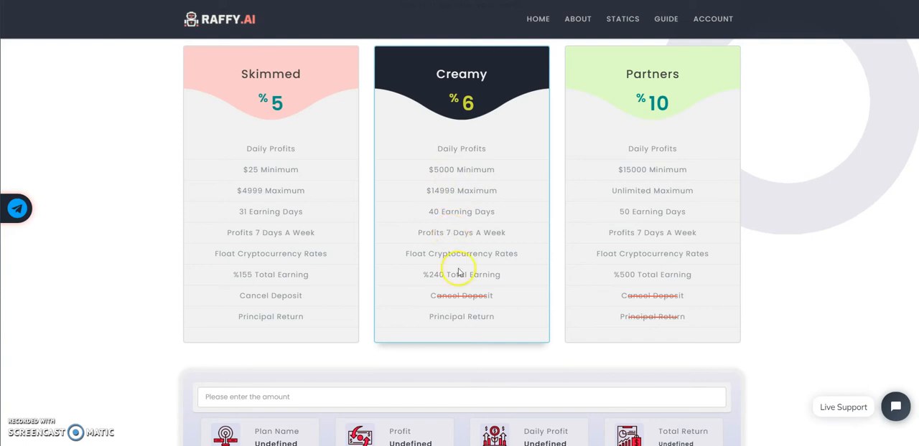
pyautogui.moveTo(433, 284)
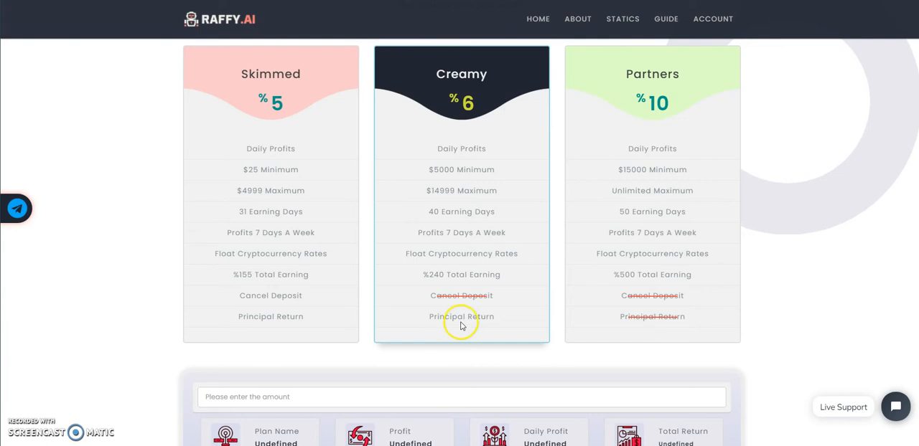
pyautogui.scroll(-3)
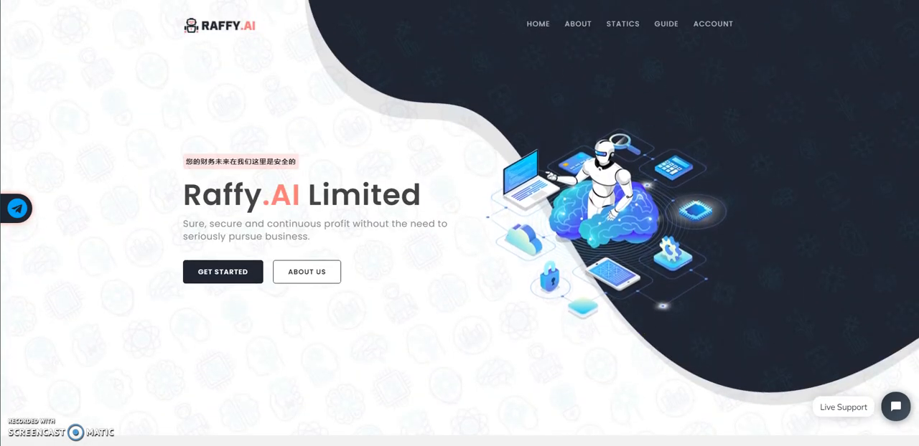
# - Open the Raffy.AI account dashboard with the $100 balance, then its Withdraw page
pyautogui.click(712, 23)
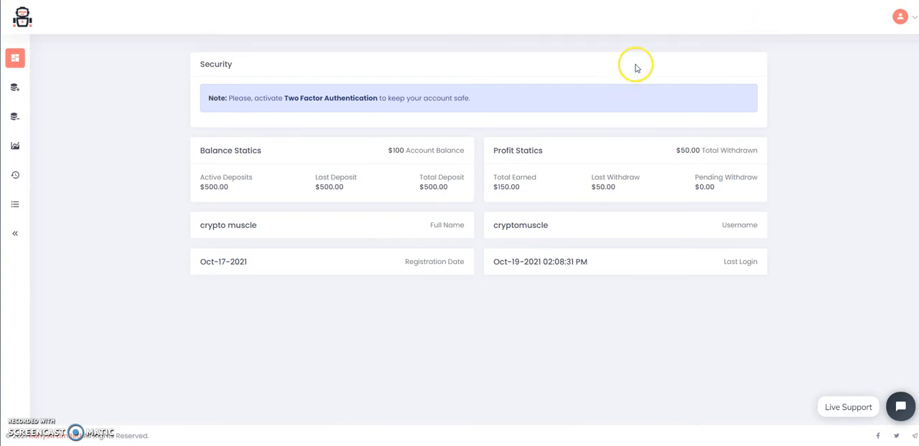
pyautogui.moveTo(603, 76)
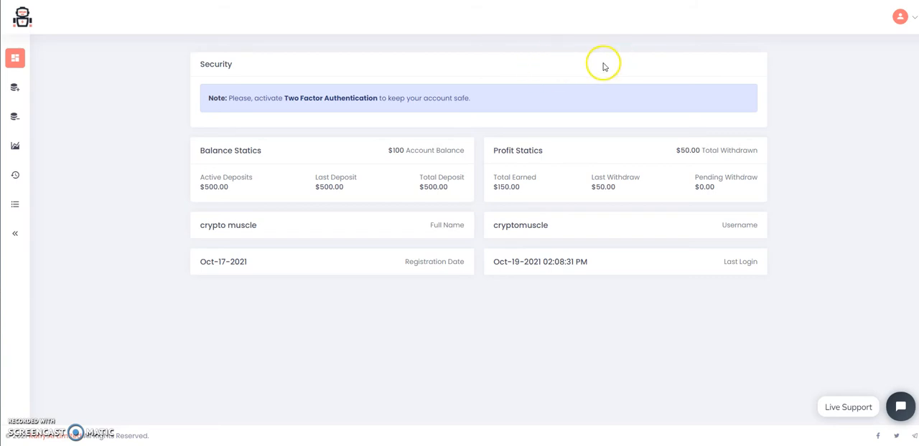
pyautogui.moveTo(149, 120)
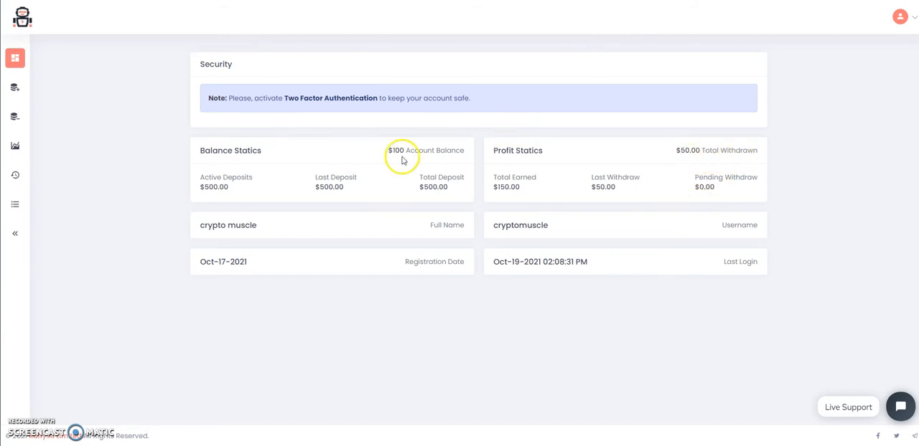
pyautogui.moveTo(333, 204)
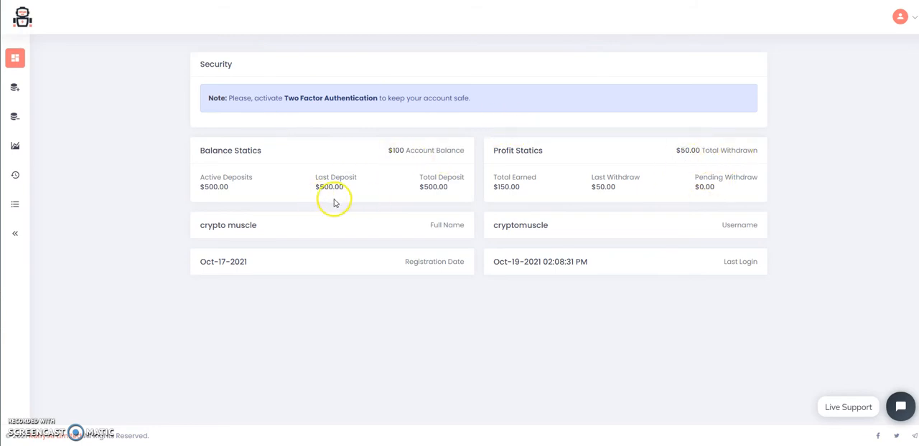
pyautogui.moveTo(104, 121)
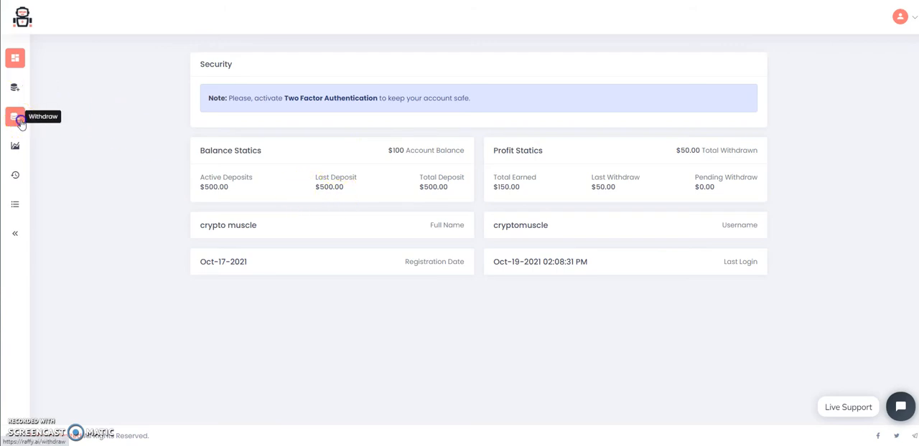
pyautogui.click(14, 116)
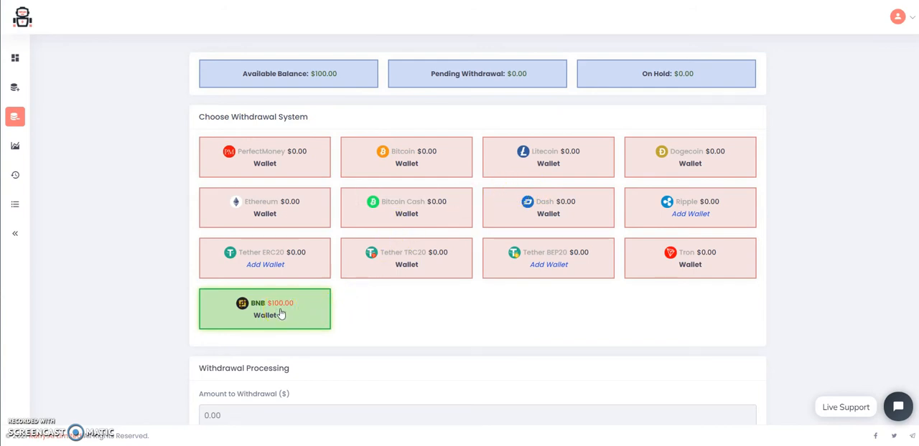
pyautogui.moveTo(399, 304)
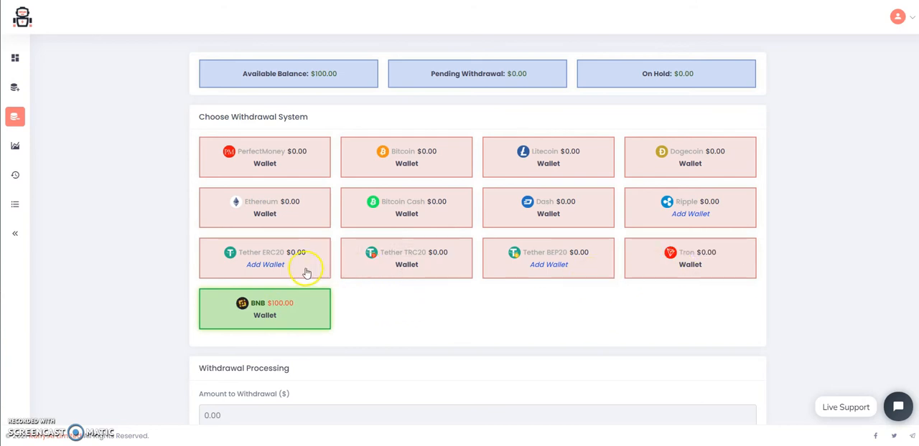
pyautogui.moveTo(281, 207)
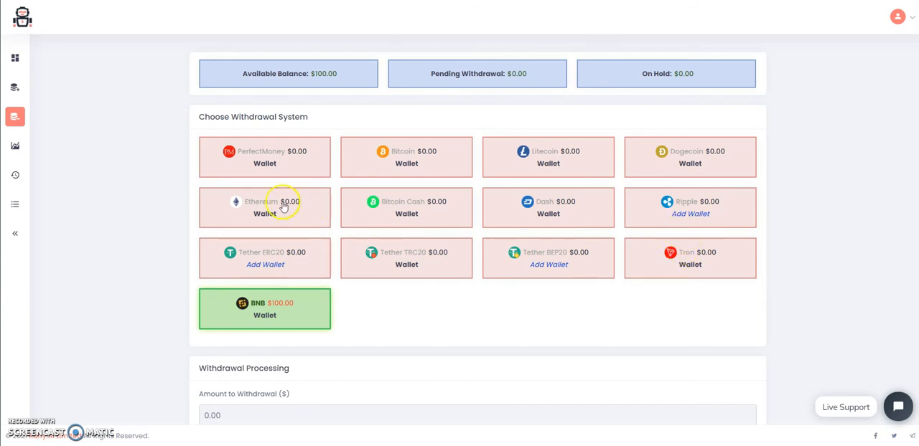
pyautogui.moveTo(362, 221)
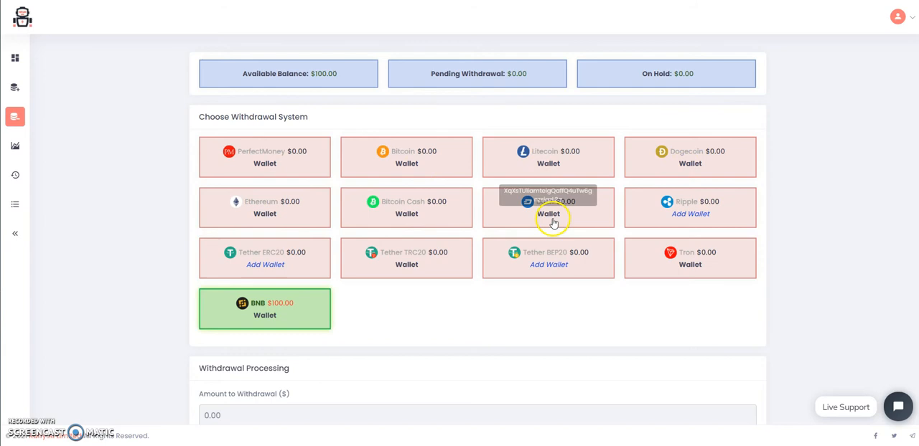
pyautogui.moveTo(568, 264)
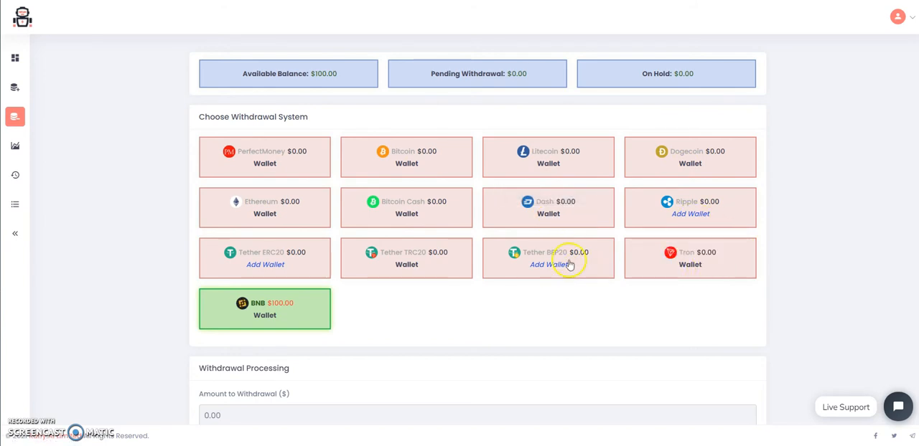
pyautogui.moveTo(522, 274)
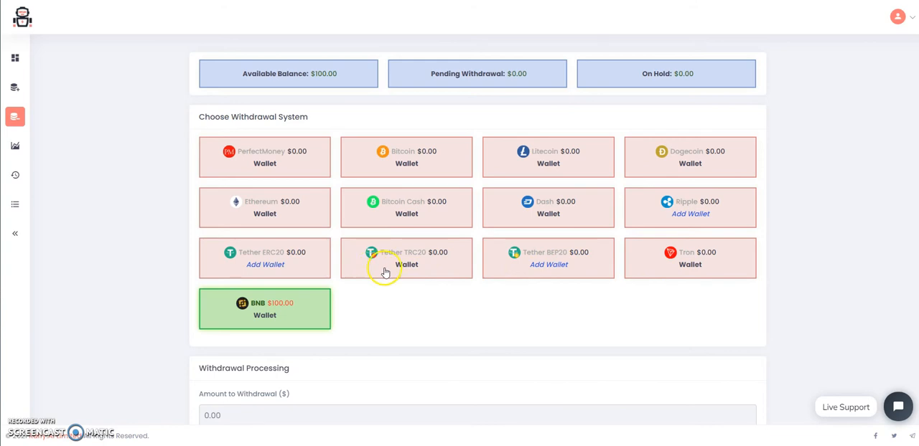
pyautogui.moveTo(264, 264)
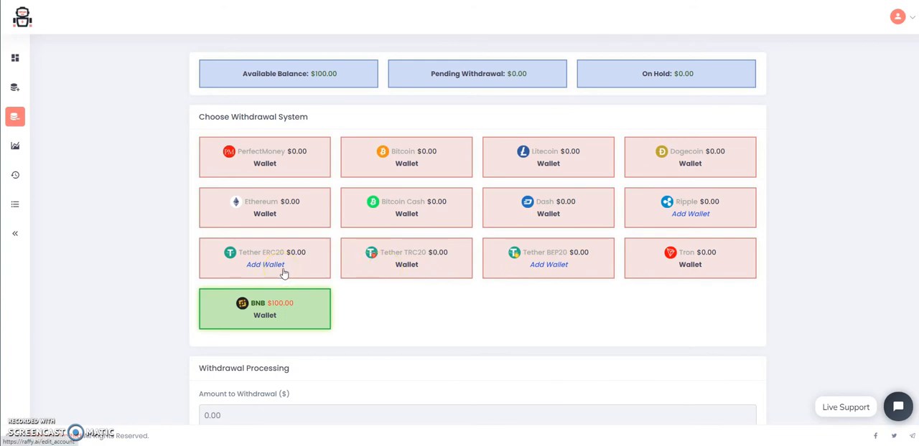
# - Scroll the withdrawal page down to the Withdrawal Processing form with BNB at $100.00
pyautogui.scroll(-3)
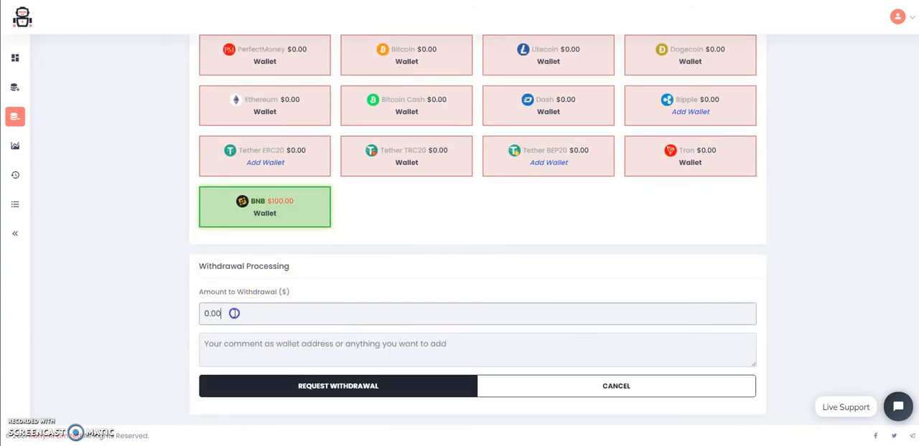
# - Enter 100.00 as the BNB amount, request the withdrawal and confirm it as $100 pending
pyautogui.tripleClick(213, 313)
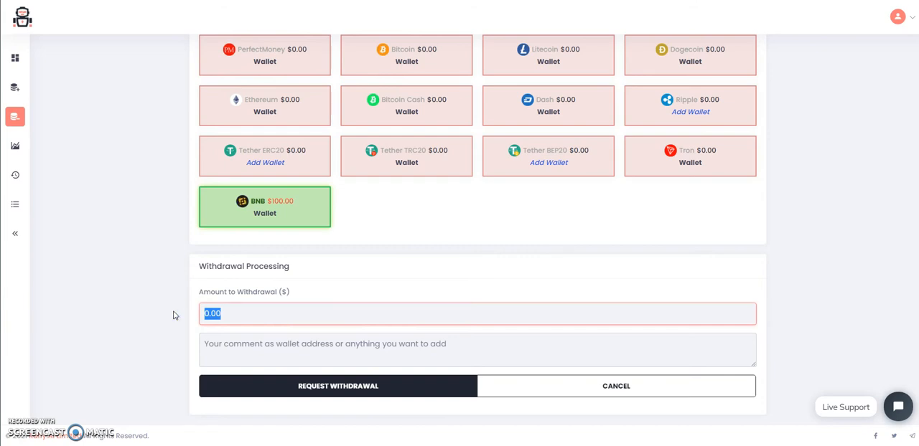
pyautogui.write('100.00')
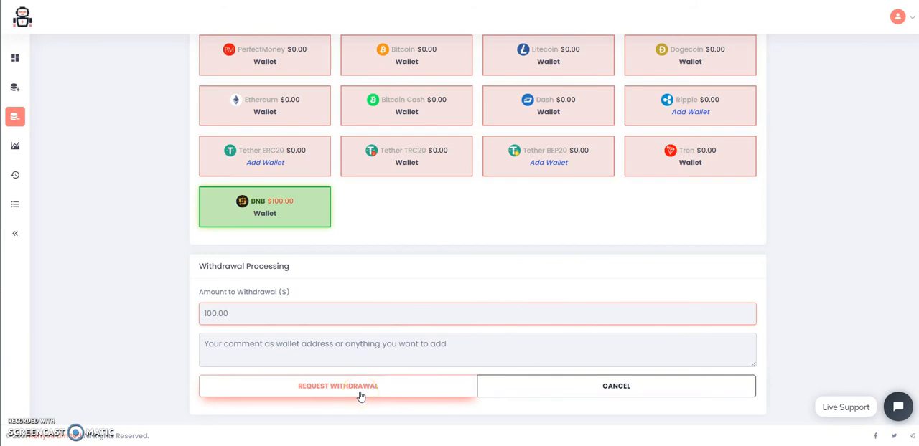
pyautogui.click(338, 386)
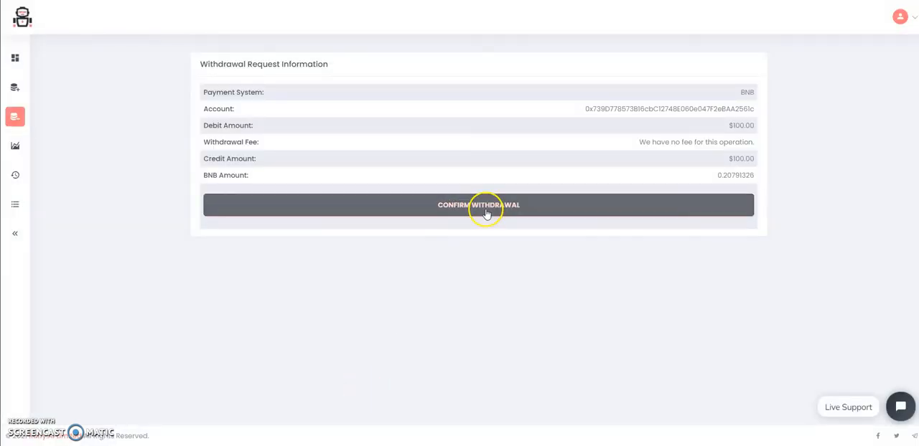
pyautogui.click(479, 204)
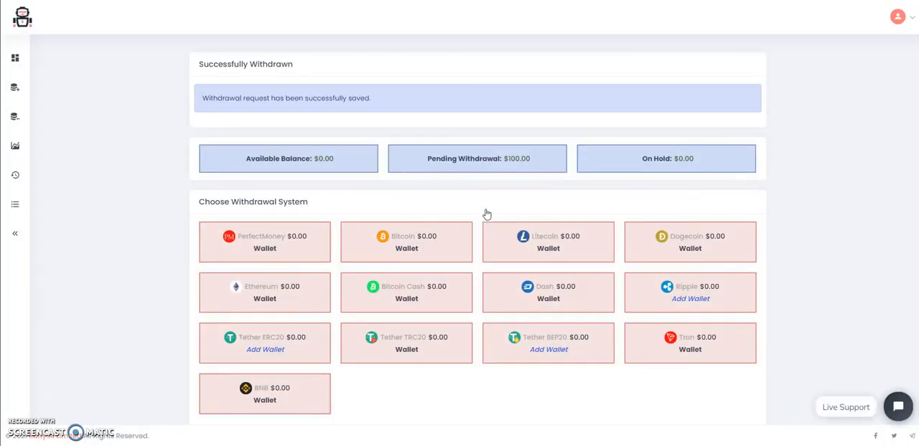
pyautogui.scroll(-3)
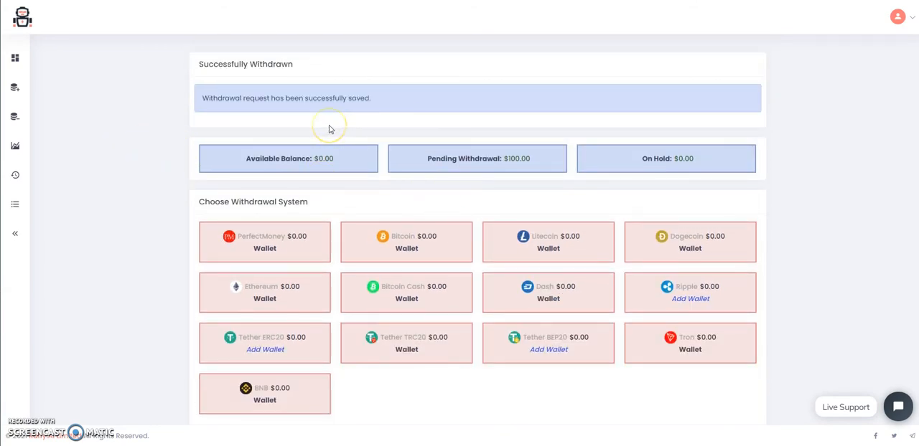
pyautogui.moveTo(350, 115)
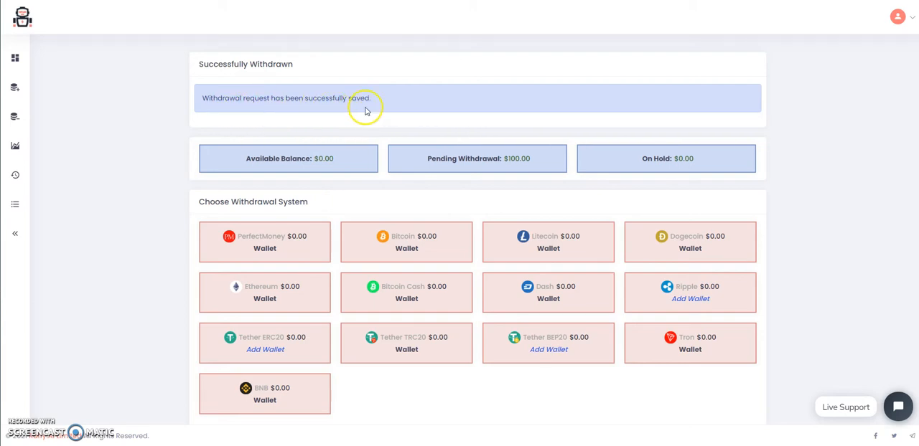
pyautogui.moveTo(696, 54)
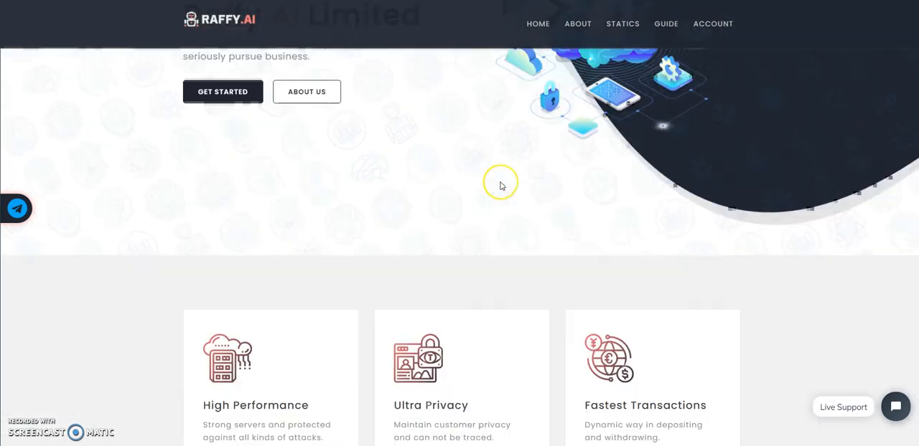
# - Scroll the Raffy.AI home page down to the statistics counters and back to the hero
pyautogui.scroll(-3)
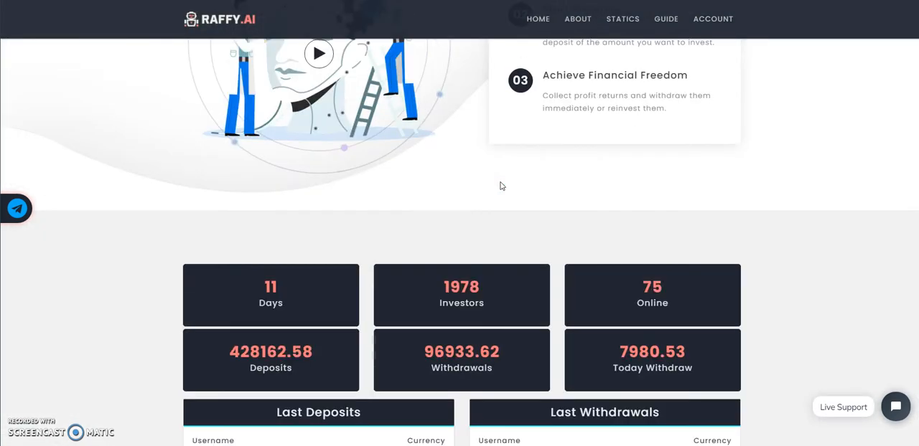
pyautogui.scroll(-3)
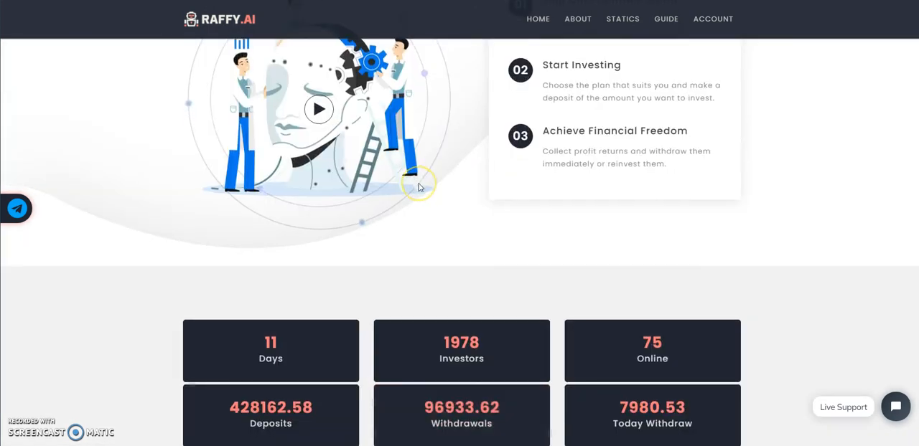
pyautogui.scroll(3)
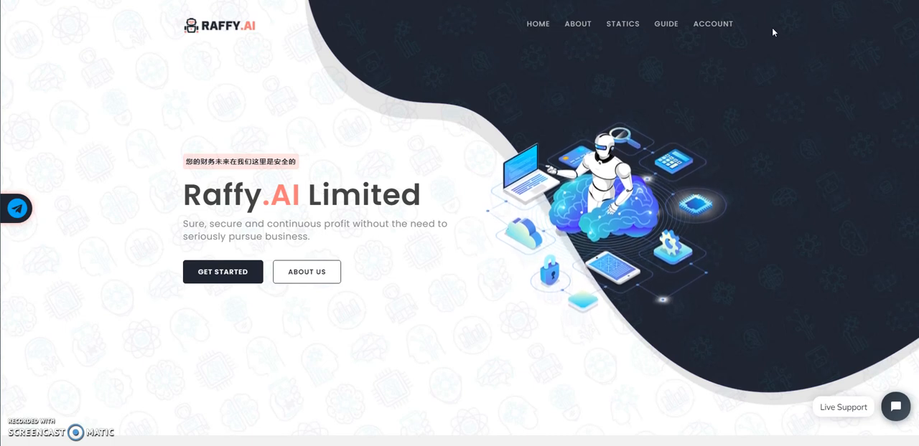
pyautogui.moveTo(770, 55)
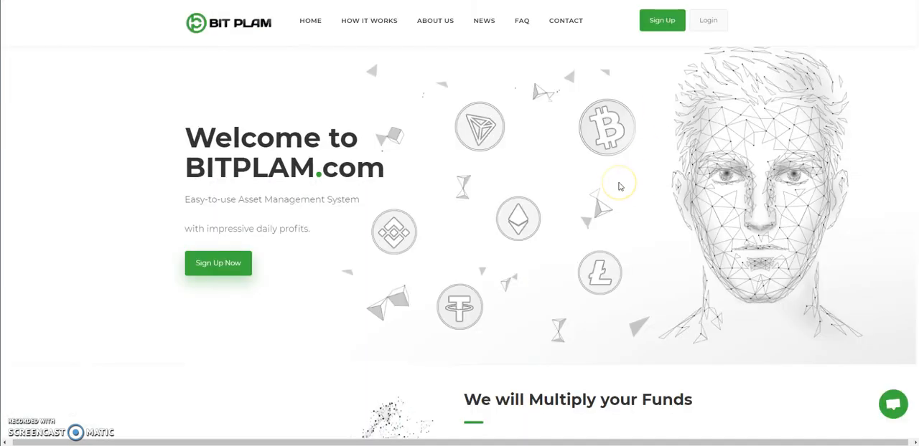
pyautogui.moveTo(620, 187)
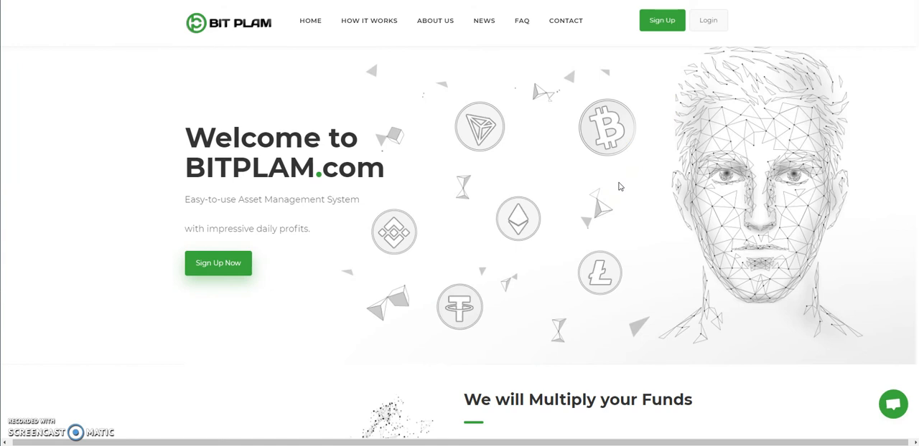
# - Scroll Bit Plam past live statistics (38 days online, 18644 members) to the referral program
pyautogui.scroll(-3)
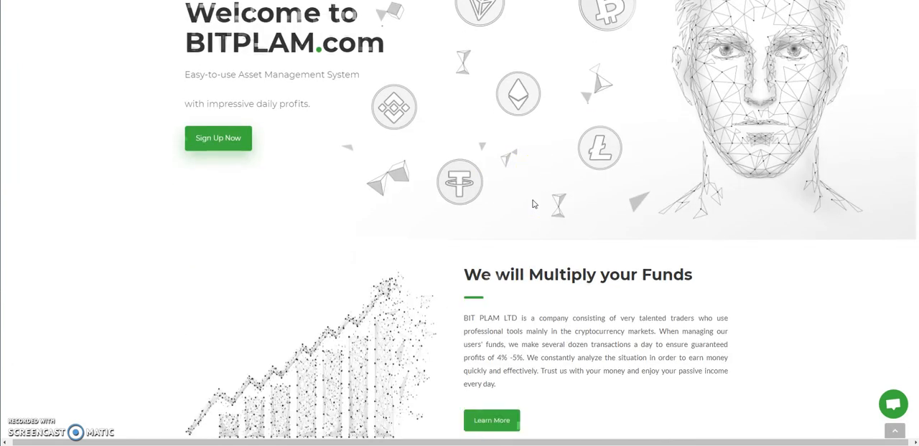
pyautogui.scroll(-3)
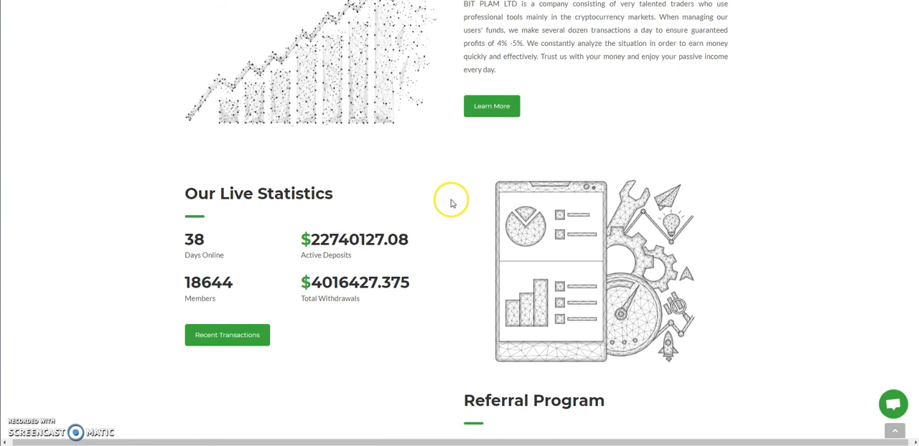
pyautogui.moveTo(353, 244)
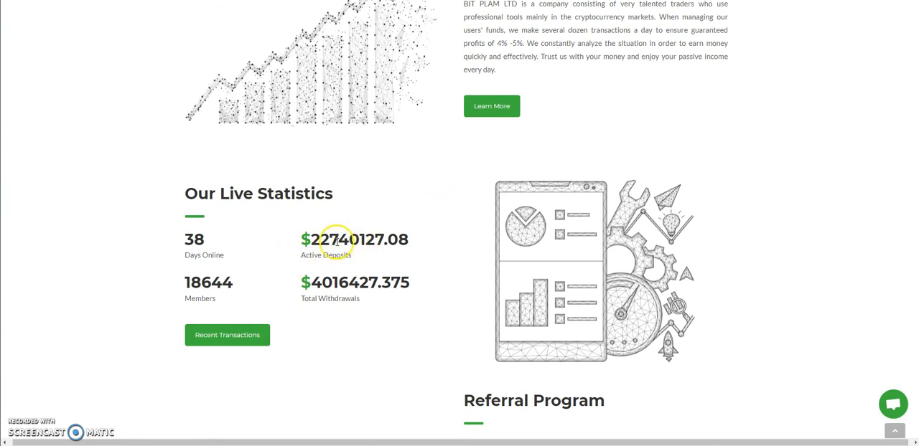
pyautogui.moveTo(350, 282)
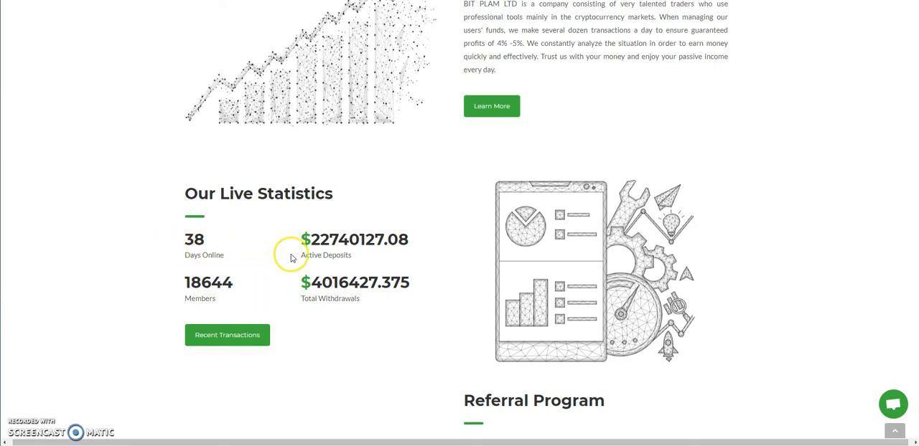
pyautogui.scroll(-3)
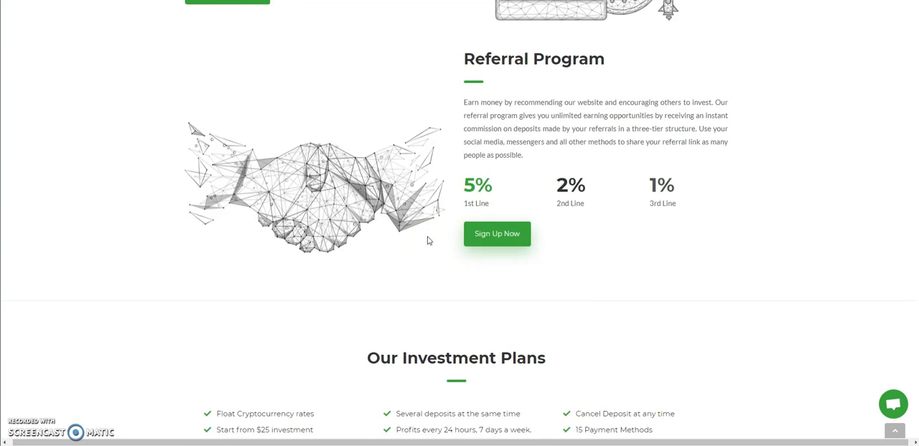
# - Scroll past the Referral Program to the LITE 4% and PLUS 5% plans and payment methods
pyautogui.scroll(-3)
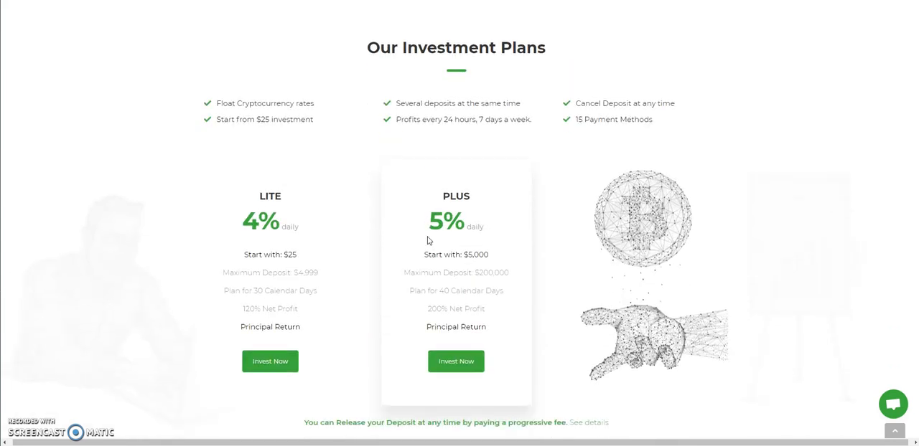
pyautogui.scroll(-3)
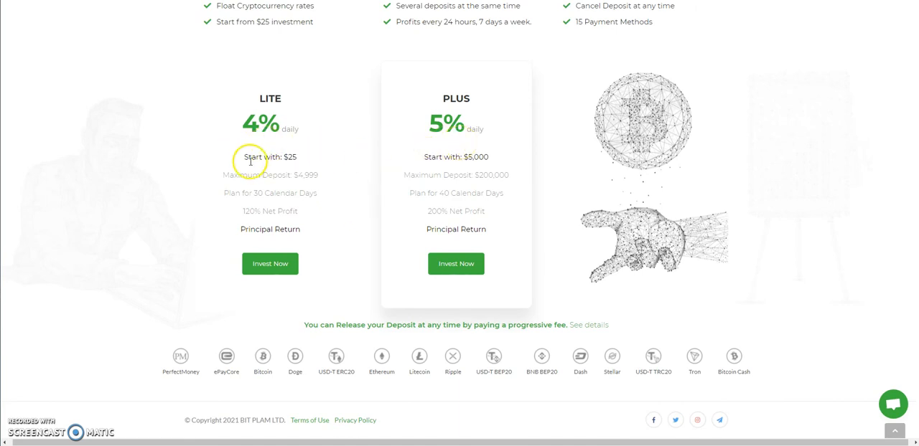
pyautogui.moveTo(501, 166)
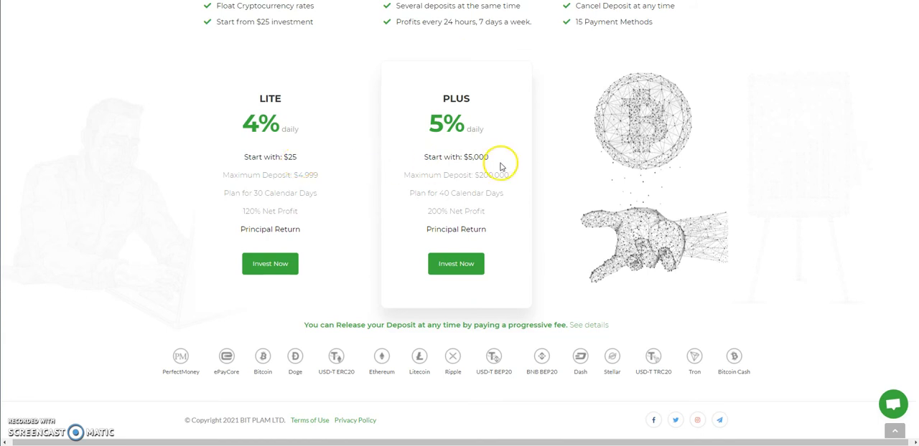
pyautogui.moveTo(287, 178)
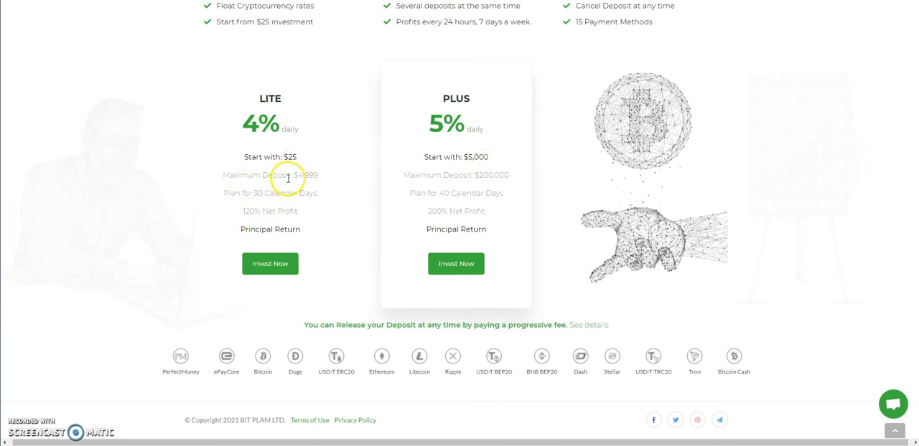
pyautogui.moveTo(251, 221)
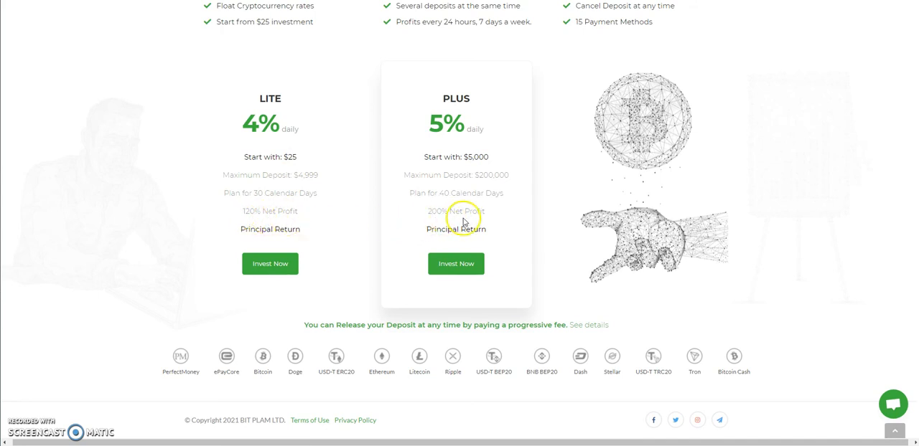
pyautogui.moveTo(427, 229)
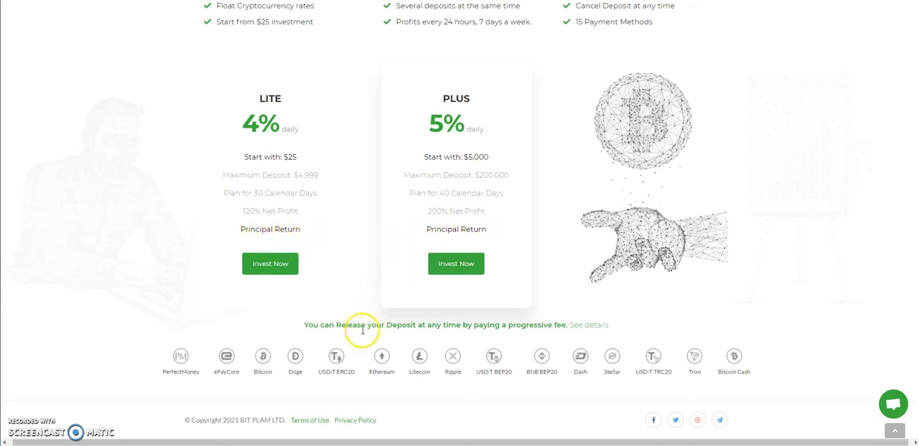
pyautogui.moveTo(407, 339)
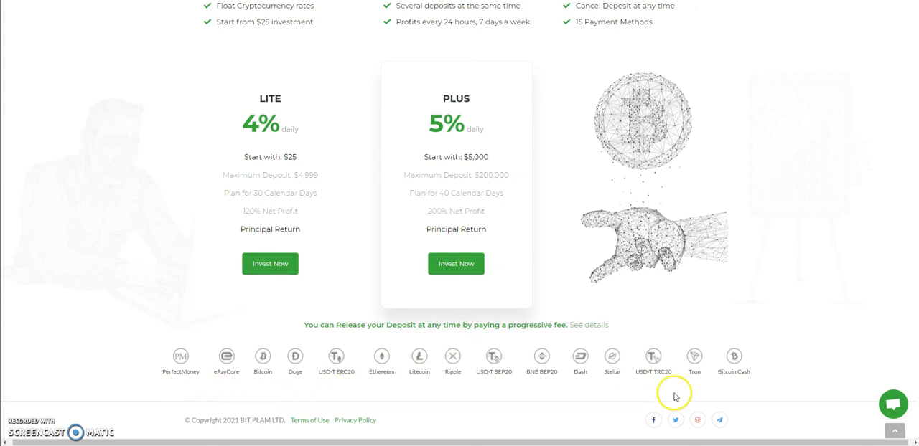
pyautogui.moveTo(180, 359)
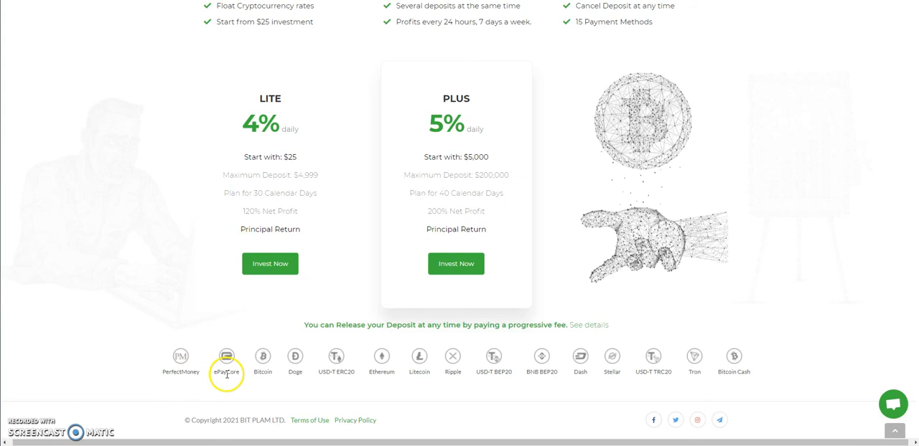
pyautogui.moveTo(344, 380)
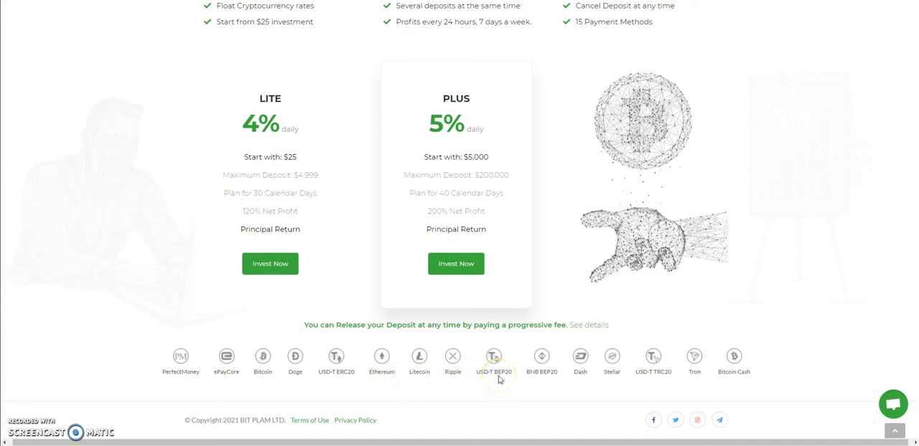
pyautogui.moveTo(537, 380)
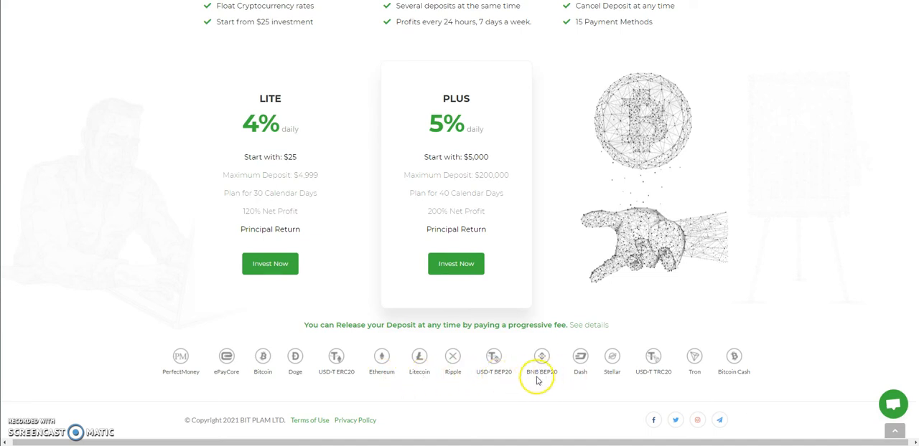
pyautogui.moveTo(643, 373)
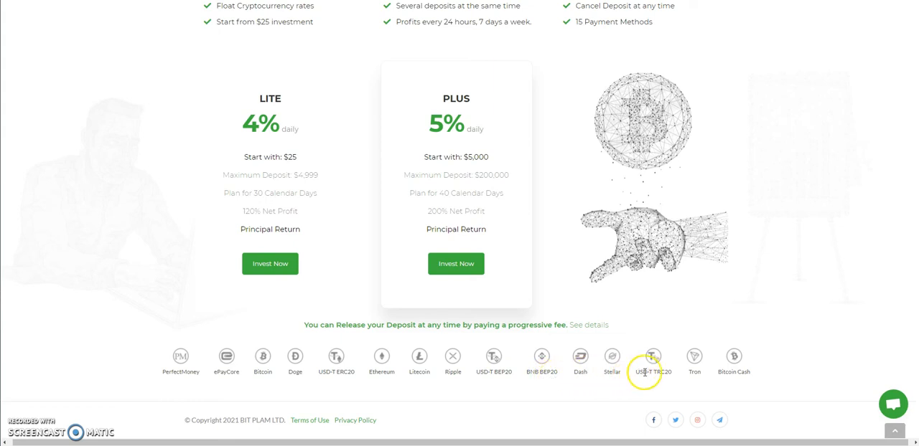
pyautogui.moveTo(743, 370)
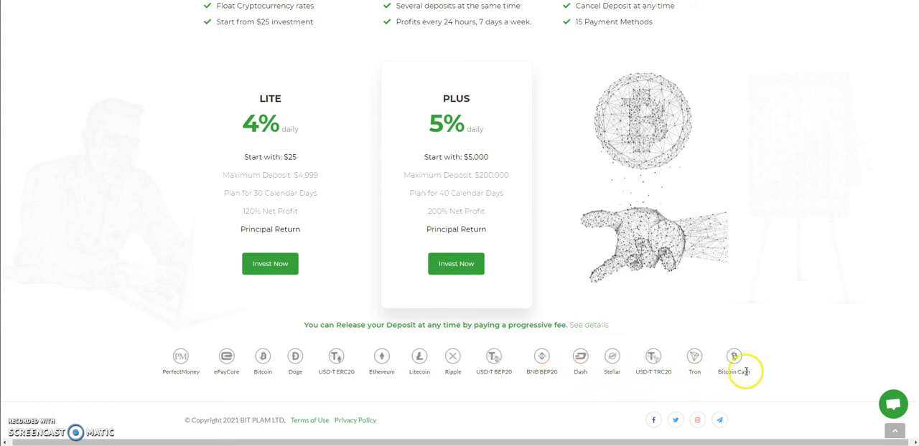
pyautogui.moveTo(591, 396)
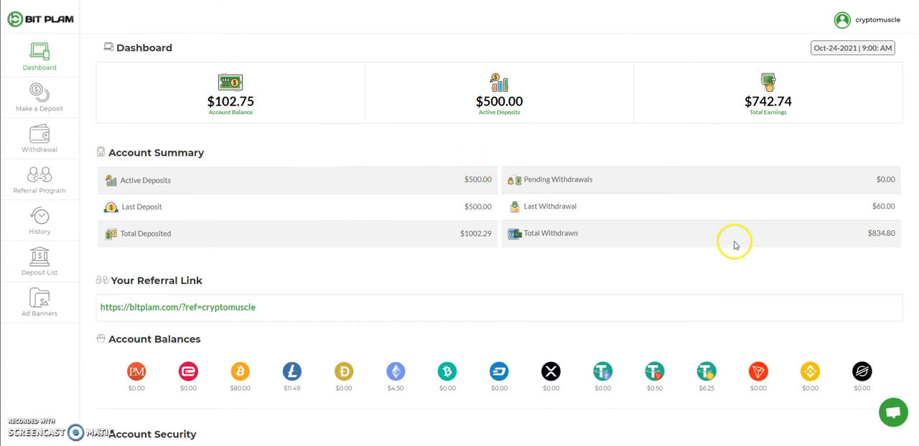
pyautogui.moveTo(538, 242)
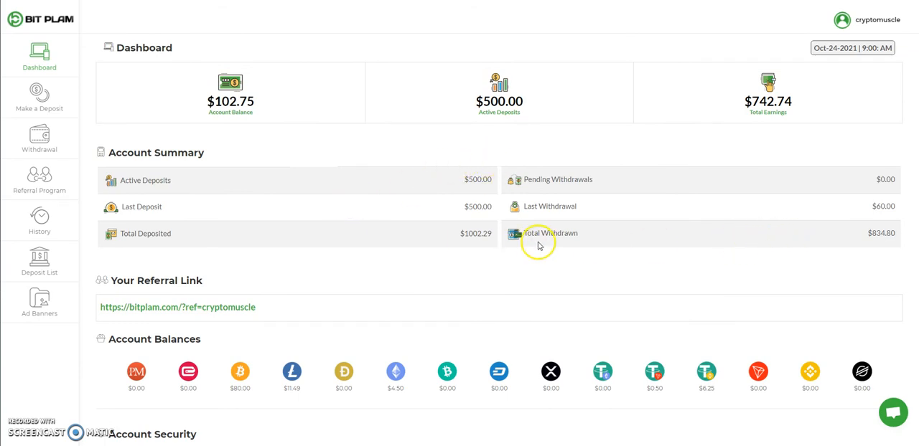
pyautogui.moveTo(884, 244)
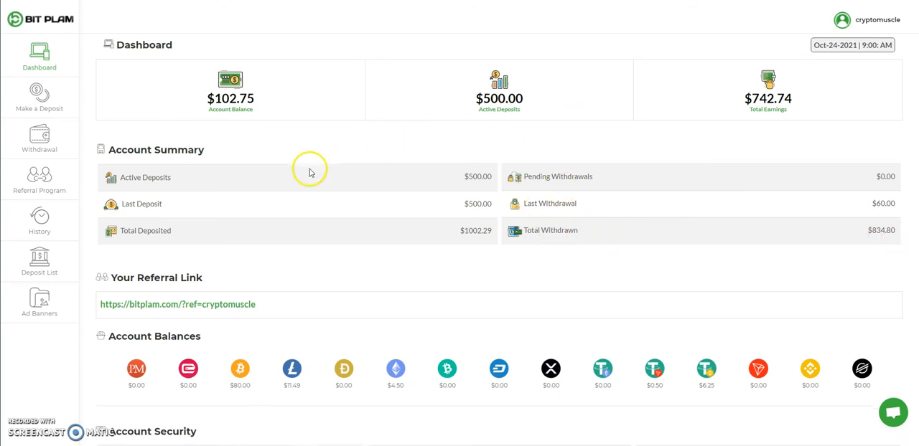
pyautogui.scroll(-3)
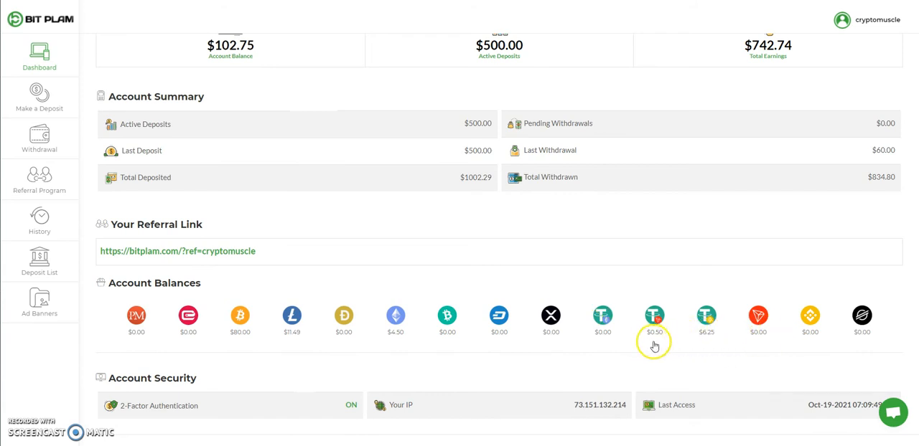
pyautogui.moveTo(315, 336)
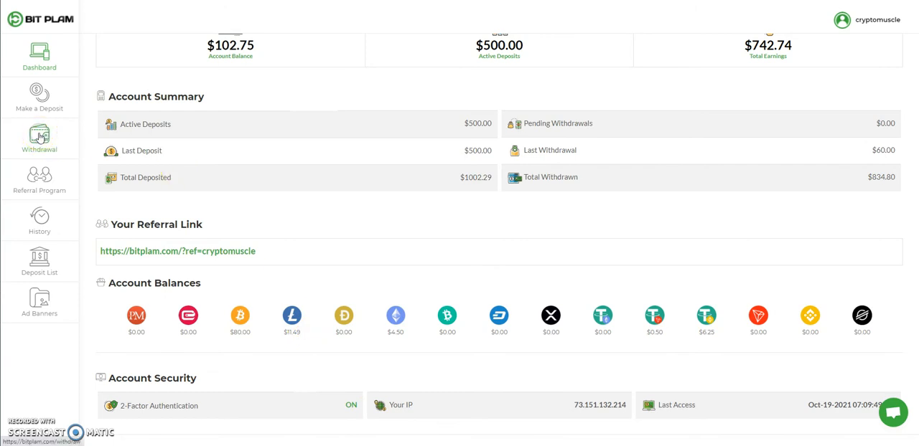
# - On the Withdrawal page, request $6.25 from the Tether BEP20 balance
pyautogui.click(40, 138)
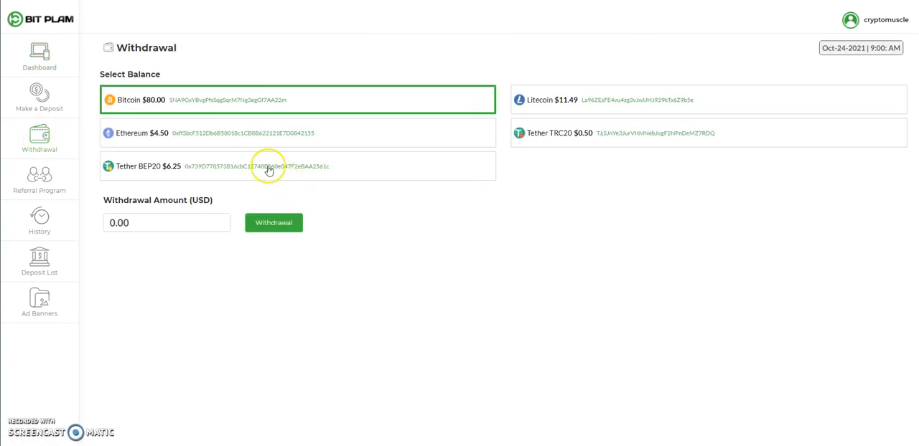
pyautogui.click(270, 167)
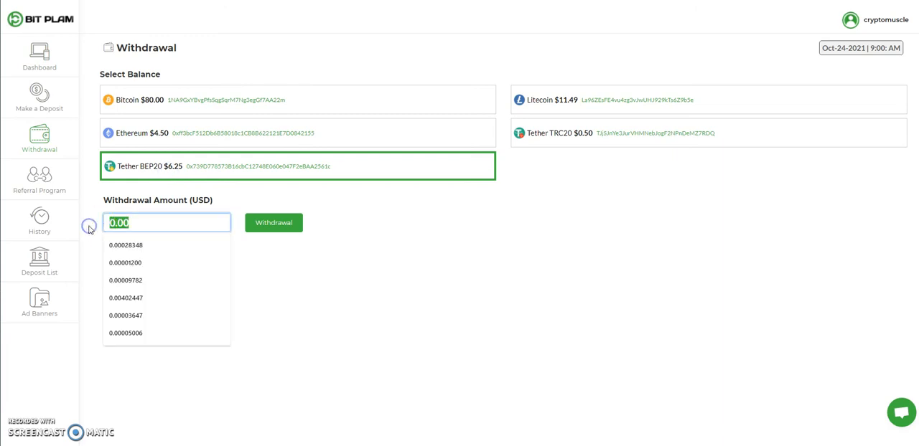
pyautogui.write('6.25')
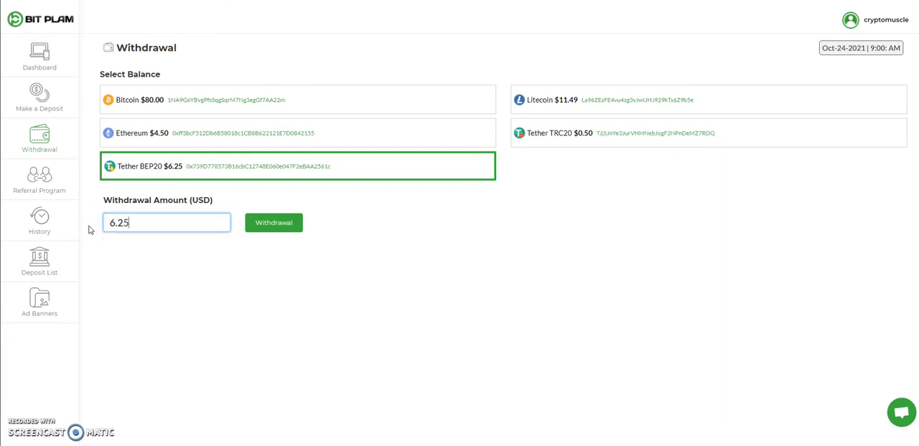
pyautogui.click(273, 223)
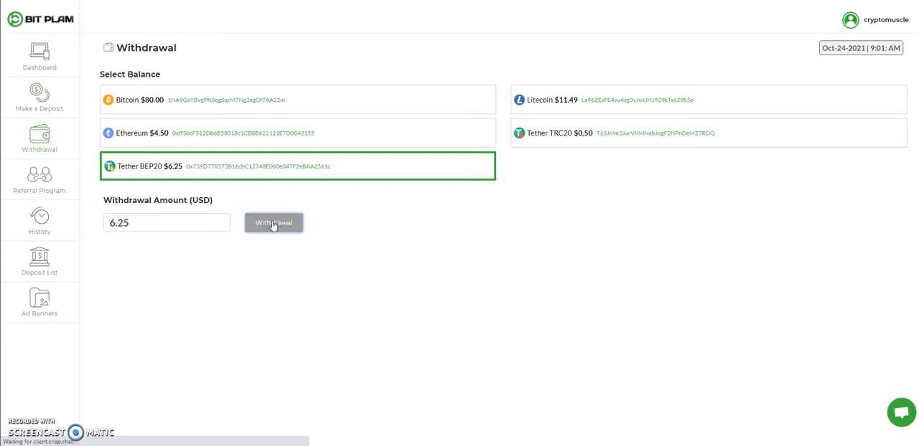
# - Confirm the Tether BEP20 withdrawal with the 2FA code, getting the sent-request confirmation
pyautogui.click(272, 223)
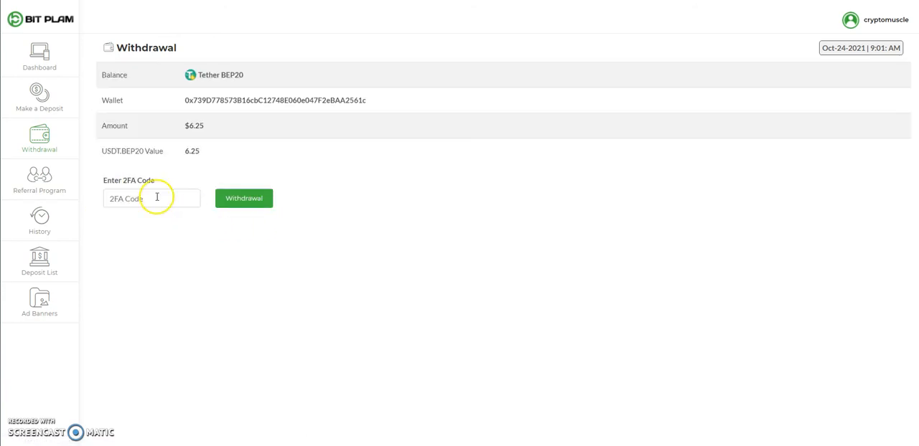
pyautogui.click(152, 199)
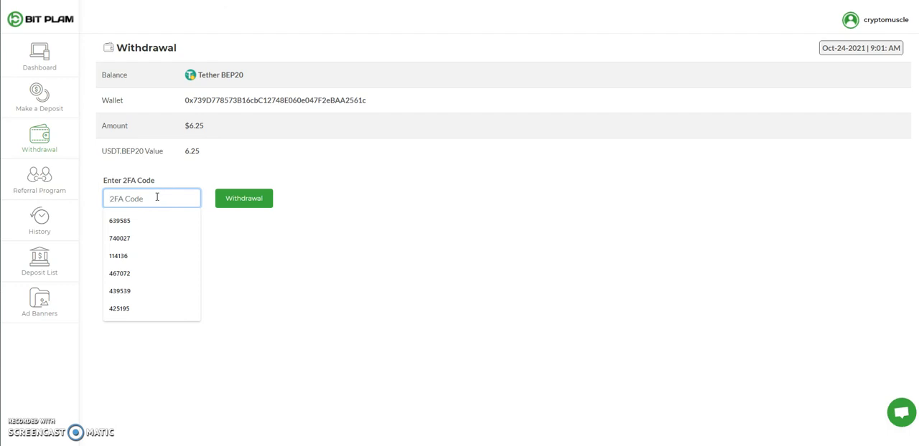
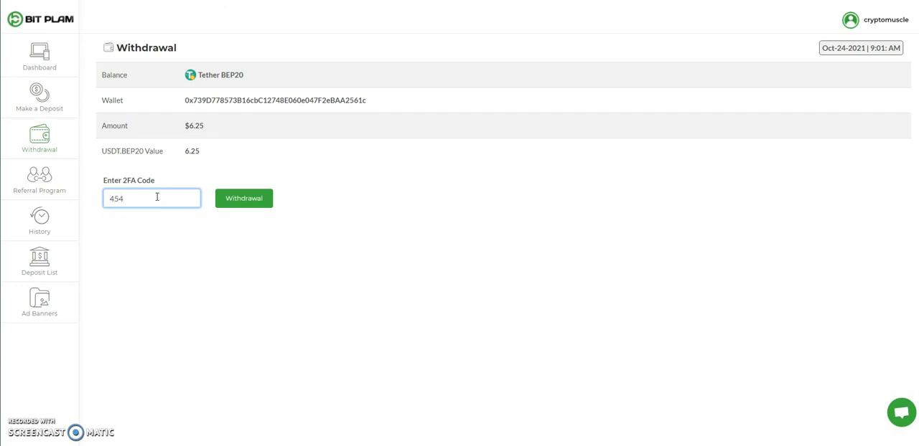
pyautogui.click(244, 198)
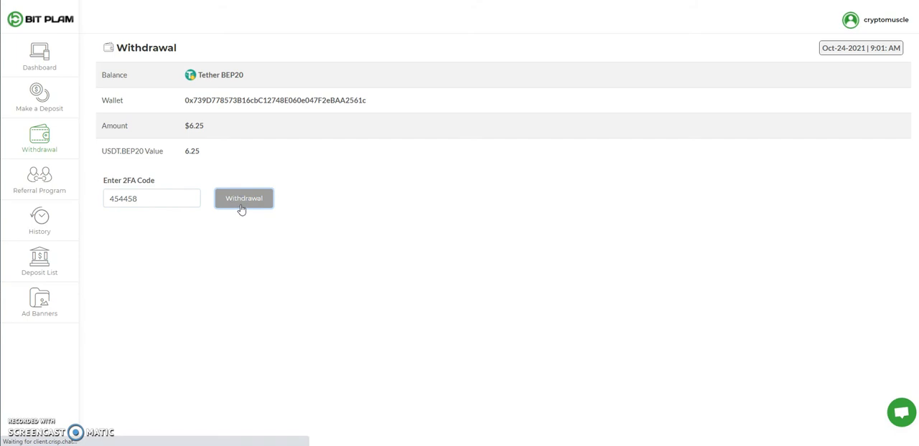
pyautogui.click(244, 198)
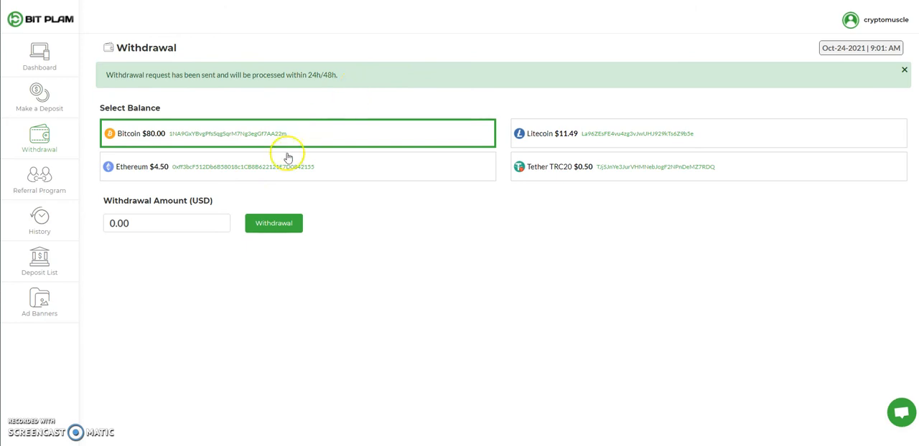
# - Request a withdrawal of the full $11.49 Litecoin balance
pyautogui.click(706, 133)
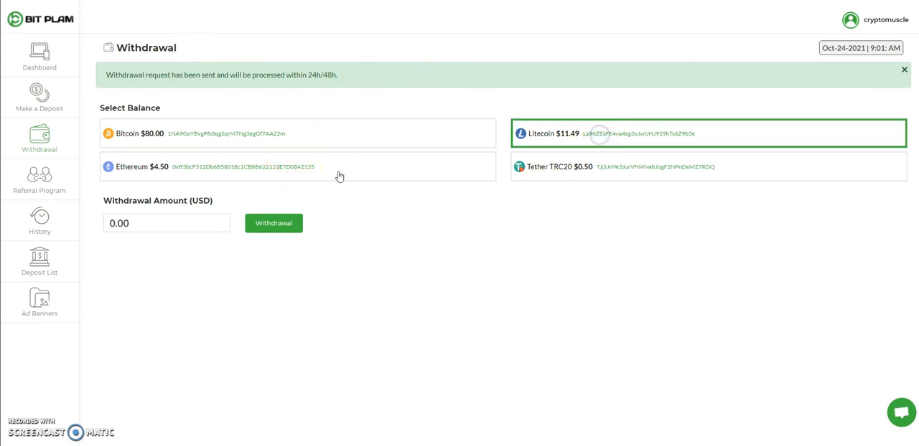
pyautogui.click(166, 224)
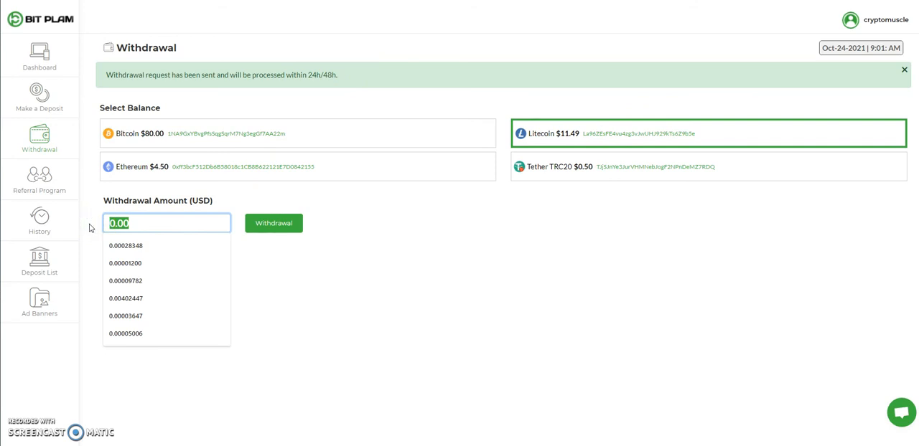
pyautogui.write('11.49')
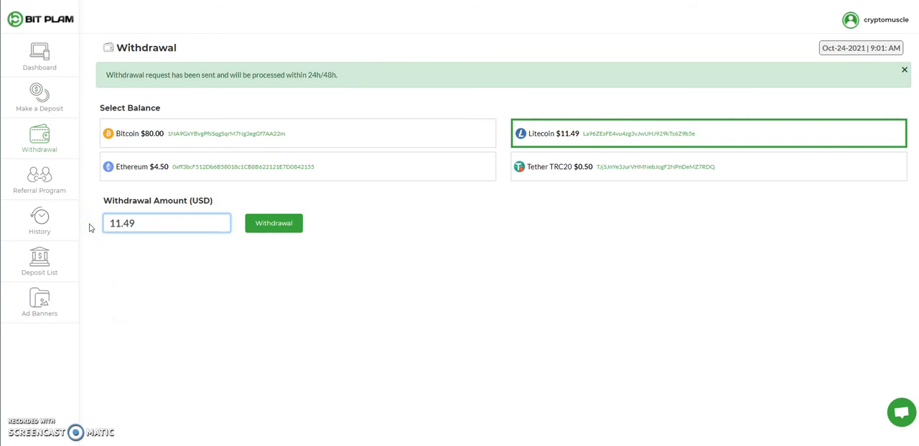
pyautogui.moveTo(439, 228)
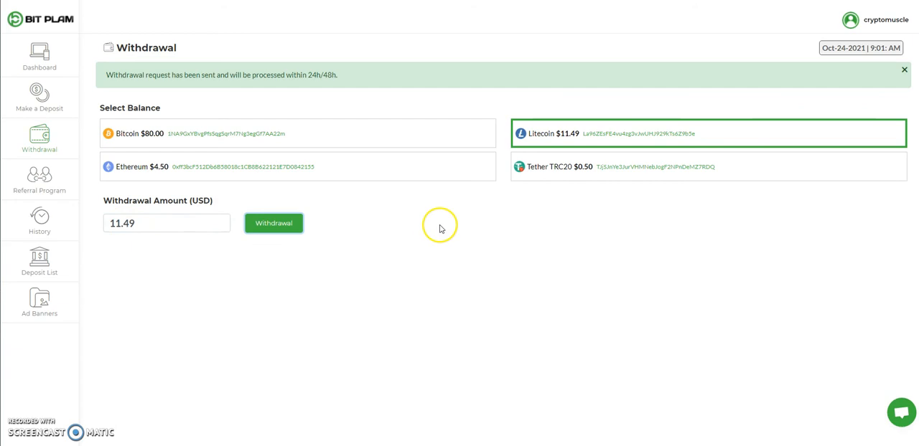
pyautogui.click(272, 224)
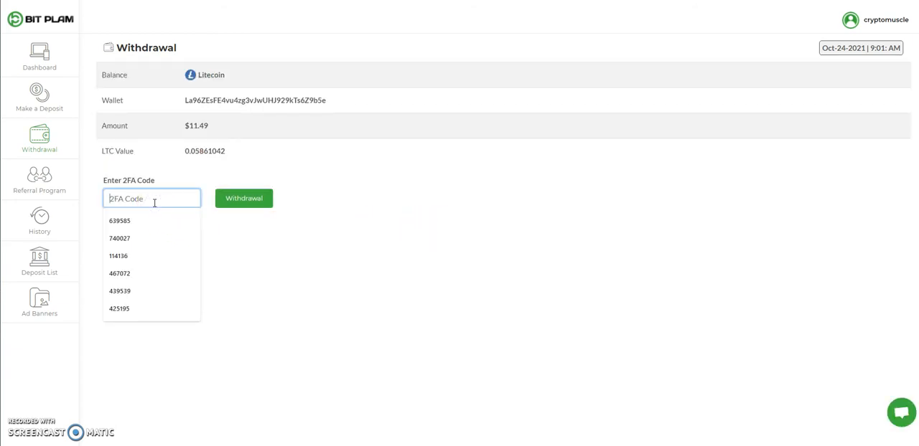
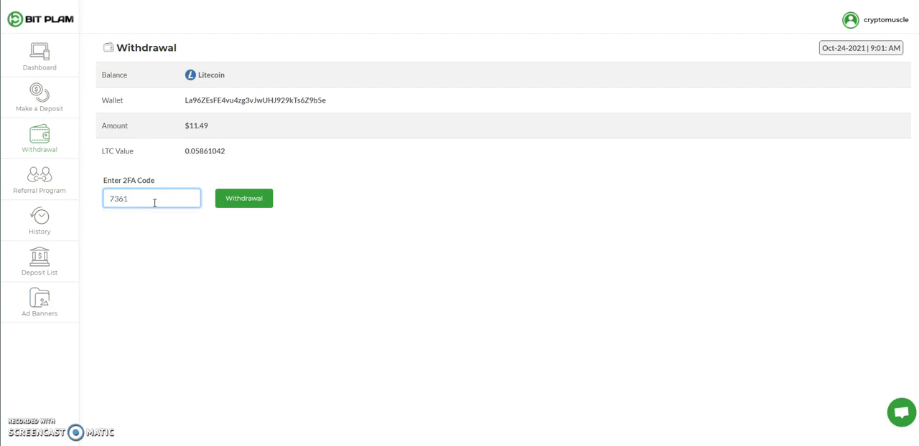
# - Enter the 2FA code, correcting a digit, and confirm the Litecoin withdrawal
pyautogui.click(244, 198)
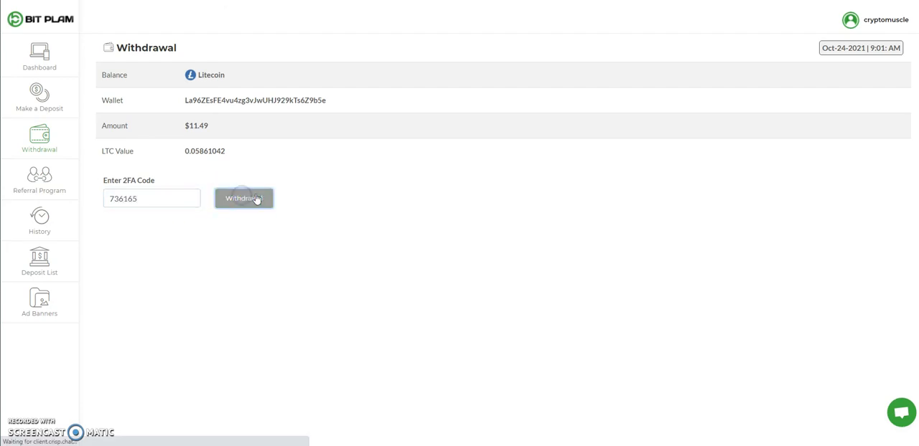
pyautogui.click(244, 198)
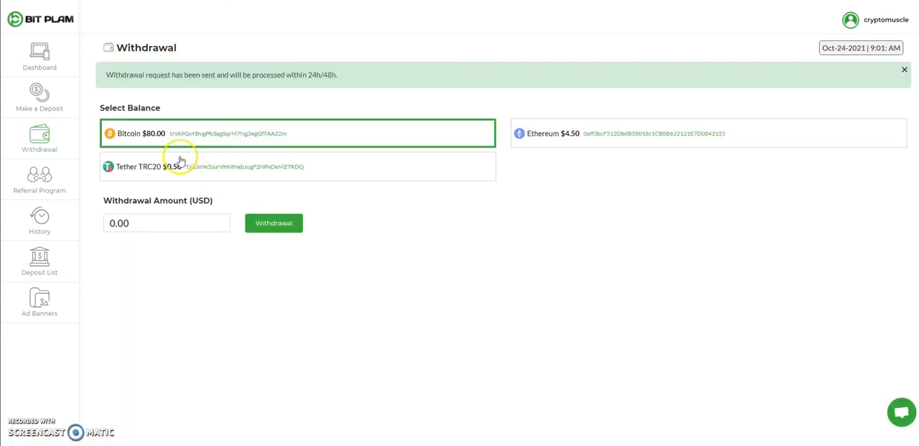
pyautogui.click(166, 224)
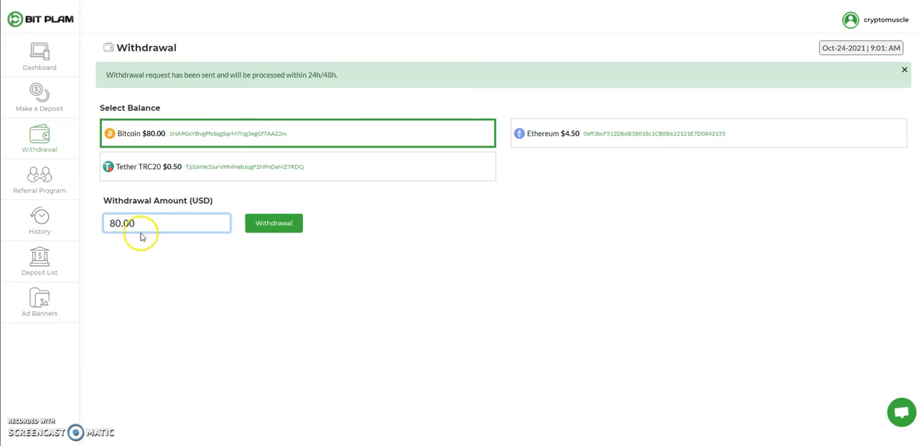
pyautogui.click(273, 224)
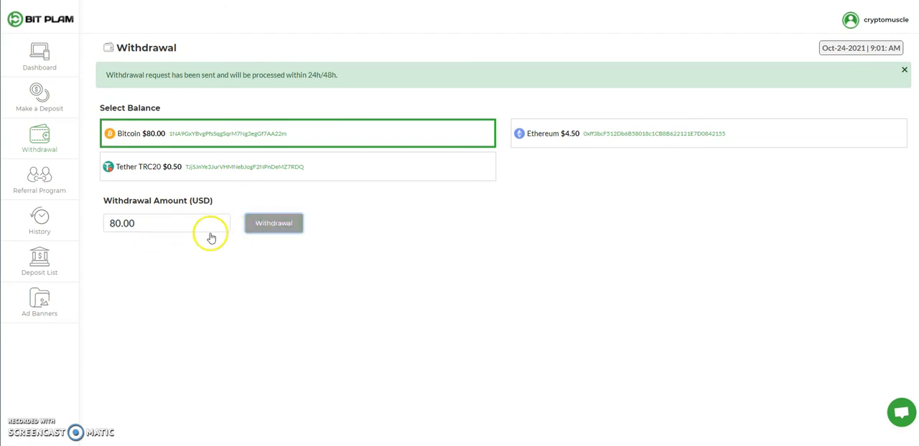
pyautogui.click(273, 224)
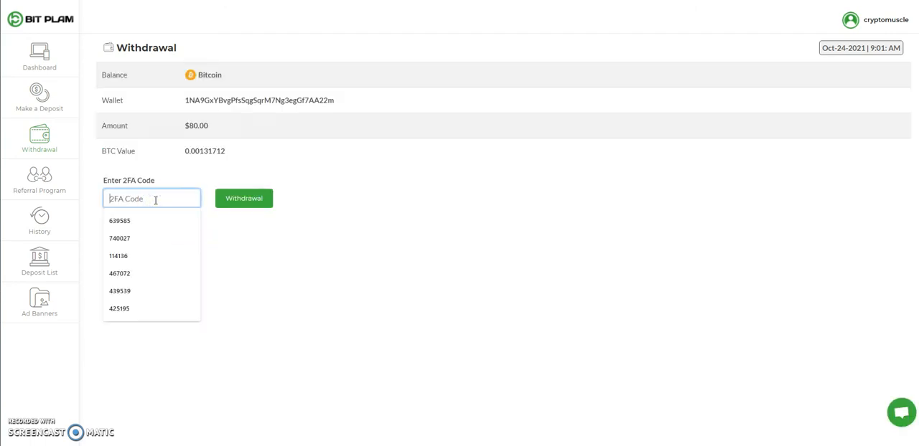
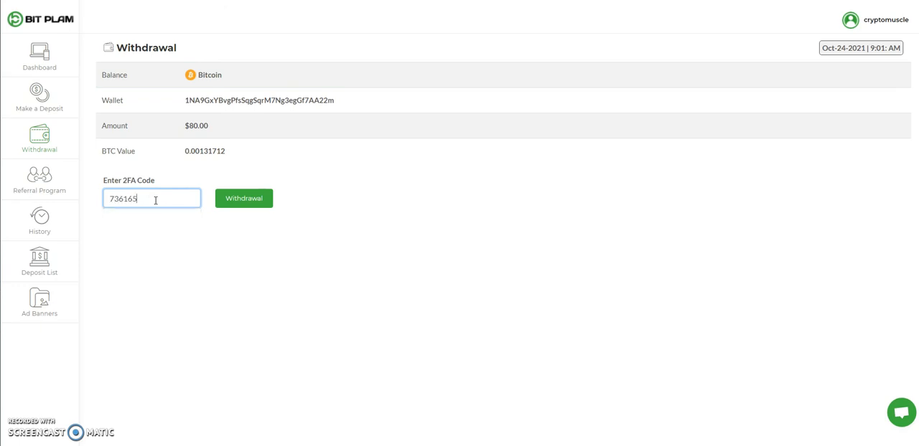
pyautogui.click(244, 198)
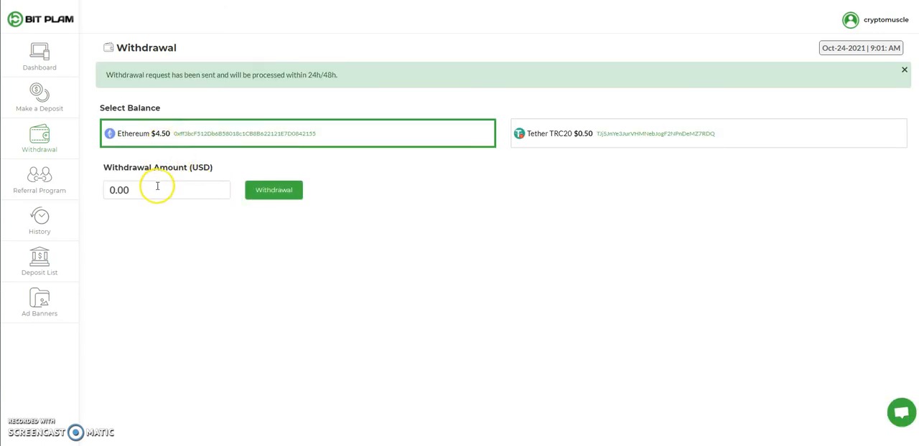
# - Attempt a $4.50 Ethereum withdrawal, refused as below the $10.00 minimum
pyautogui.write('4.50')
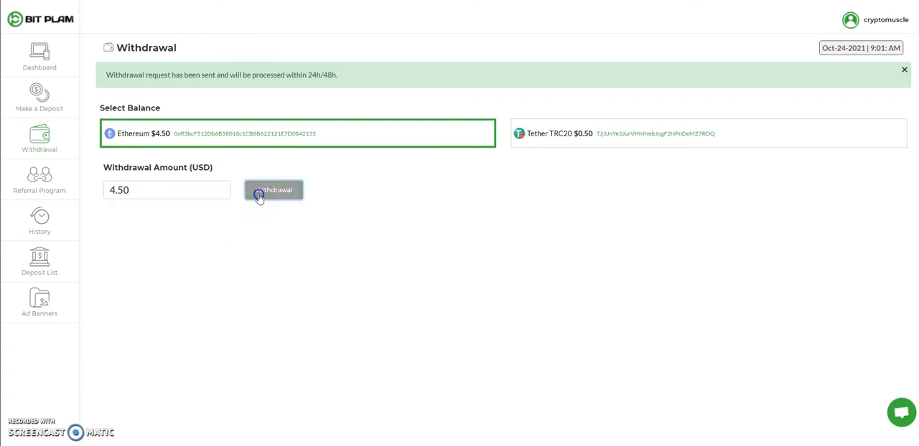
pyautogui.click(272, 190)
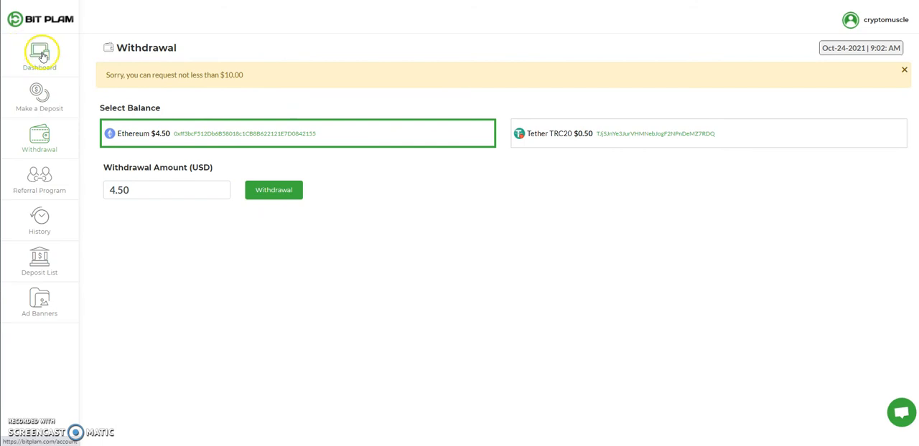
# - Return to the account dashboard showing $5.01 balance and $97.74 pending withdrawals
pyautogui.click(40, 55)
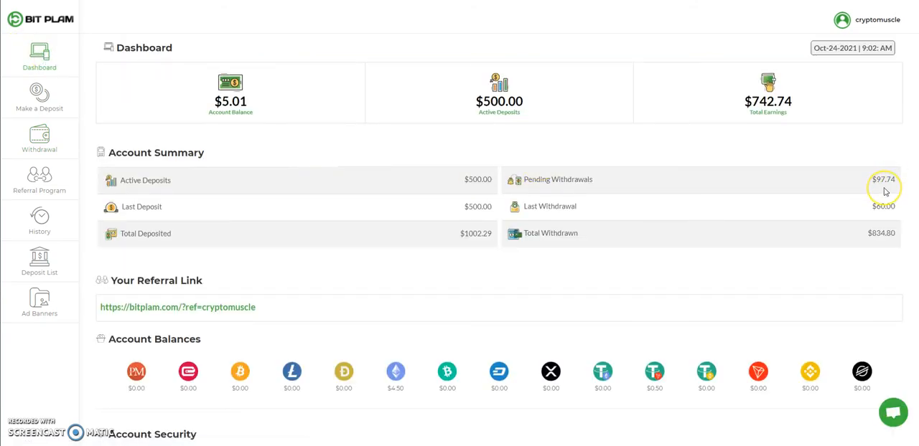
pyautogui.moveTo(841, 238)
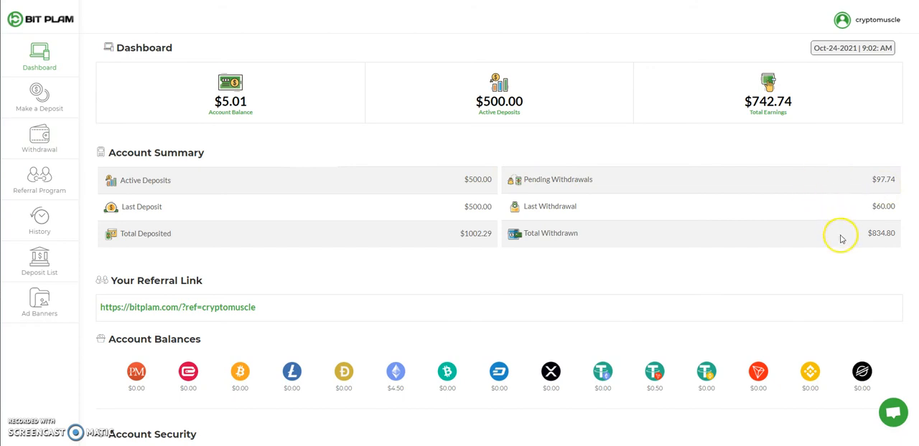
pyautogui.moveTo(885, 248)
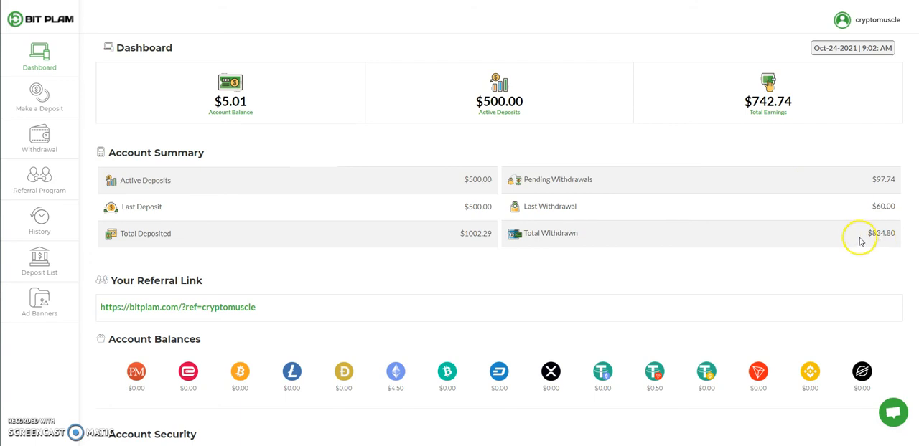
pyautogui.scroll(-3)
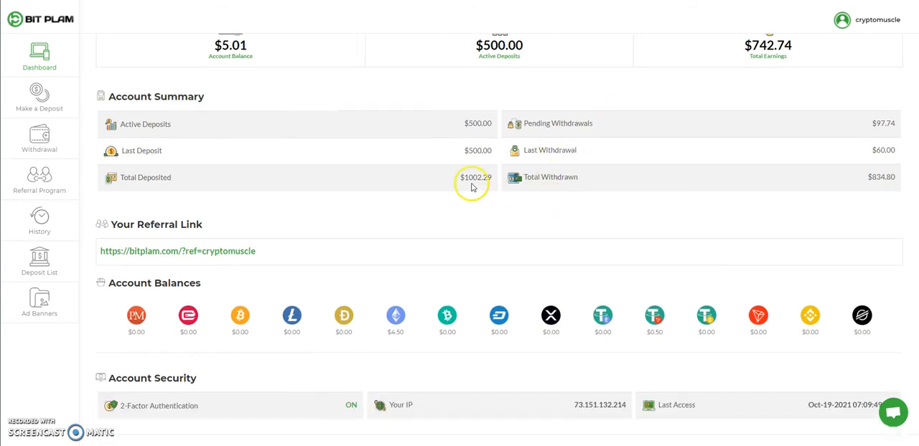
pyautogui.moveTo(655, 52)
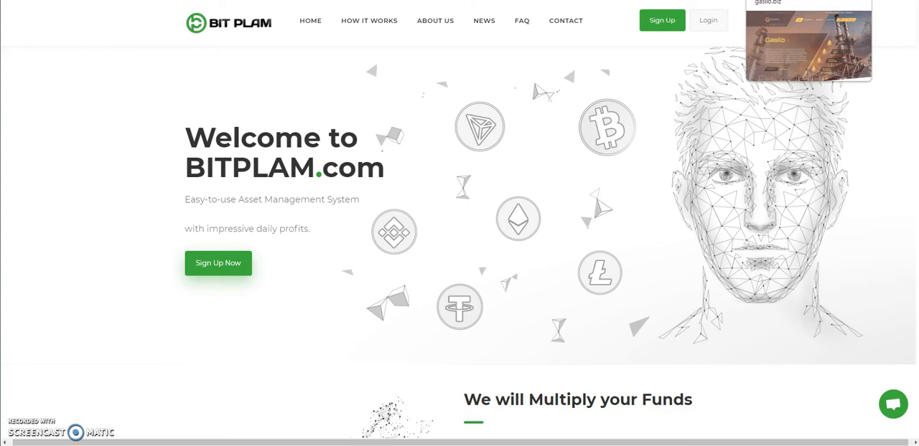
# - Switch to the Gasilo site and scroll to Our Investment Plans
pyautogui.click(806, 43)
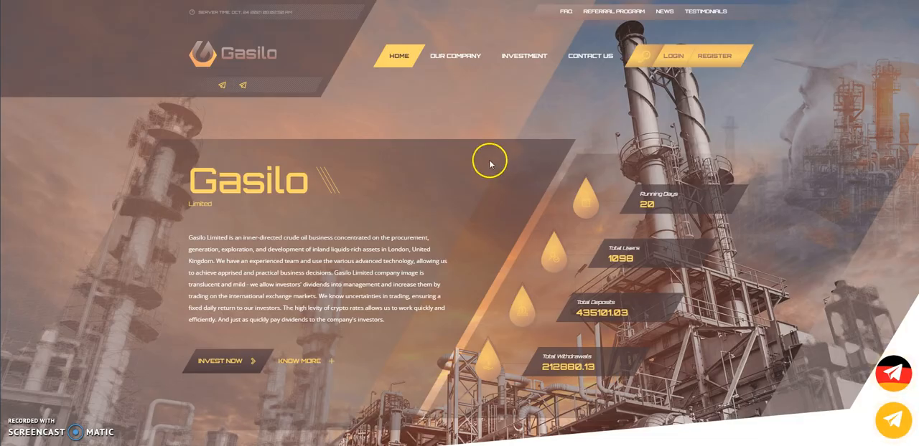
pyautogui.moveTo(178, 142)
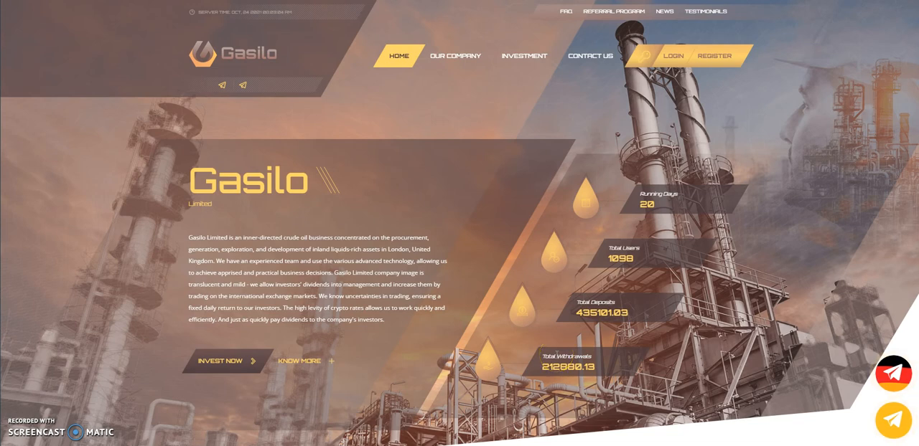
pyautogui.scroll(-3)
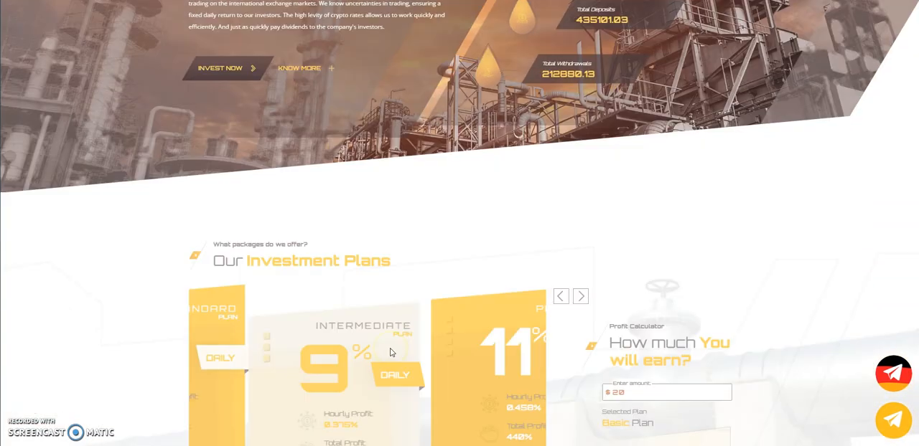
pyautogui.scroll(-3)
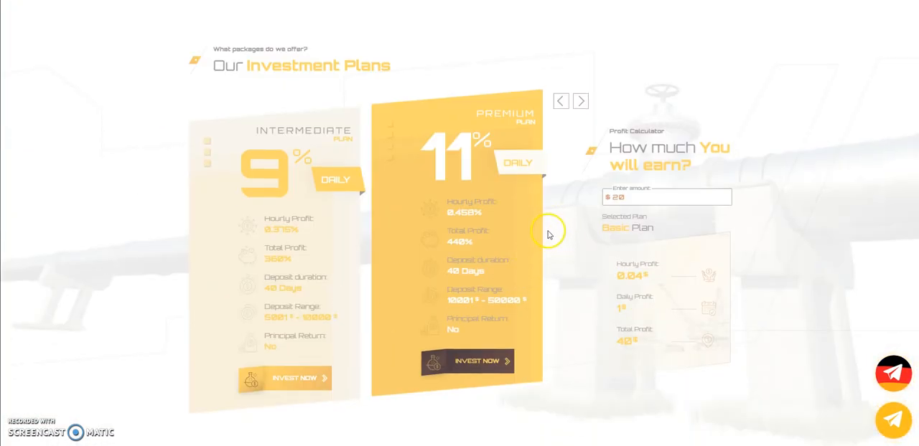
# - Cycle the carousel through Basic 5%, Standard 7%, Intermediate 9% and Premium 11% daily plans
pyautogui.click(579, 100)
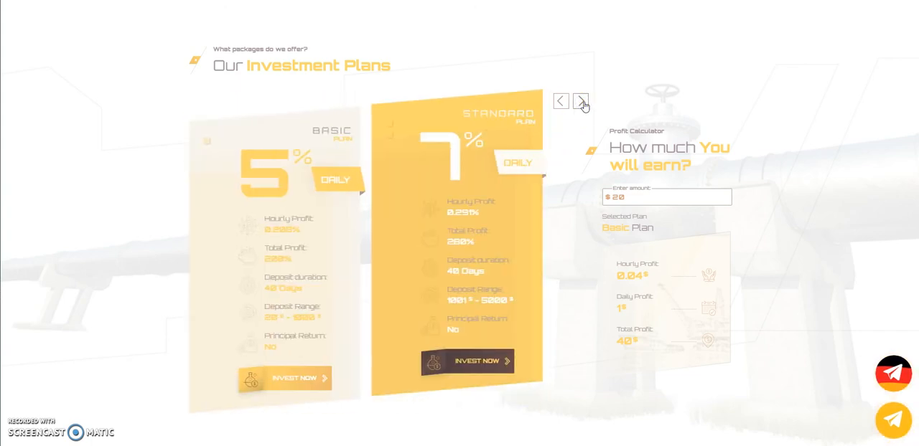
pyautogui.click(580, 101)
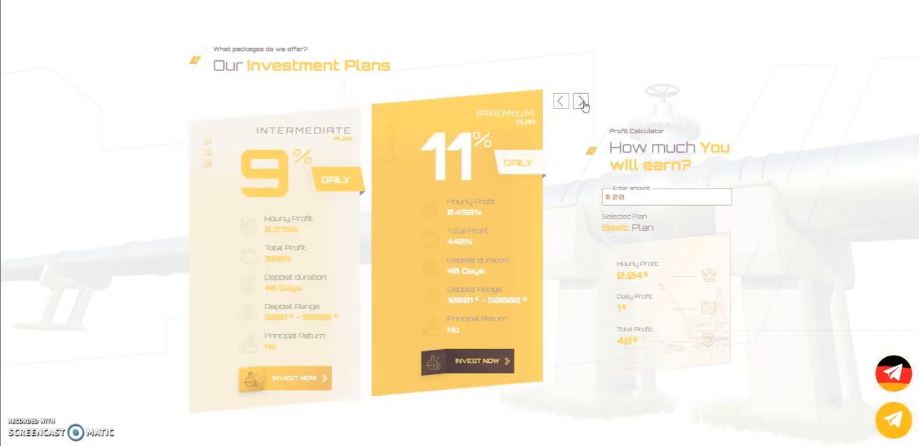
pyautogui.click(580, 100)
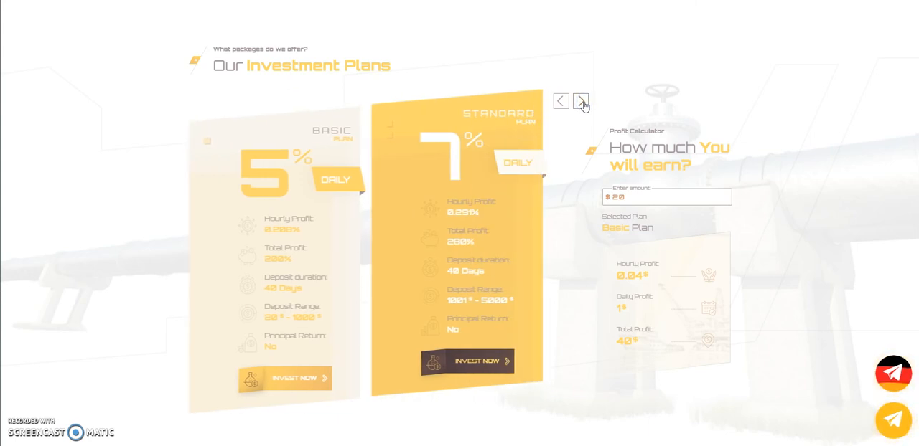
pyautogui.click(579, 101)
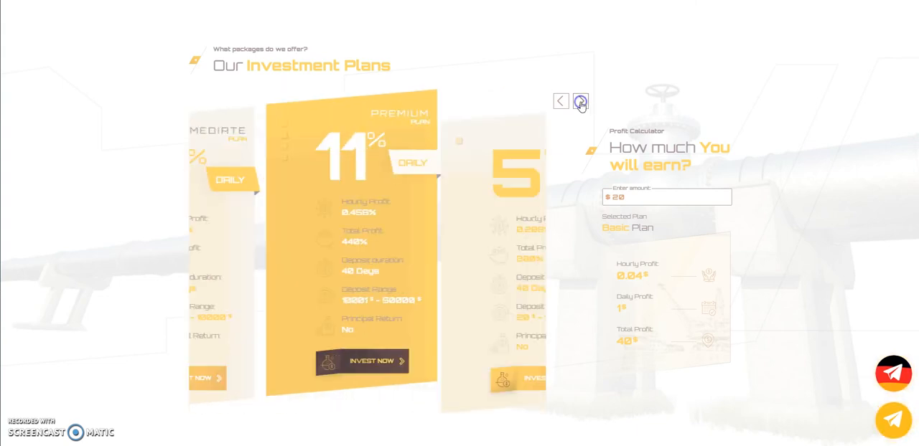
pyautogui.click(560, 101)
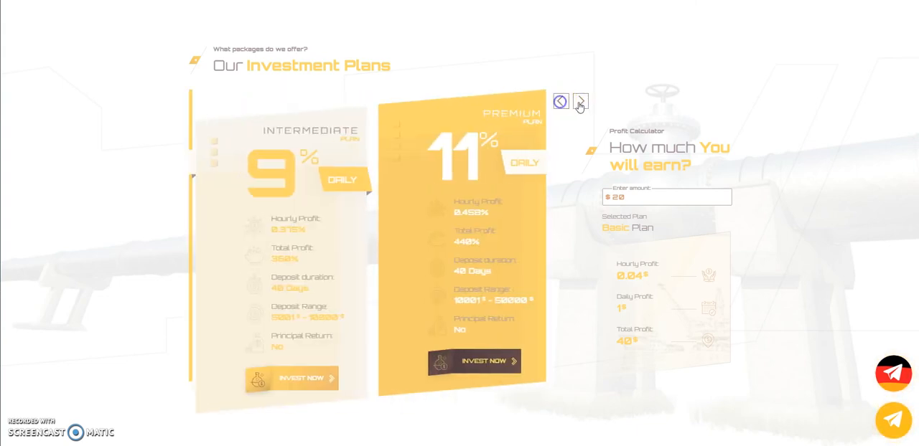
pyautogui.click(580, 101)
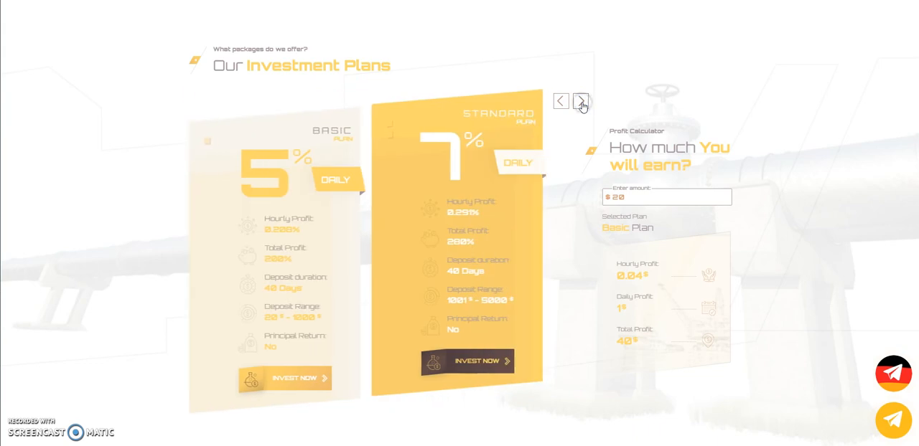
pyautogui.moveTo(270, 270)
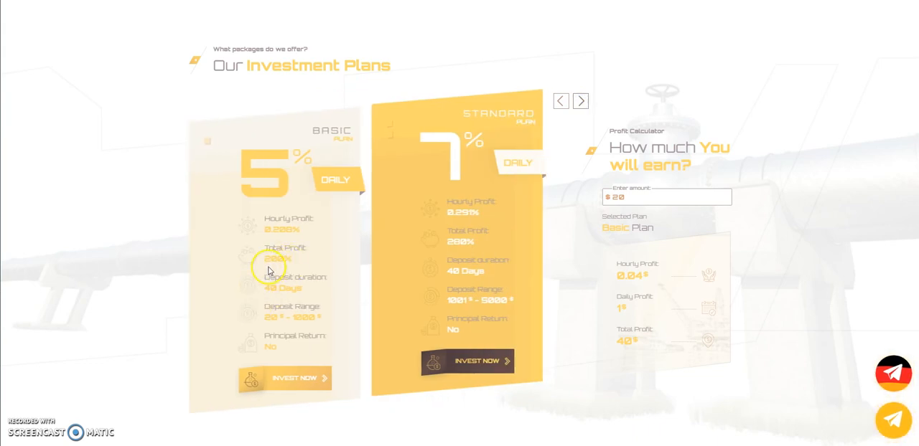
pyautogui.moveTo(274, 269)
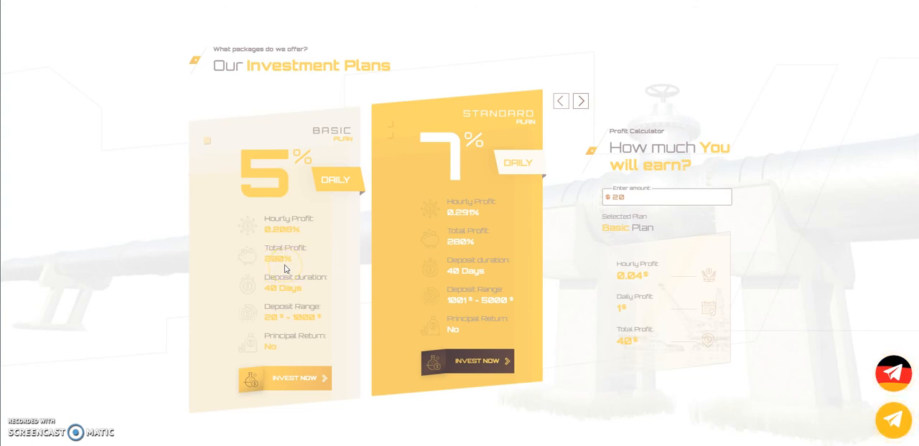
pyautogui.moveTo(529, 192)
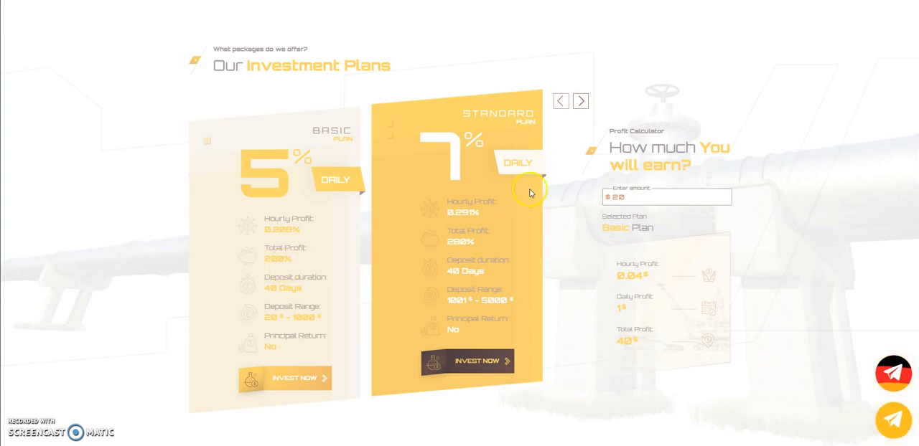
pyautogui.moveTo(496, 218)
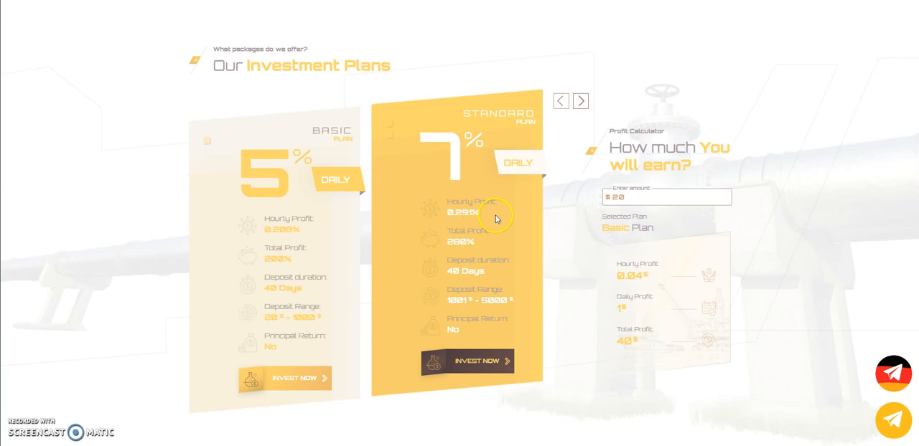
pyautogui.click(580, 101)
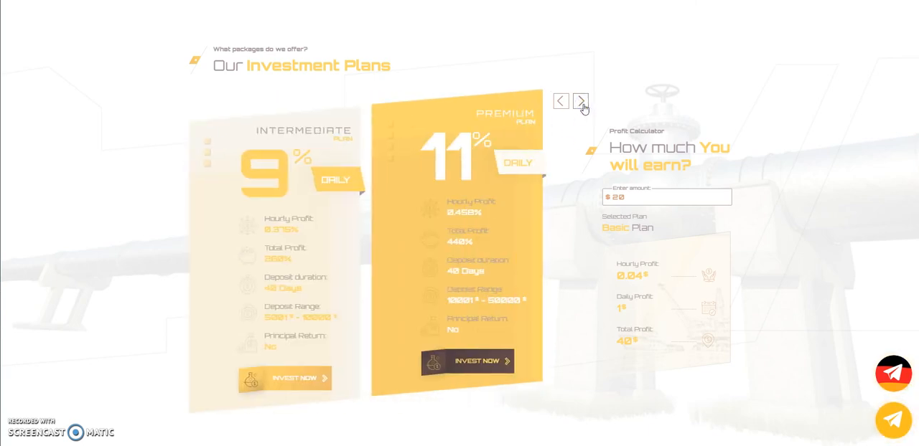
pyautogui.click(560, 100)
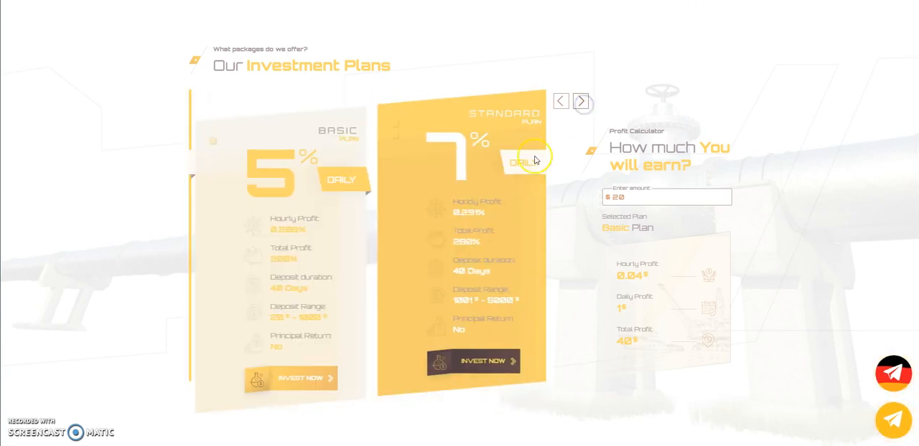
pyautogui.scroll(-3)
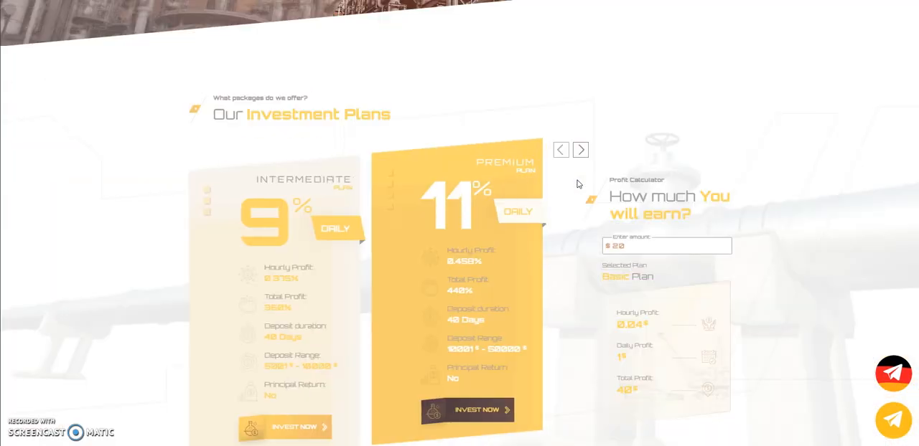
# - Scroll through the Why Choose Us section and back to the homepage hero
pyautogui.scroll(3)
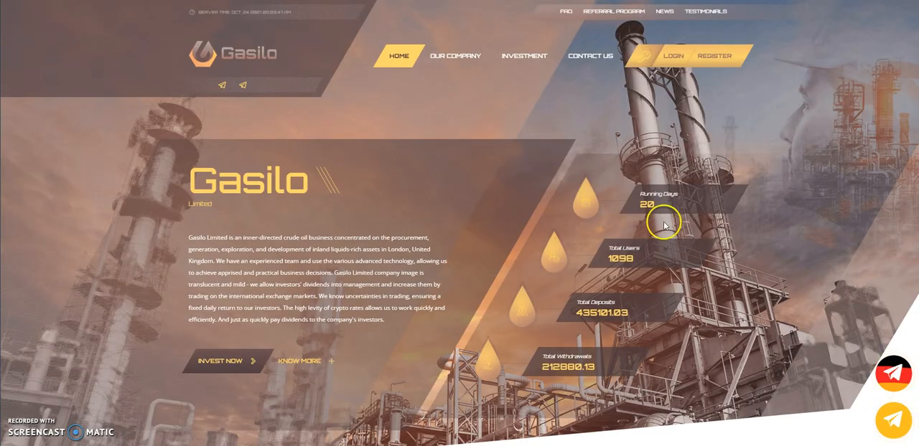
pyautogui.scroll(-3)
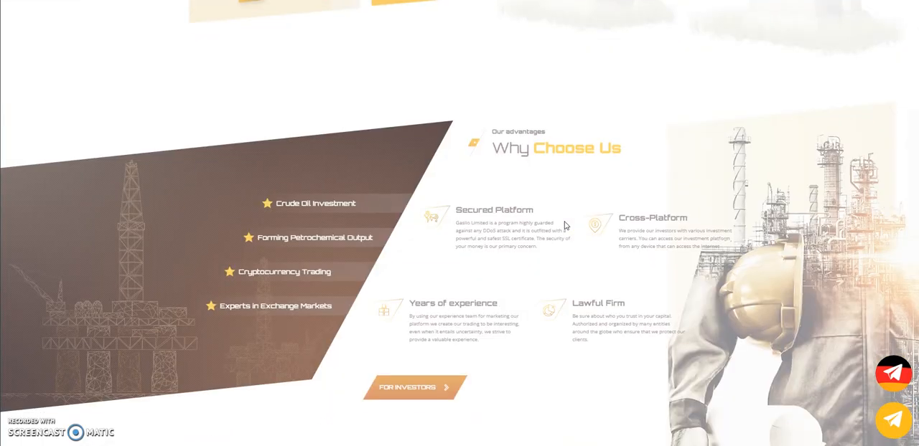
pyautogui.scroll(3)
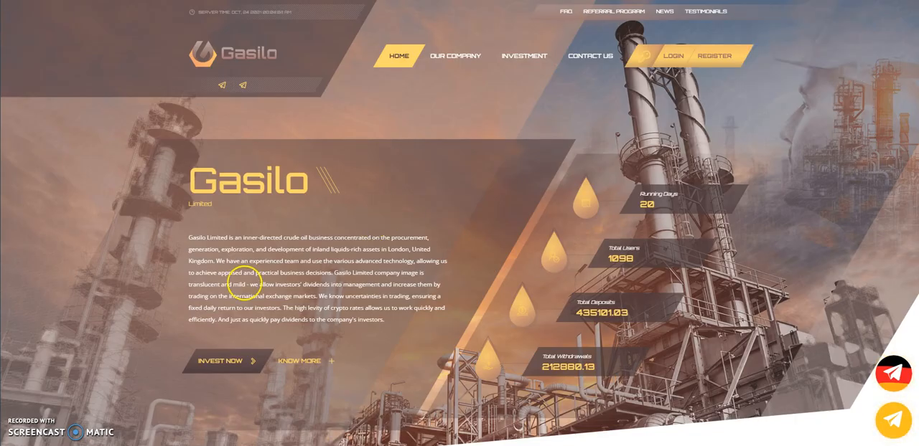
pyautogui.moveTo(692, 100)
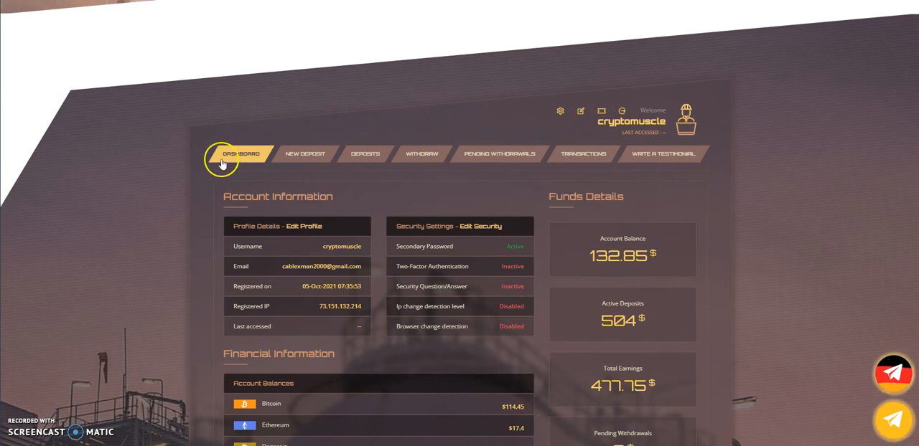
pyautogui.scroll(-3)
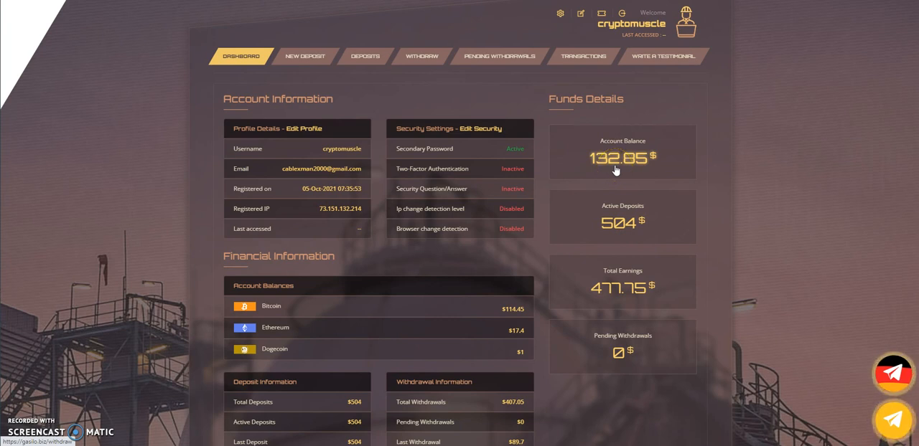
pyautogui.scroll(-3)
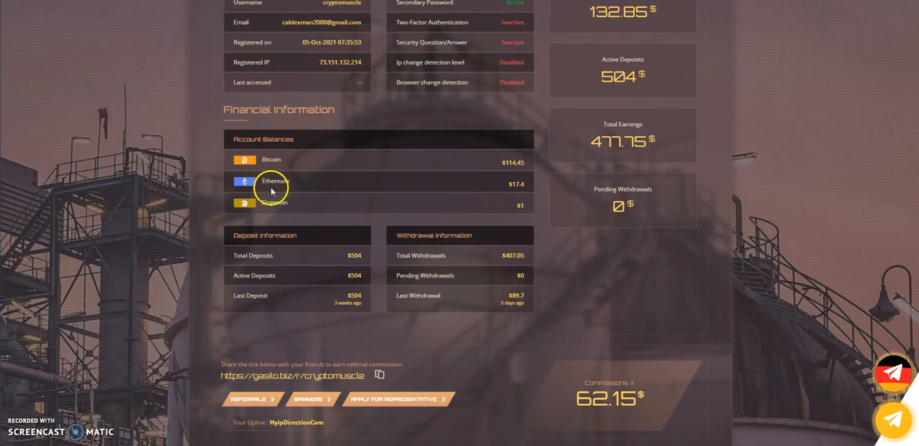
pyautogui.moveTo(433, 218)
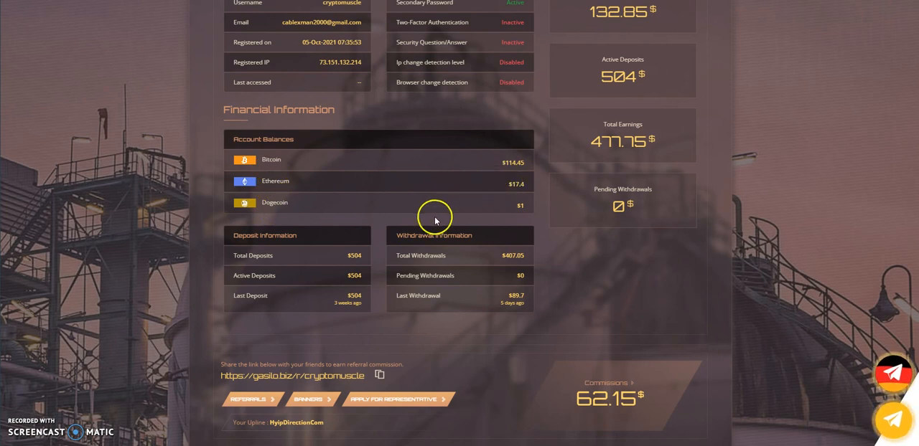
pyautogui.moveTo(524, 302)
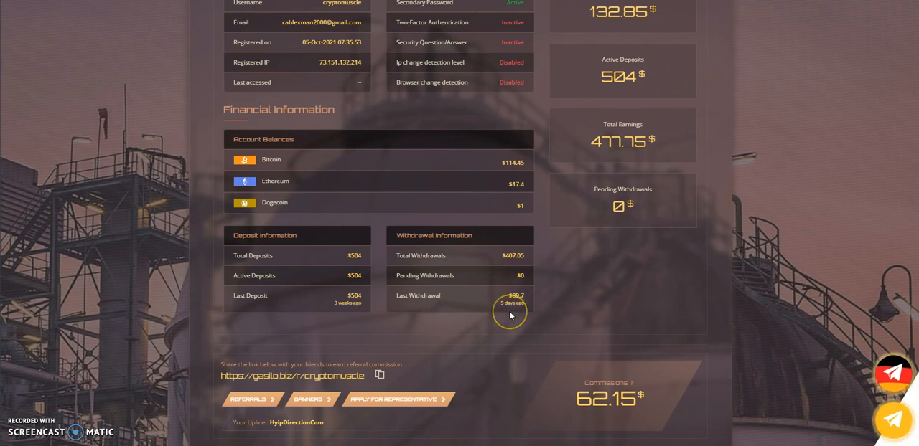
pyautogui.moveTo(481, 313)
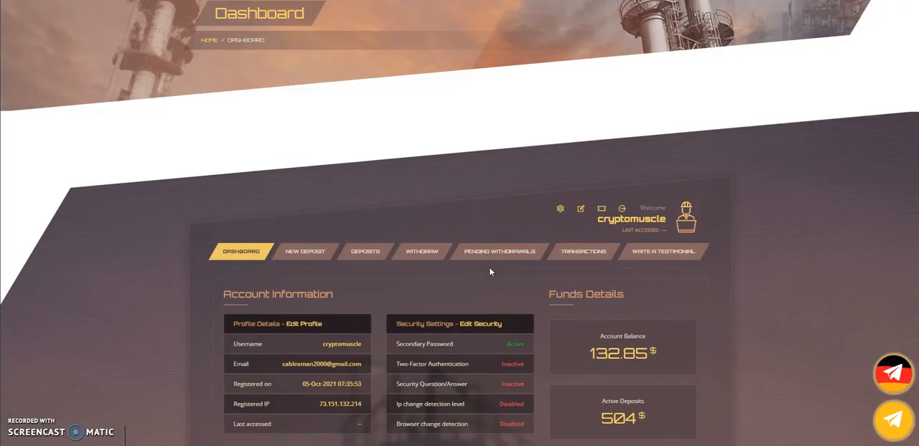
pyautogui.click(422, 251)
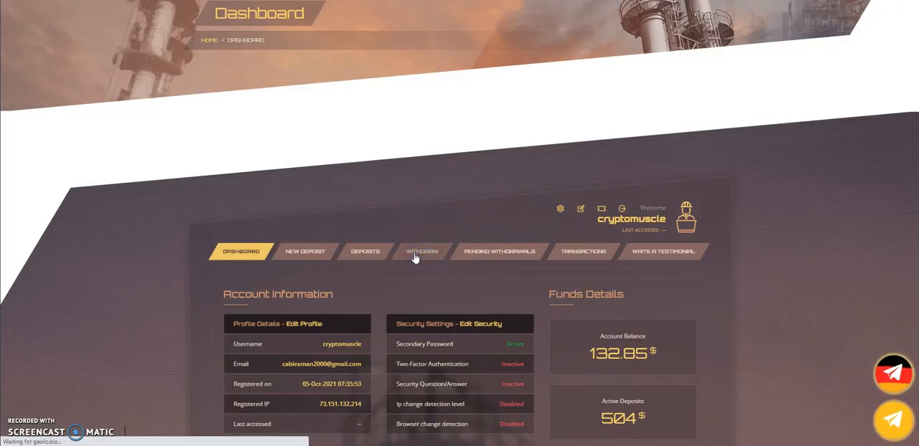
# - On the Withdraw page, try a $1.00 Dogecoin withdrawal, refused below the 10 USD minimum
pyautogui.click(422, 252)
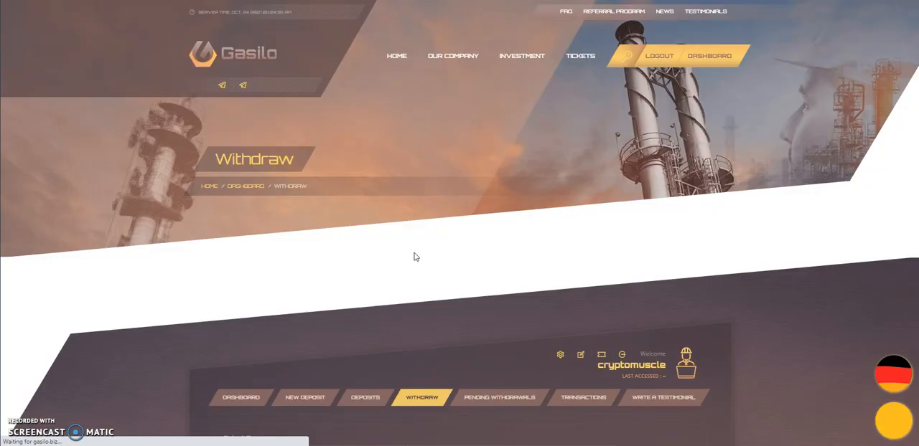
pyautogui.scroll(-3)
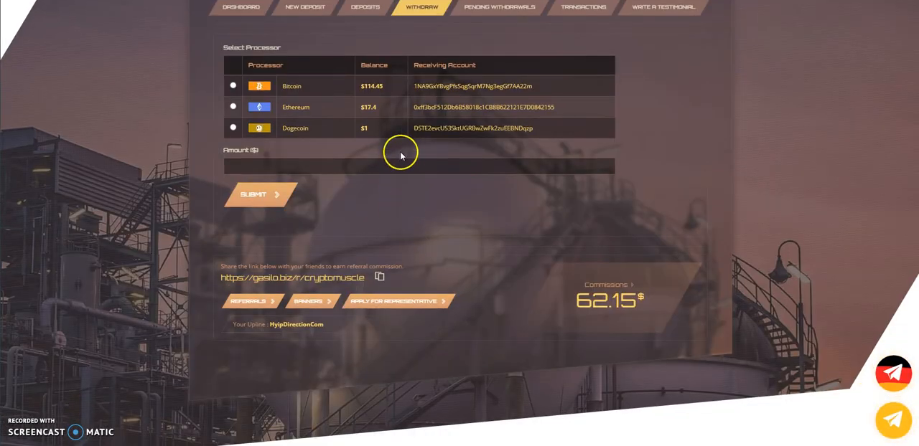
pyautogui.click(233, 128)
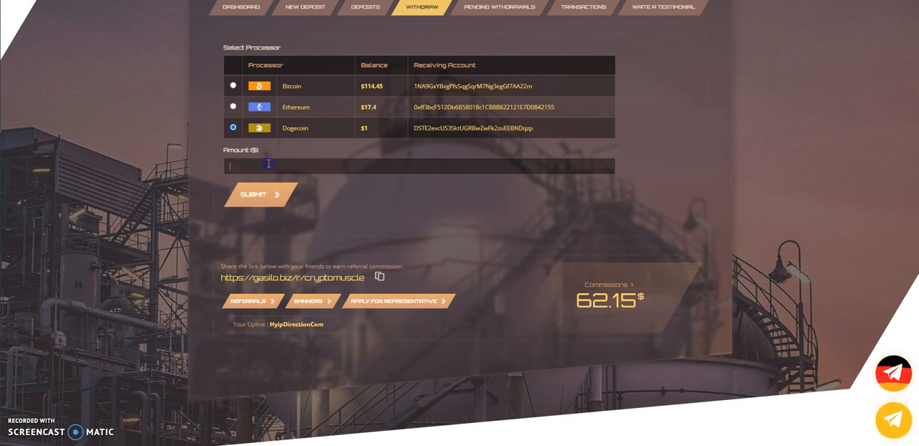
pyautogui.write('1.00')
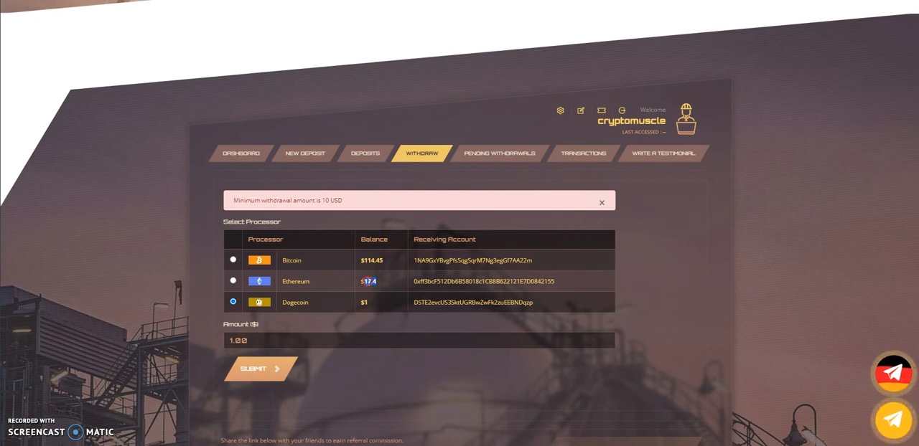
# - Select Ethereum, paste the 17.4 balance as the amount and submit
pyautogui.click(232, 281)
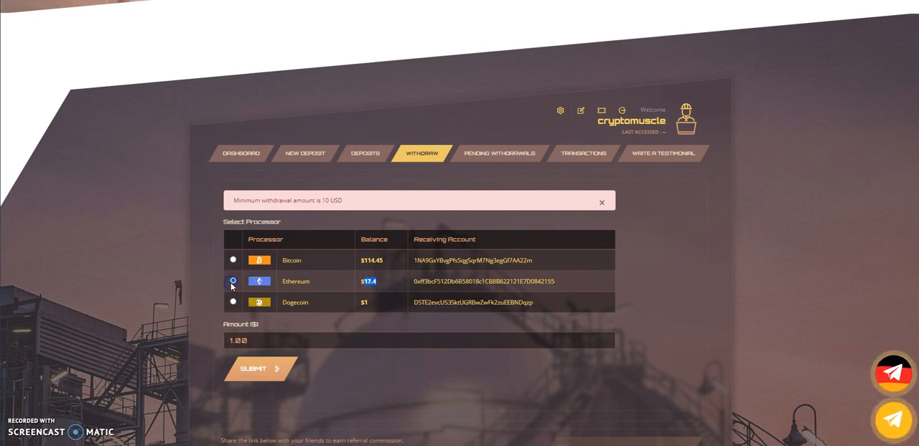
pyautogui.rightClick(236, 342)
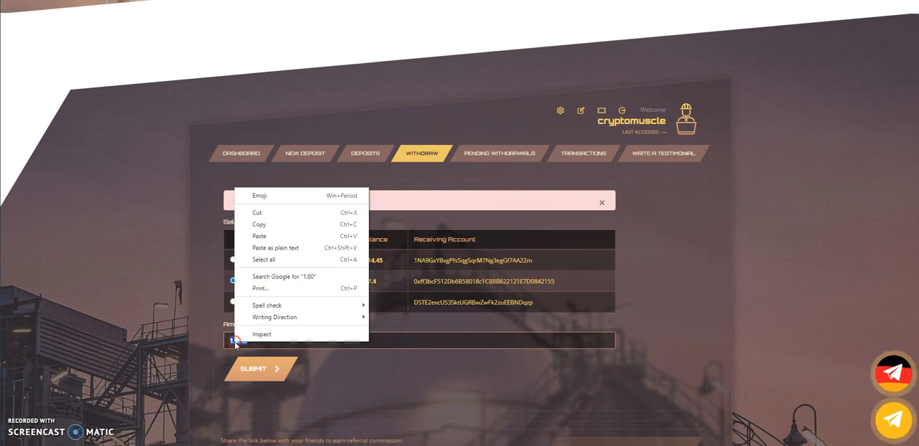
pyautogui.click(372, 367)
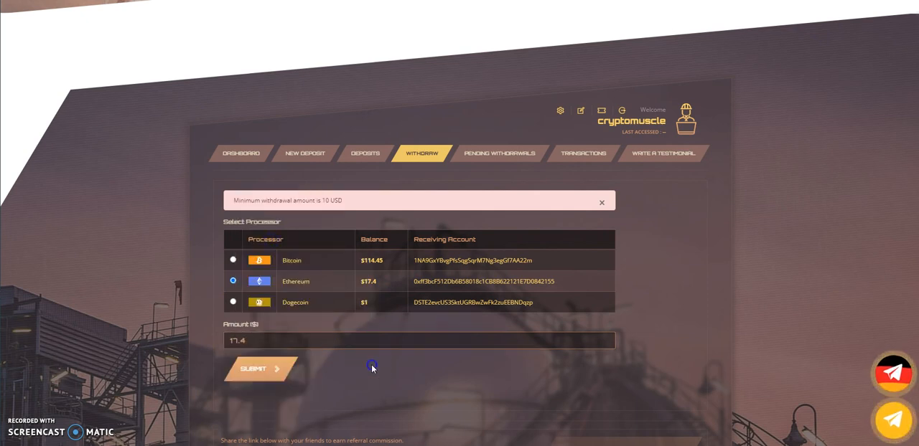
pyautogui.click(259, 367)
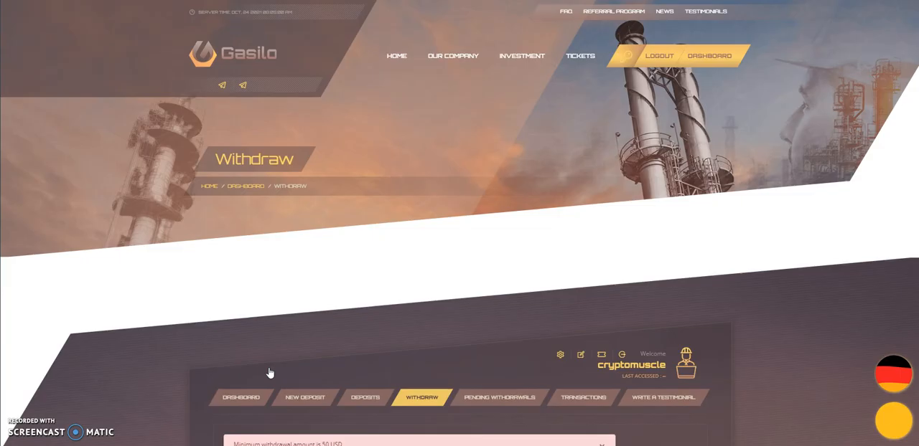
pyautogui.scroll(-3)
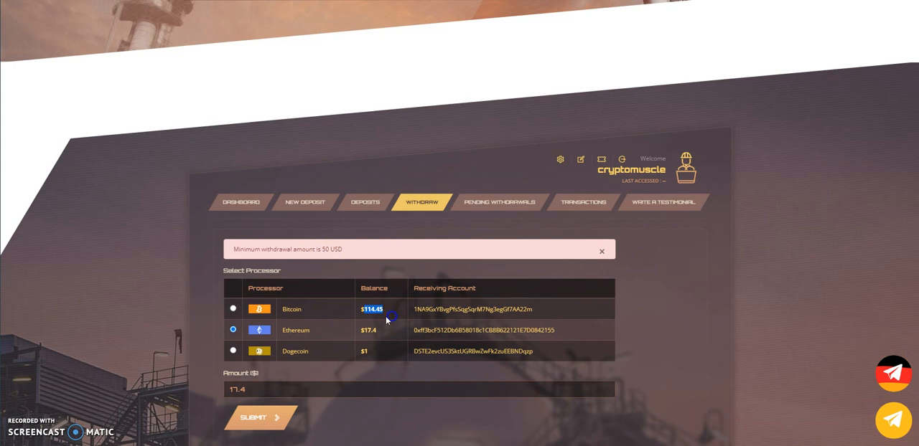
# - Select the Bitcoin processor and submit a withdrawal of the full $114.45 balance
pyautogui.click(232, 309)
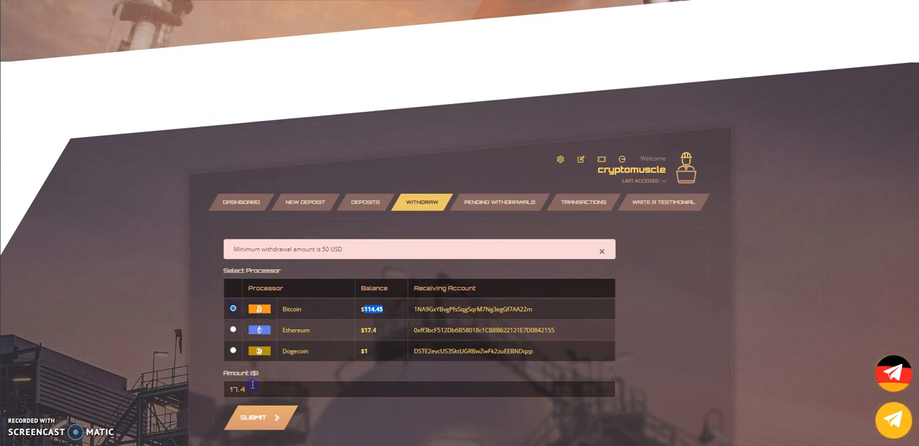
pyautogui.rightClick(237, 387)
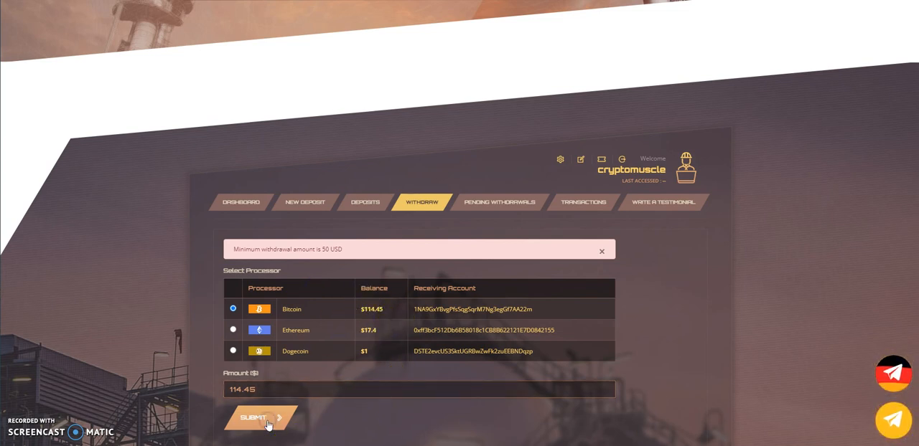
pyautogui.click(260, 417)
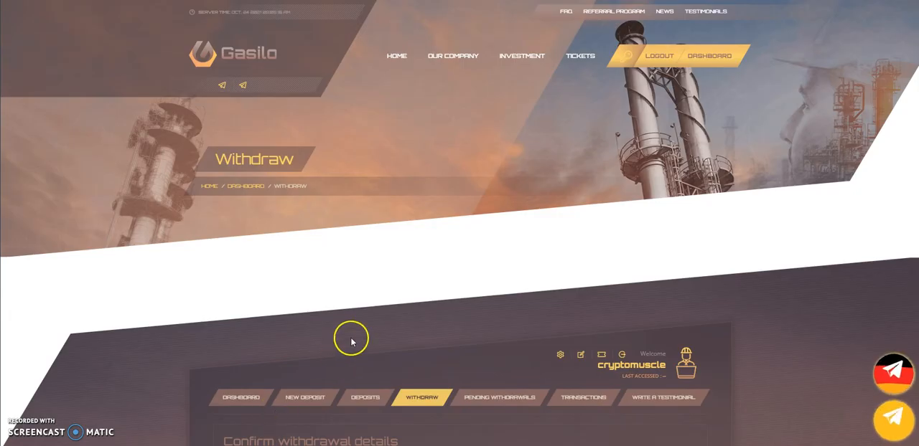
# - Confirm the withdrawal details, getting the $114.45 Bitcoin withdrawal processed successfully
pyautogui.scroll(-3)
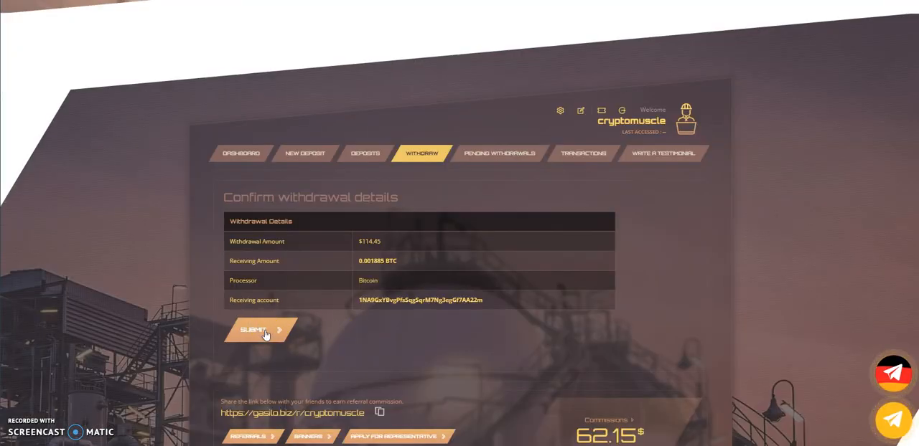
pyautogui.click(253, 328)
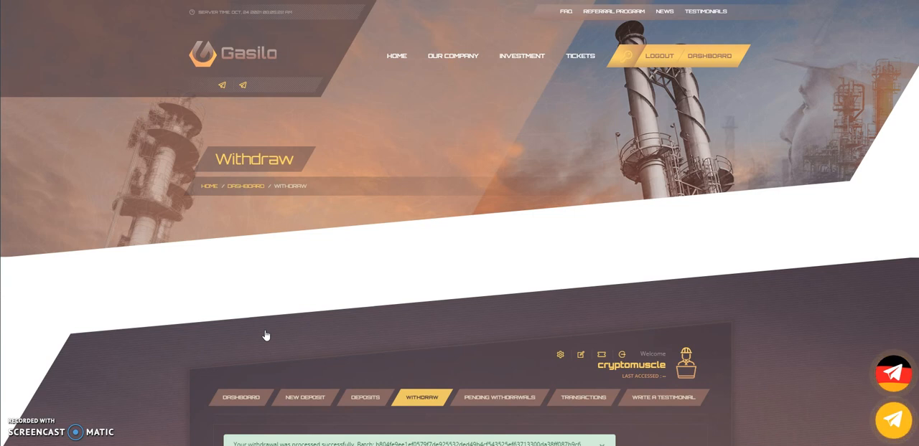
pyautogui.scroll(-3)
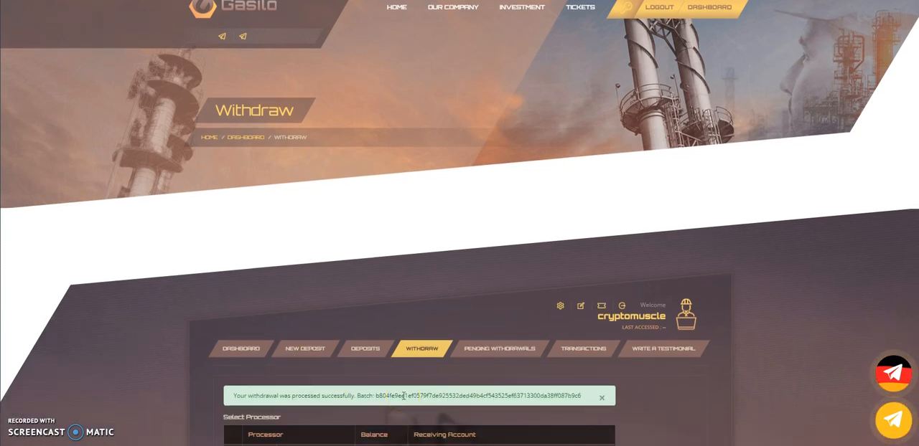
pyautogui.scroll(-3)
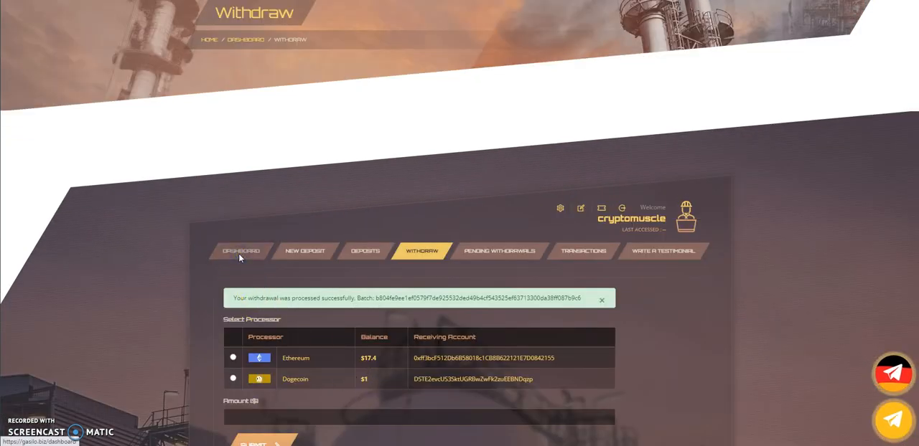
# - Return to the dashboard now showing an 18.4 $ balance and $114.45 last withdrawal
pyautogui.click(241, 251)
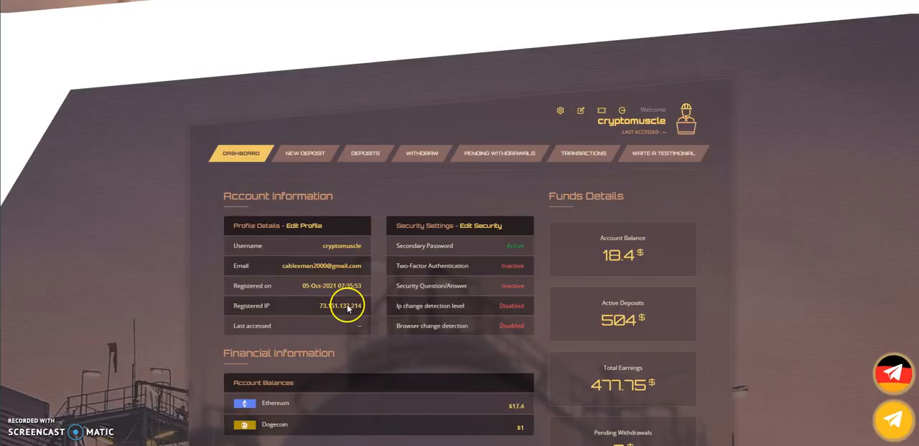
pyautogui.moveTo(585, 358)
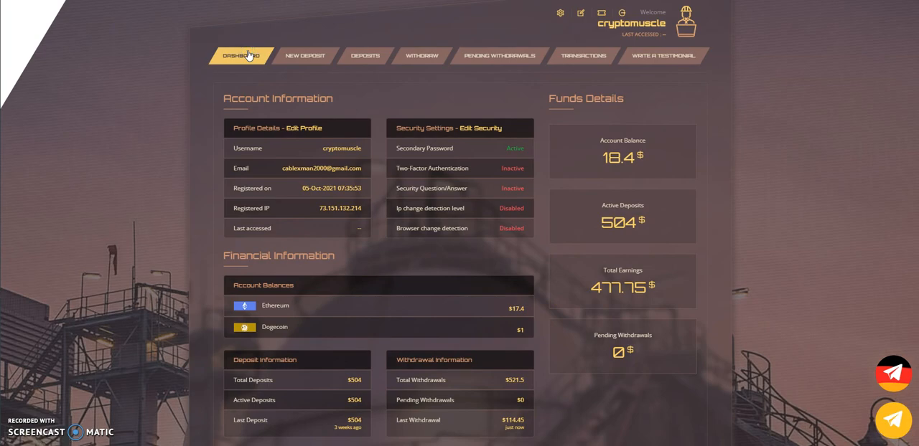
pyautogui.scroll(-3)
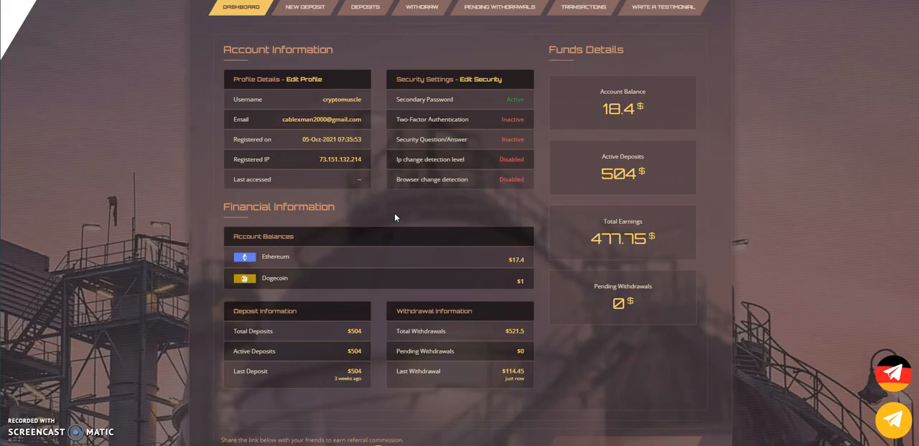
pyautogui.moveTo(635, 133)
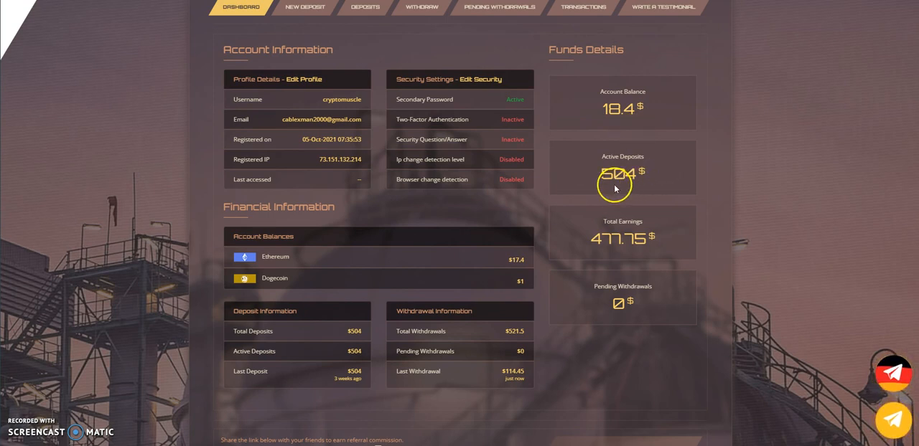
pyautogui.moveTo(471, 349)
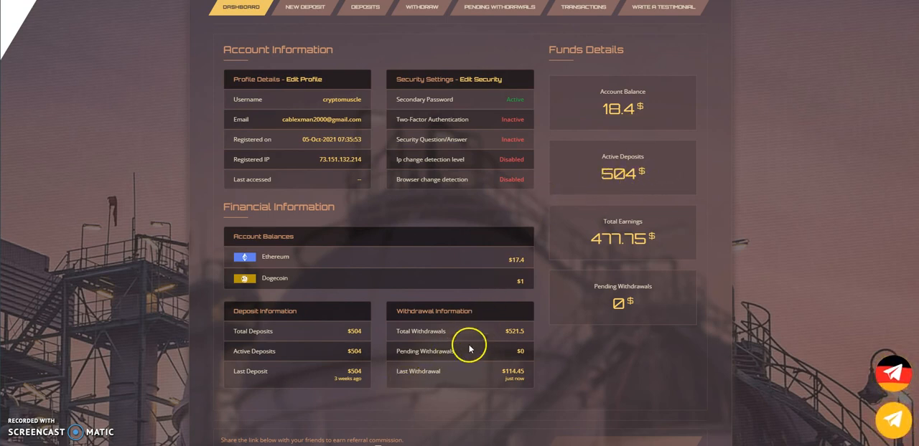
pyautogui.moveTo(515, 331)
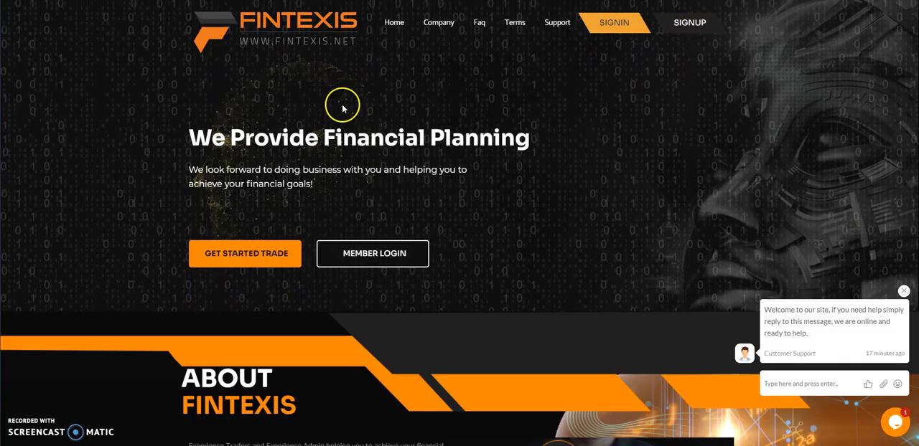
pyautogui.moveTo(345, 106)
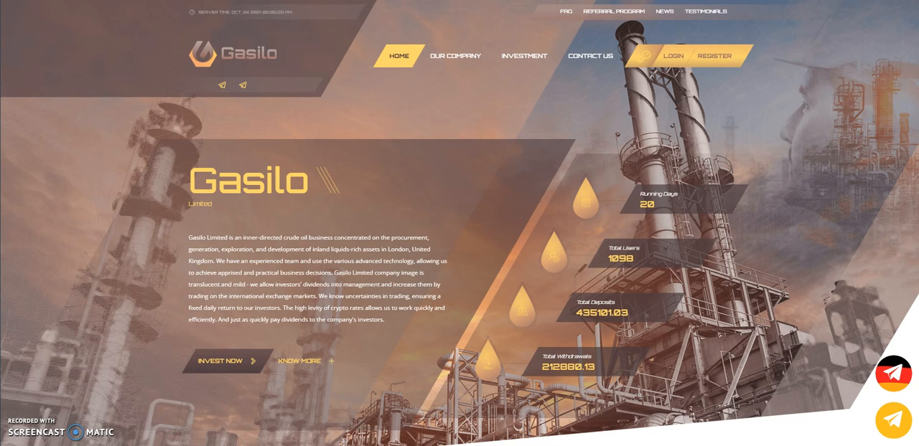
pyautogui.moveTo(450, 100)
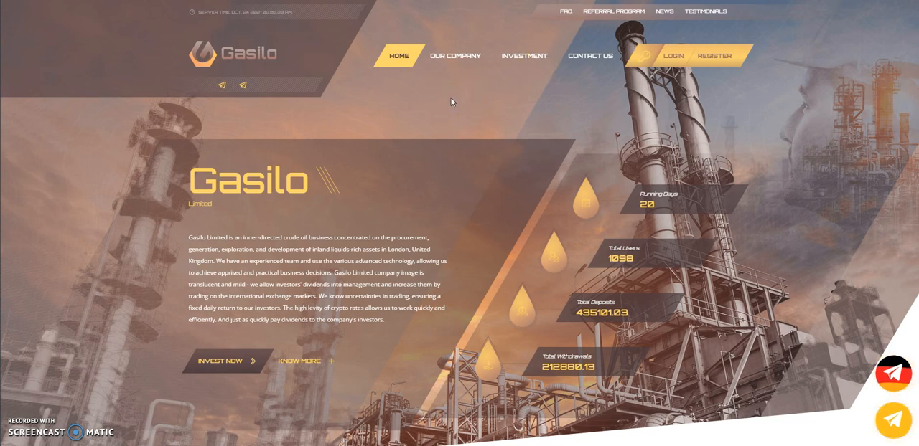